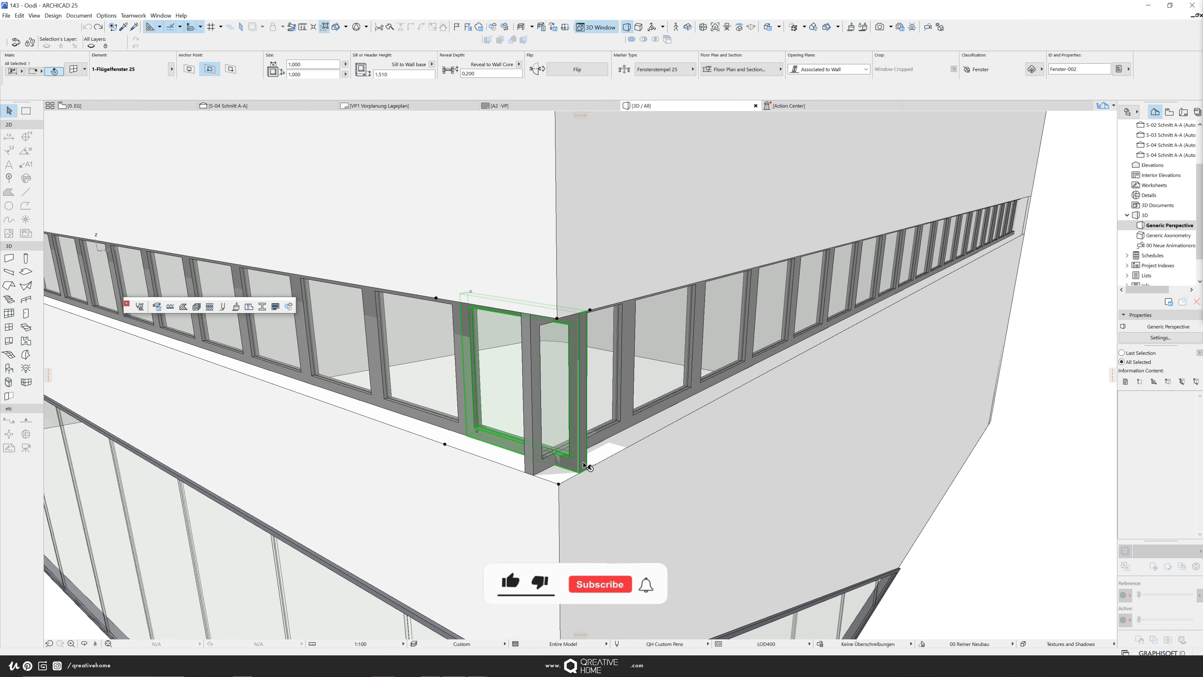
{"action": "mouse_move", "coordinate": [638, 451]}
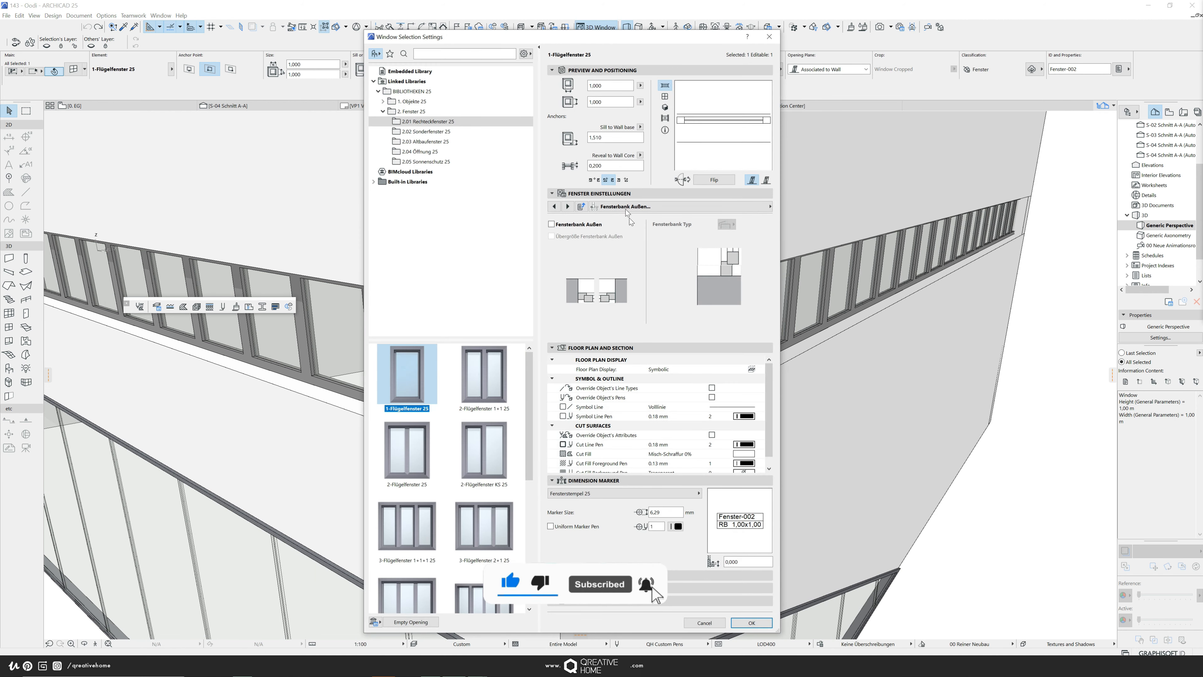
Enable a custom join for corner 1 of the window on the Eigene Wandecken page and close the reference photo
{"action": "left_click", "coordinate": [621, 206]}
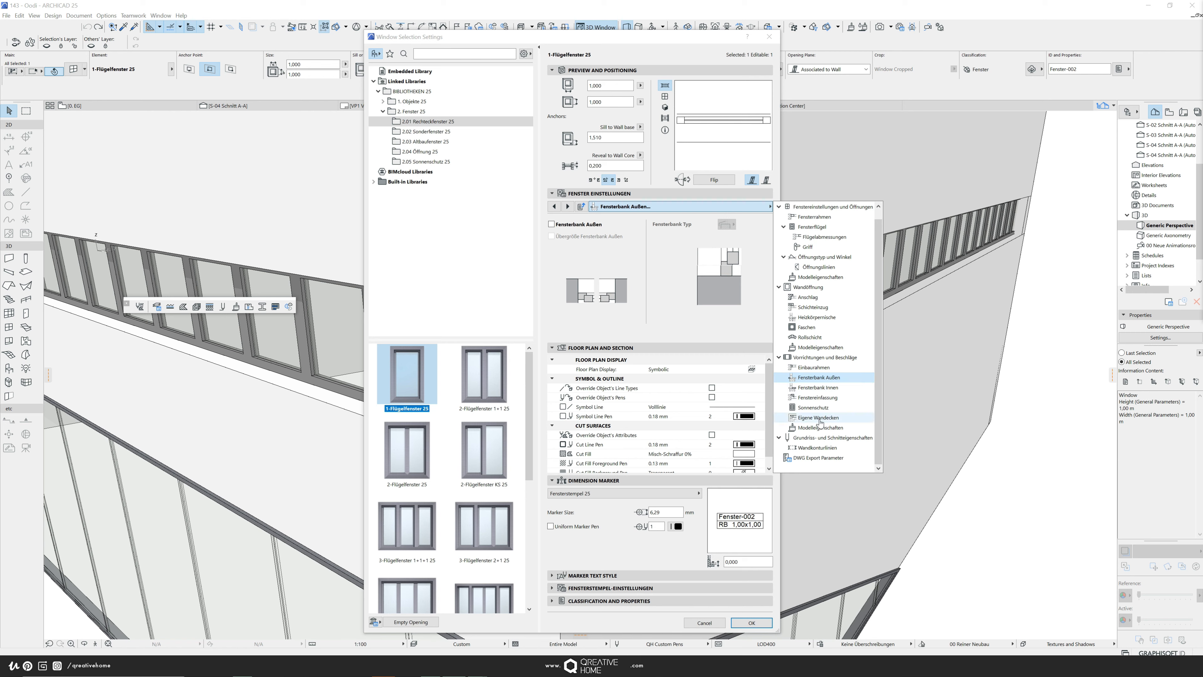
{"action": "mouse_move", "coordinate": [820, 423]}
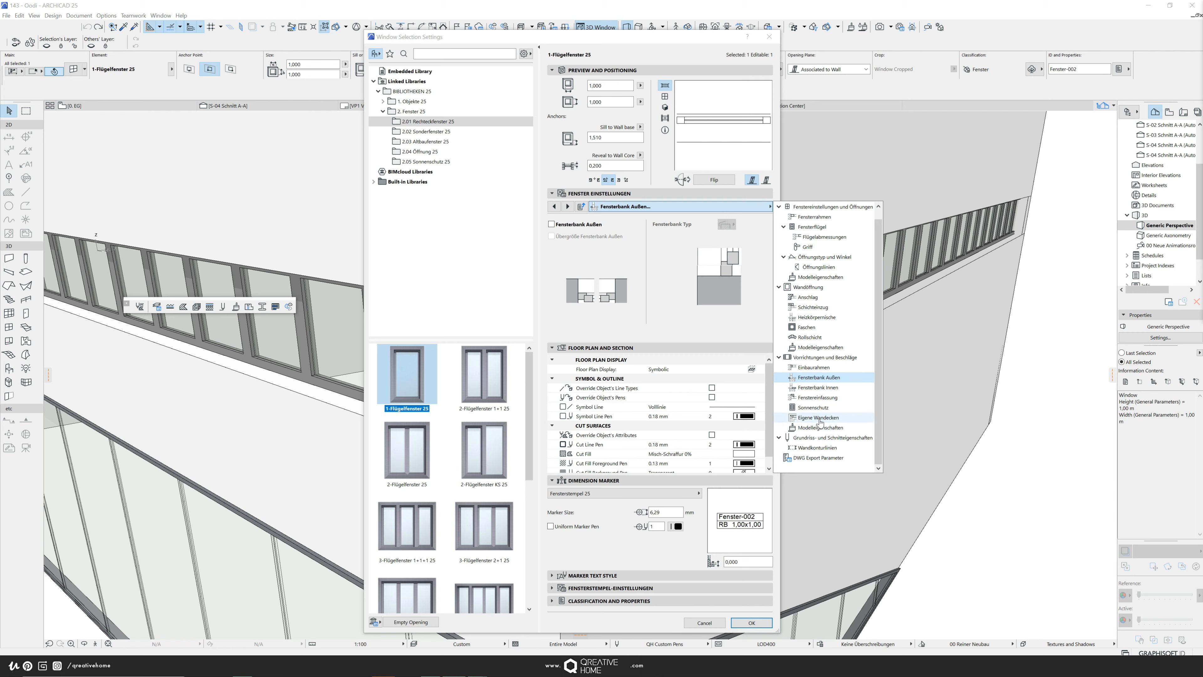
{"action": "left_click", "coordinate": [820, 417]}
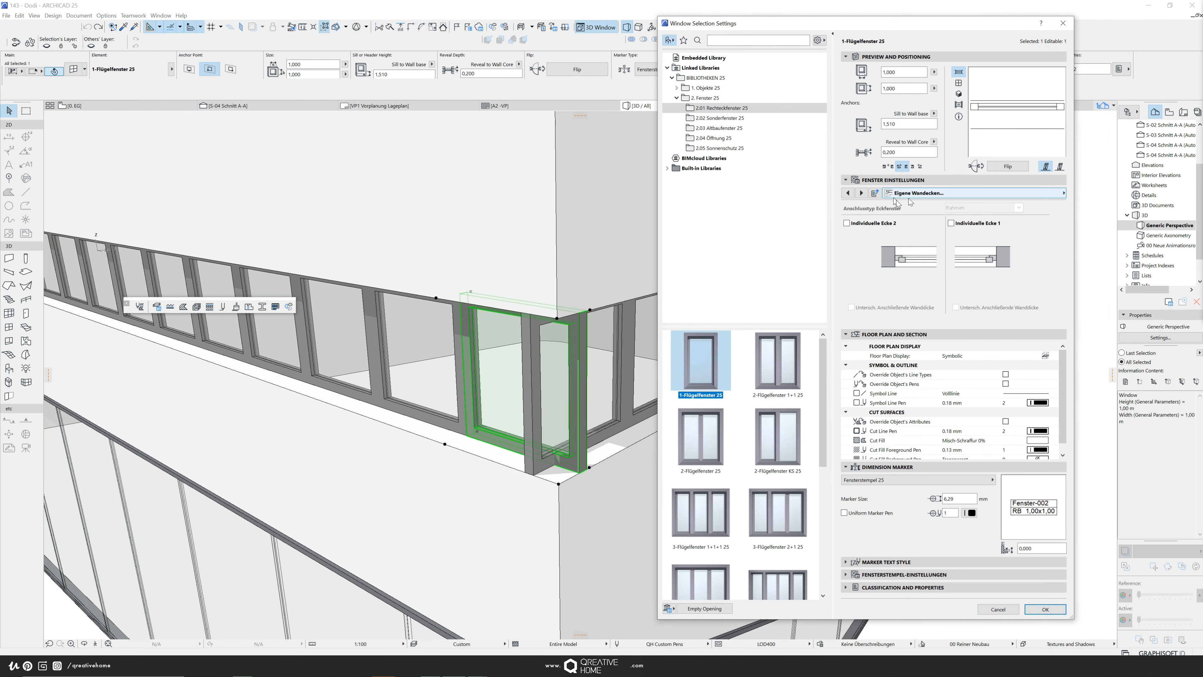
{"action": "mouse_move", "coordinate": [894, 201]}
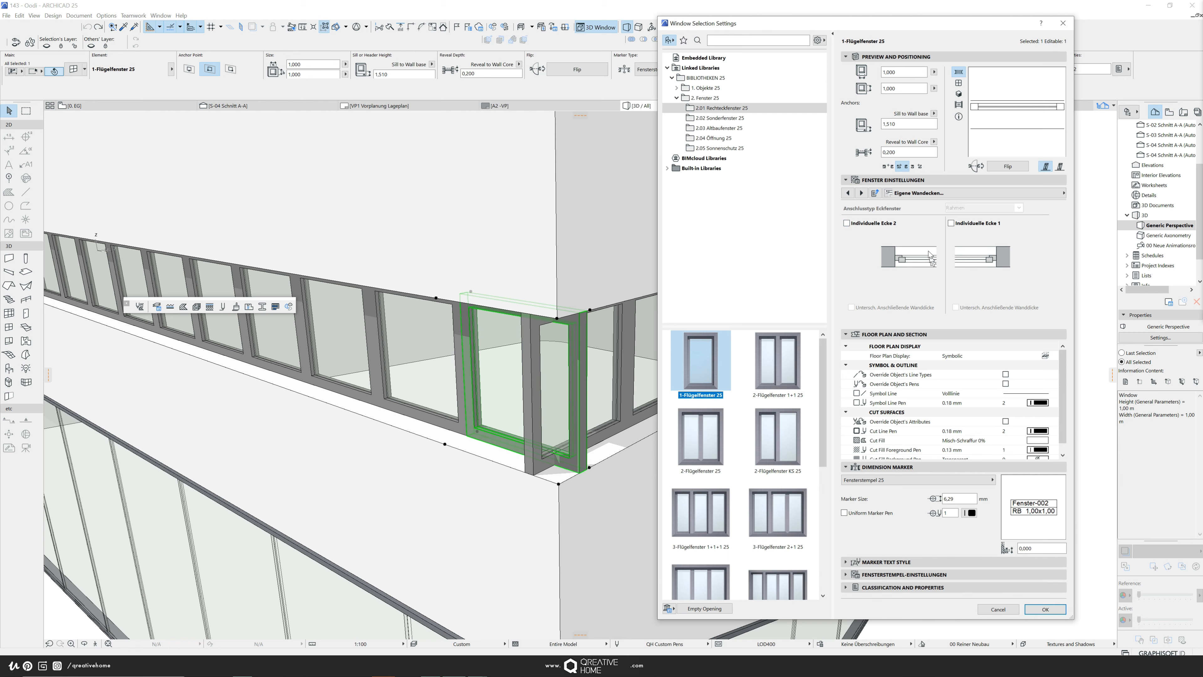
{"action": "left_click", "coordinate": [950, 222]}
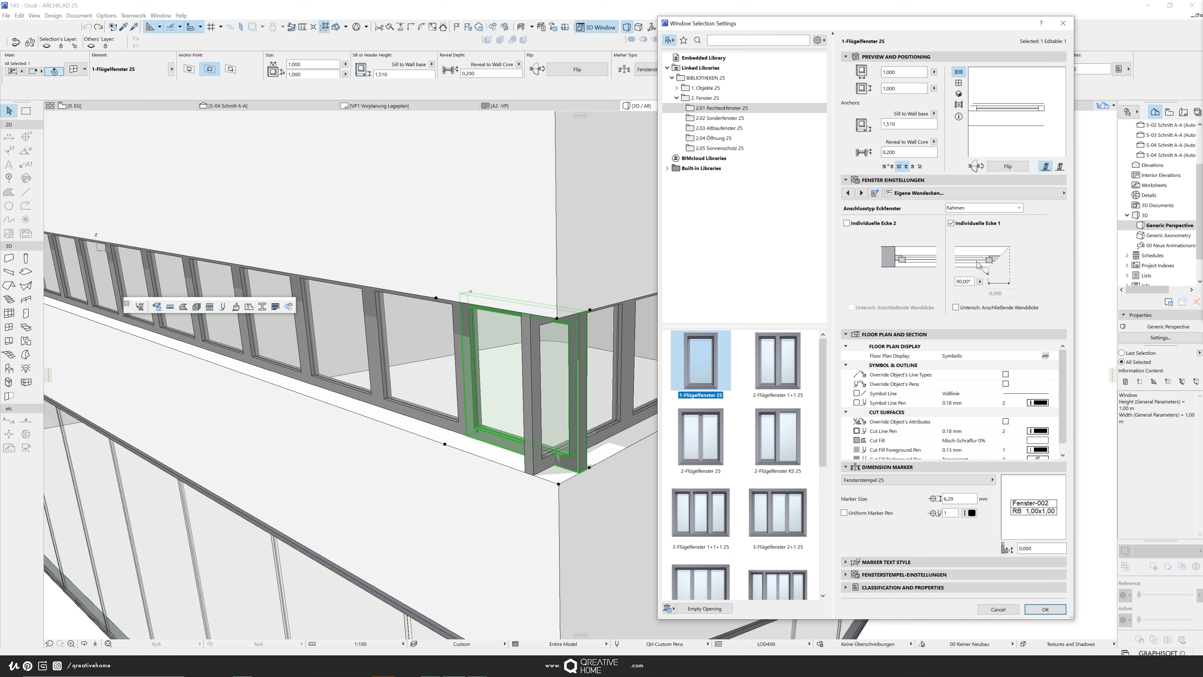
{"action": "left_click", "coordinate": [1018, 208]}
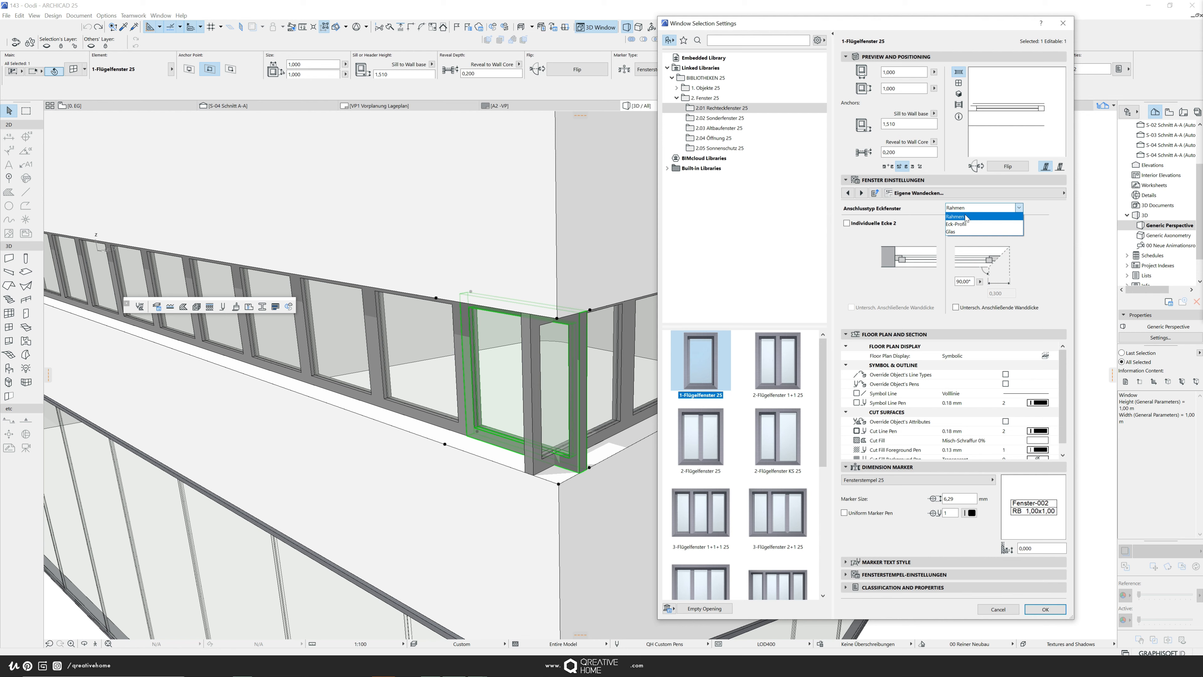
{"action": "mouse_move", "coordinate": [958, 232]}
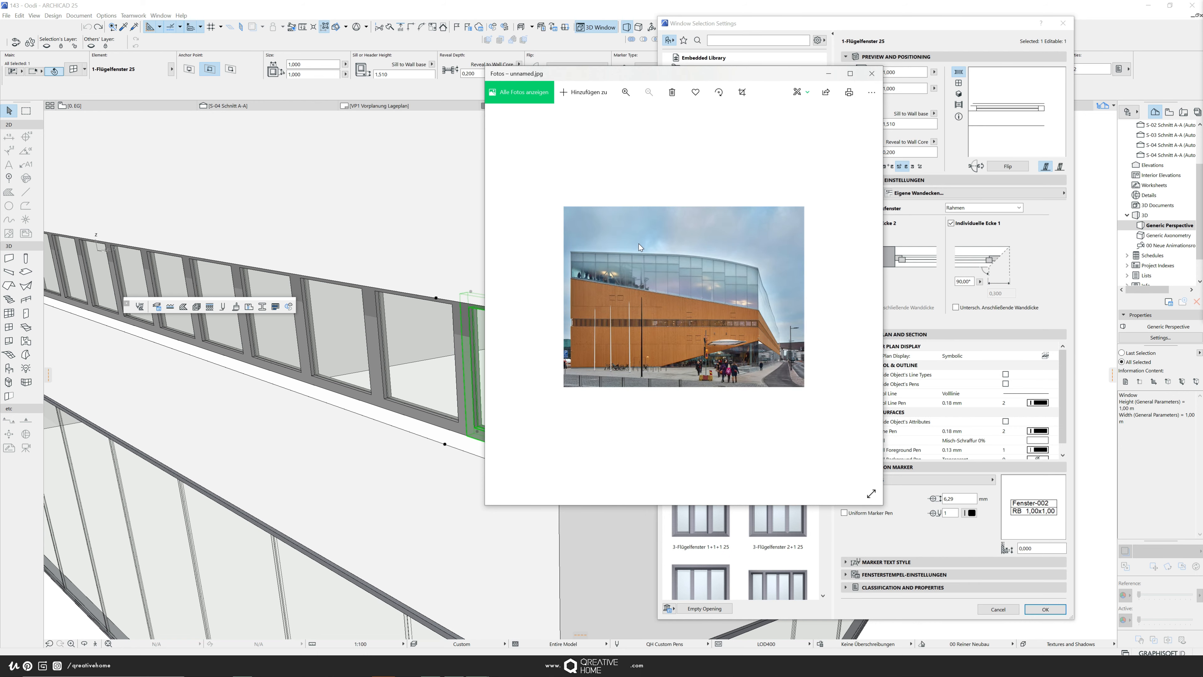
{"action": "mouse_move", "coordinate": [1171, 74]}
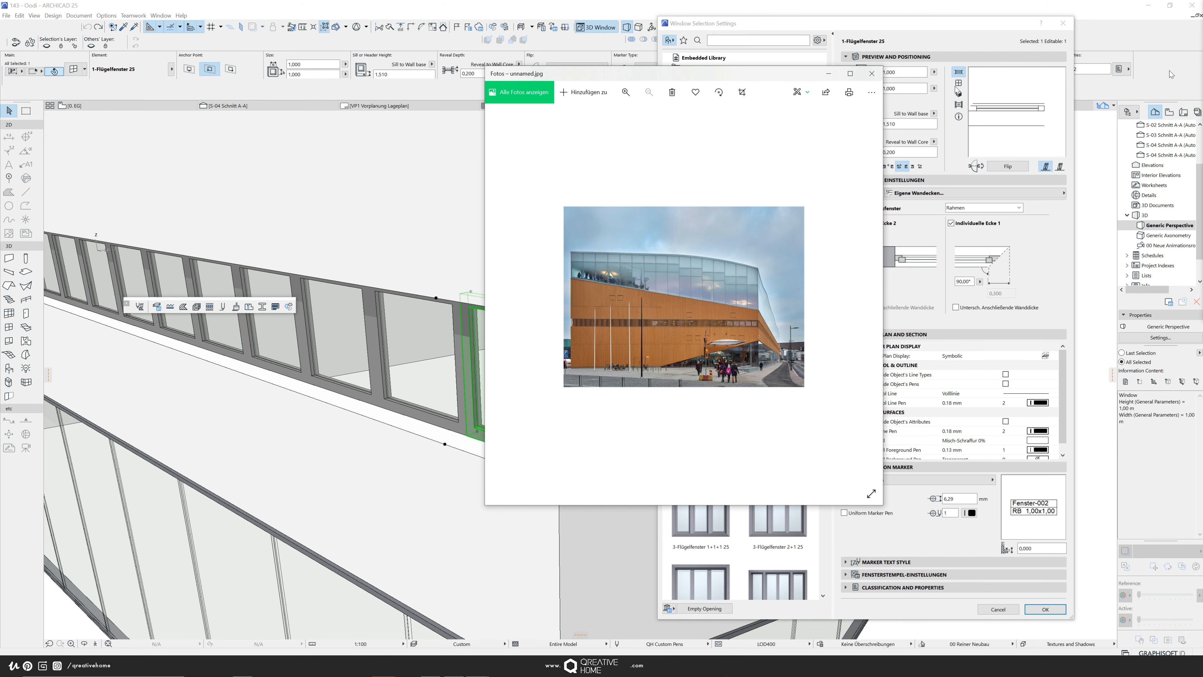
{"action": "left_click", "coordinate": [871, 73]}
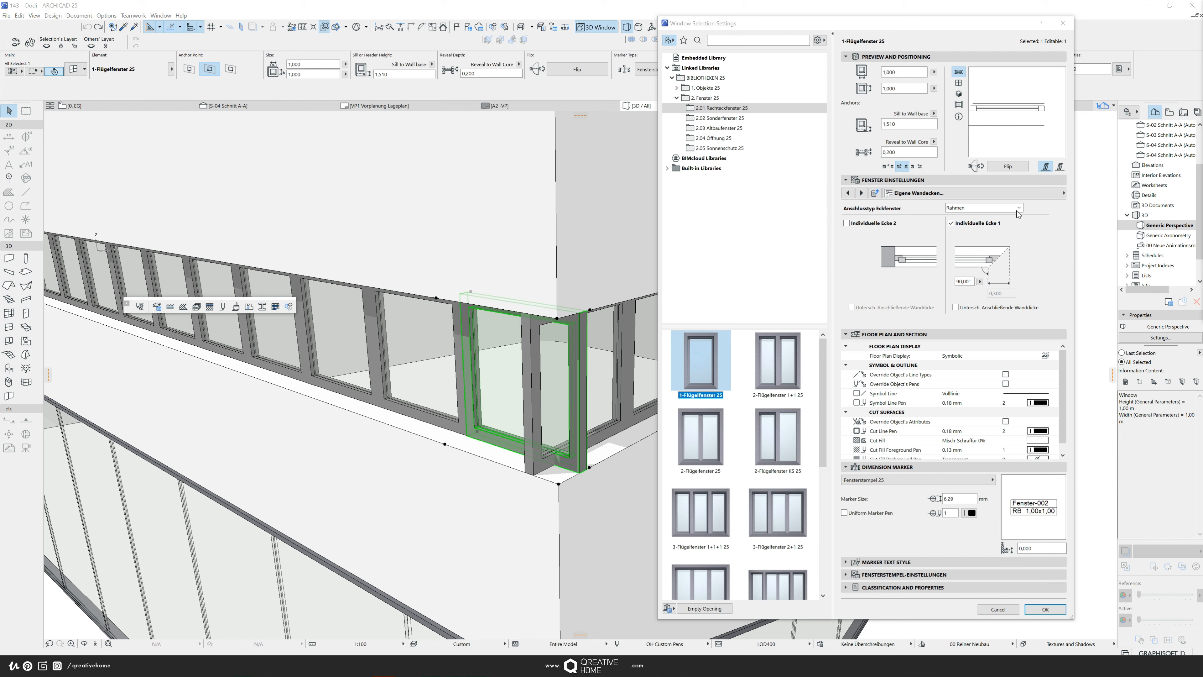
Set the first corner window's corner connection type to Glas and apply it
{"action": "left_click", "coordinate": [1018, 208]}
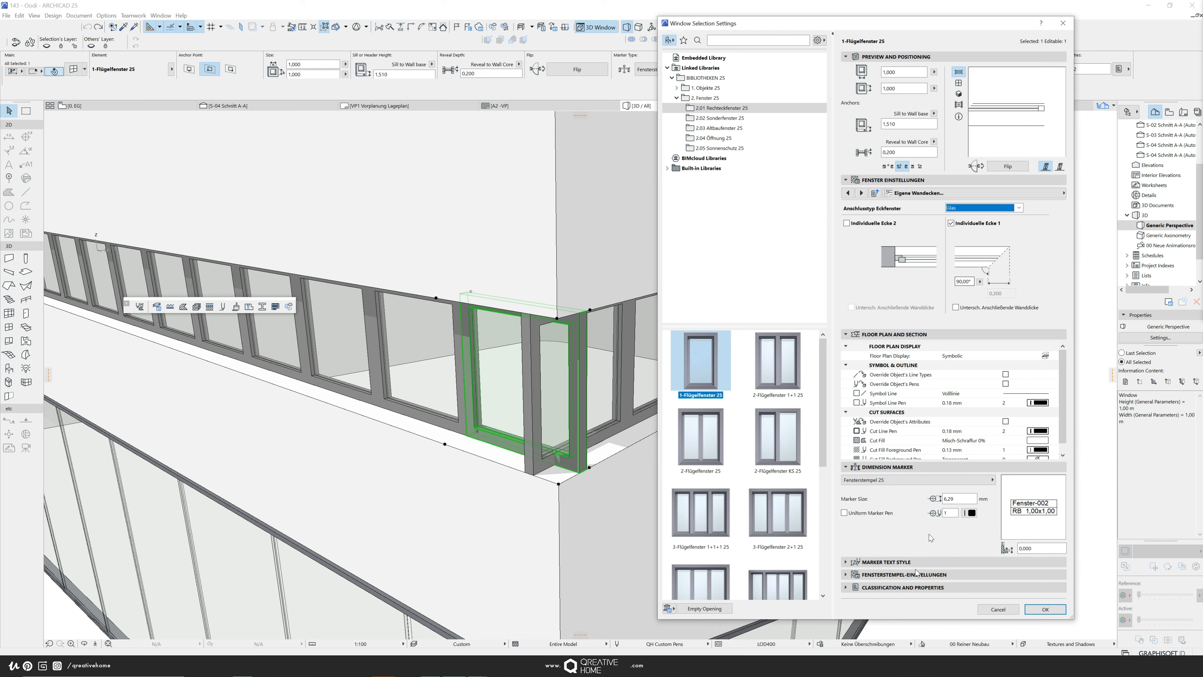
{"action": "left_click", "coordinate": [1044, 608]}
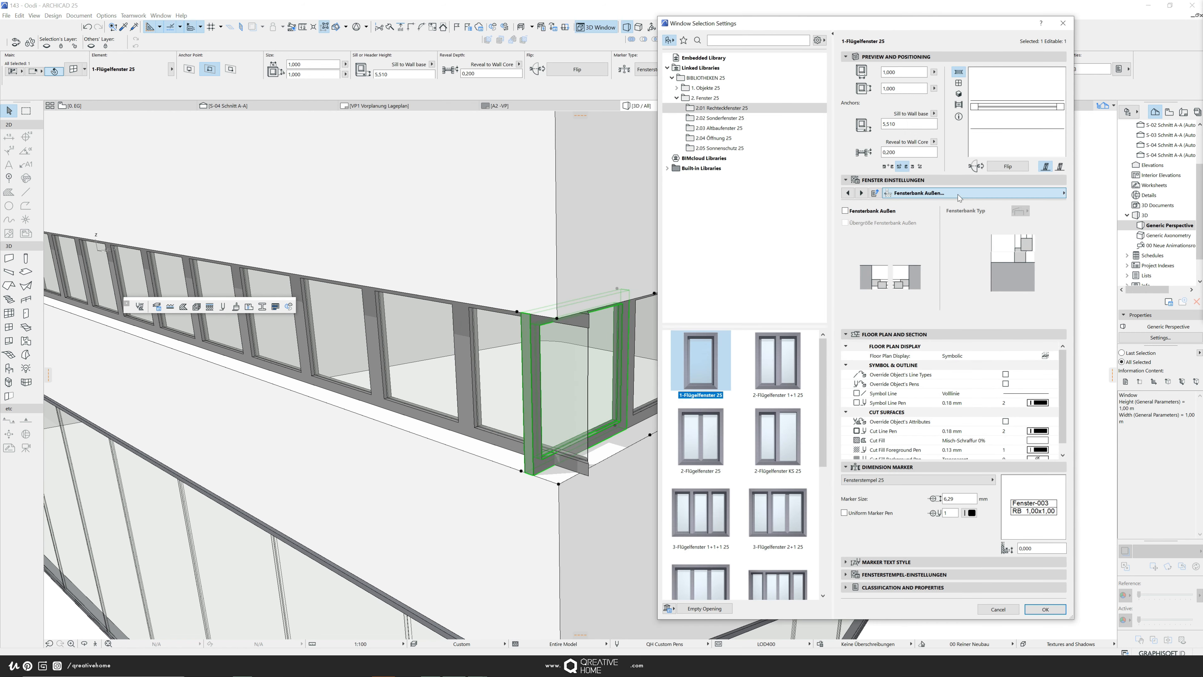
Give the next corner window a custom corner 2 with a Glas connection and apply it
{"action": "left_click", "coordinate": [1110, 403]}
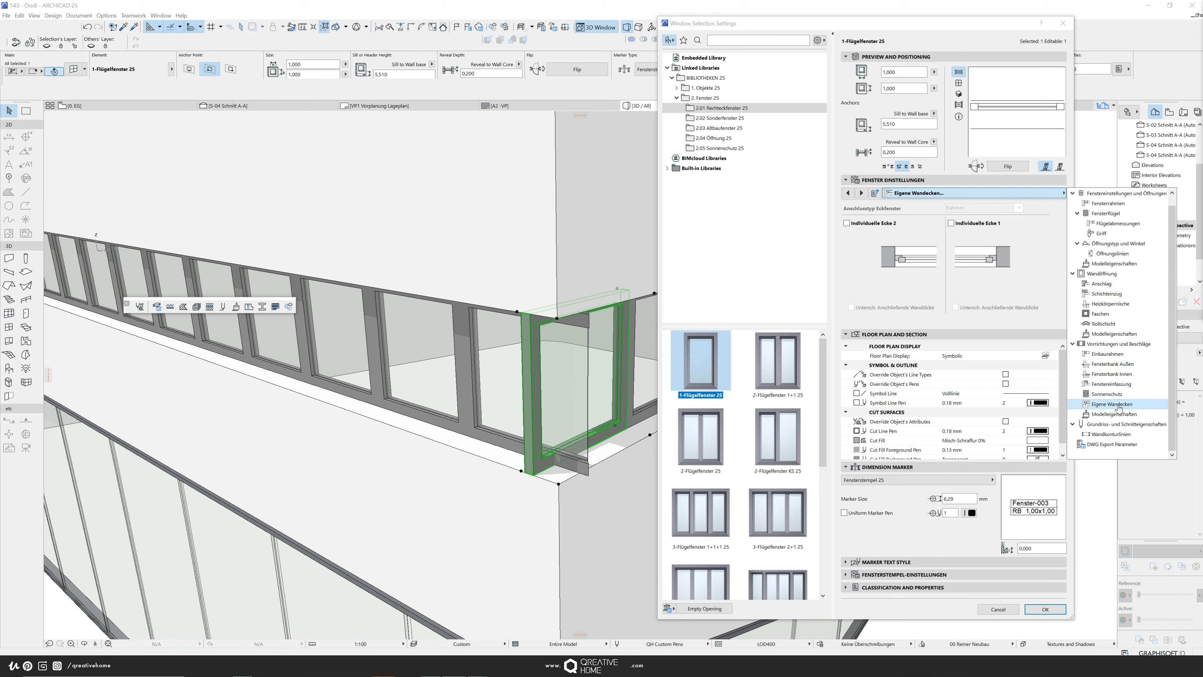
{"action": "left_click", "coordinate": [844, 222]}
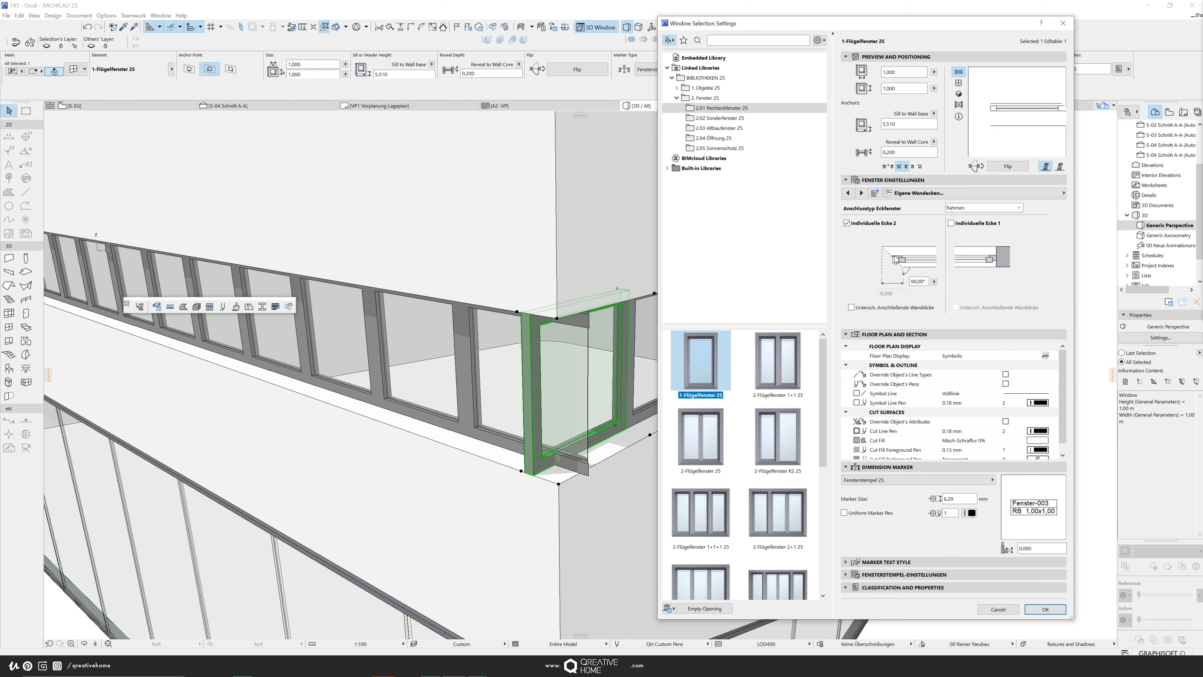
{"action": "left_click", "coordinate": [1016, 207]}
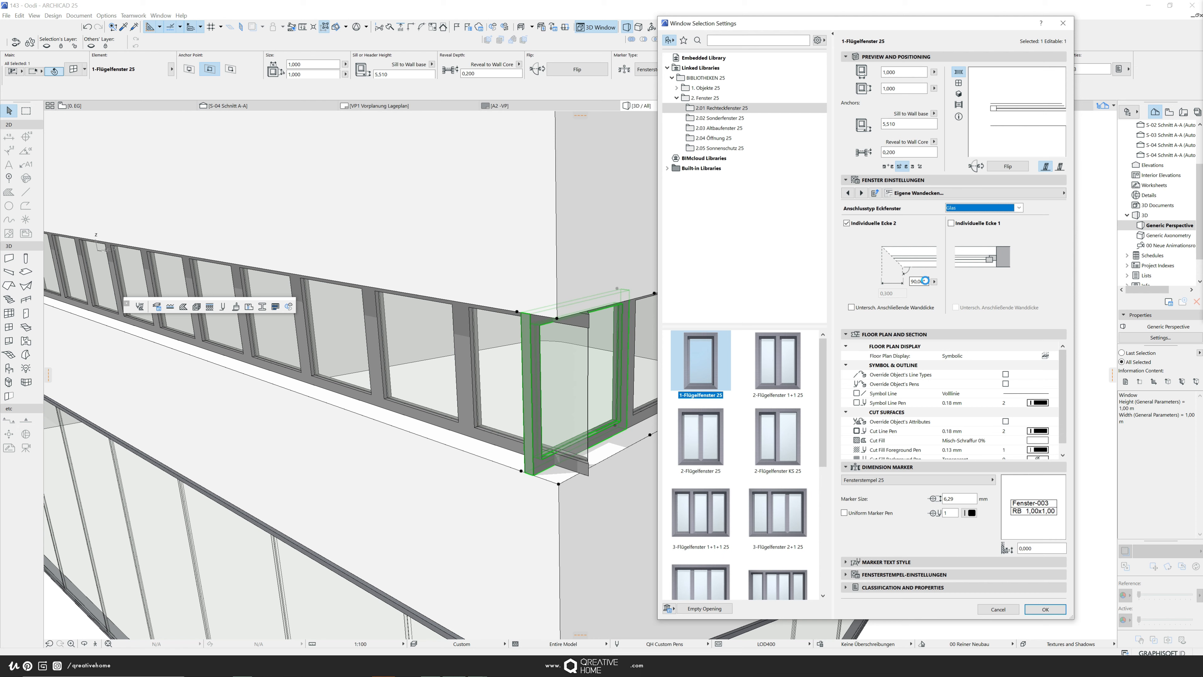
{"action": "left_click", "coordinate": [1045, 608]}
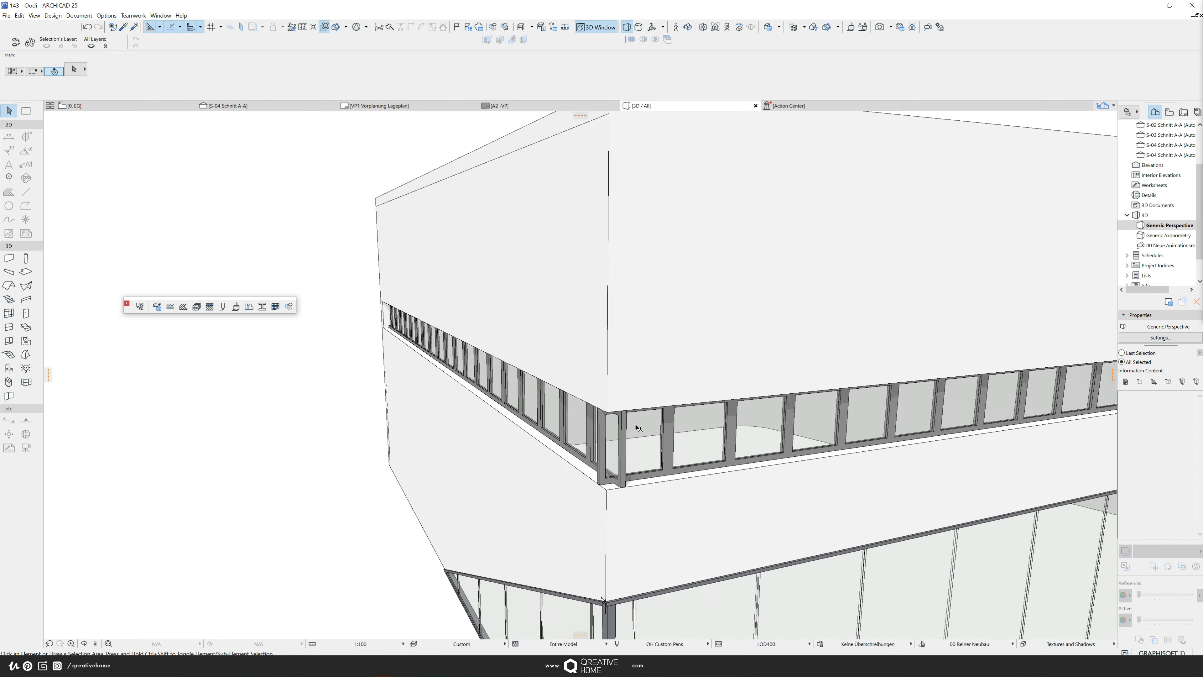
Give the window at the opposite corner a custom corner 2 with a Glas join
{"action": "left_click", "coordinate": [636, 427]}
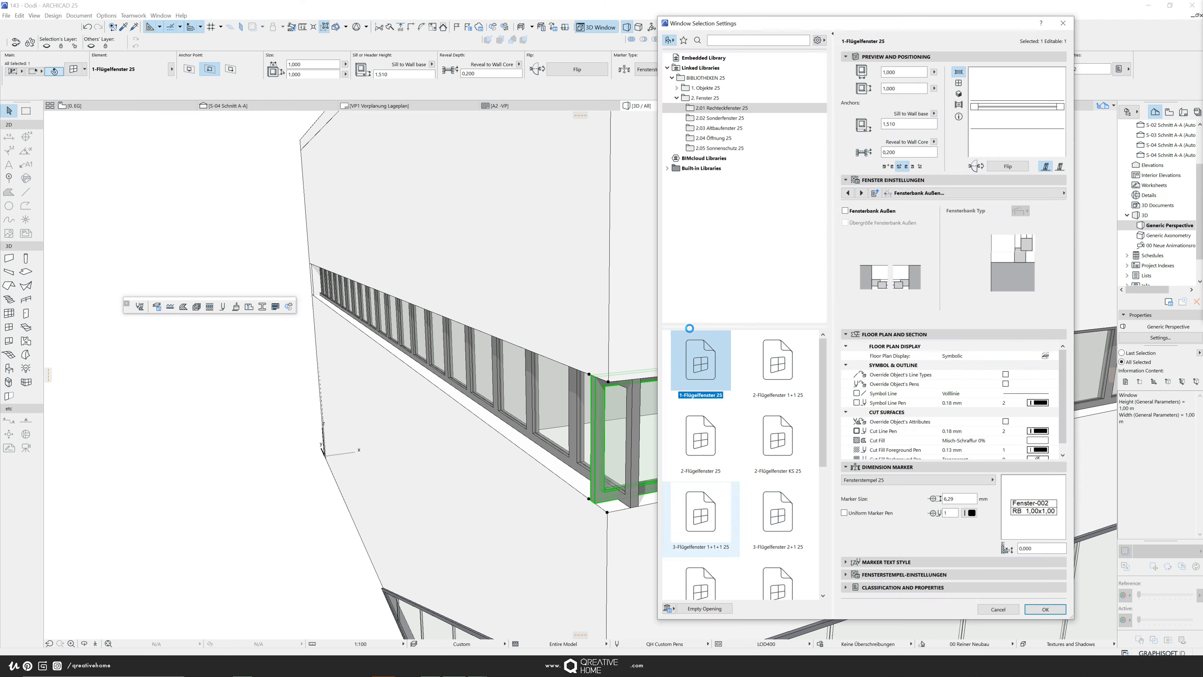
{"action": "left_click", "coordinate": [959, 193]}
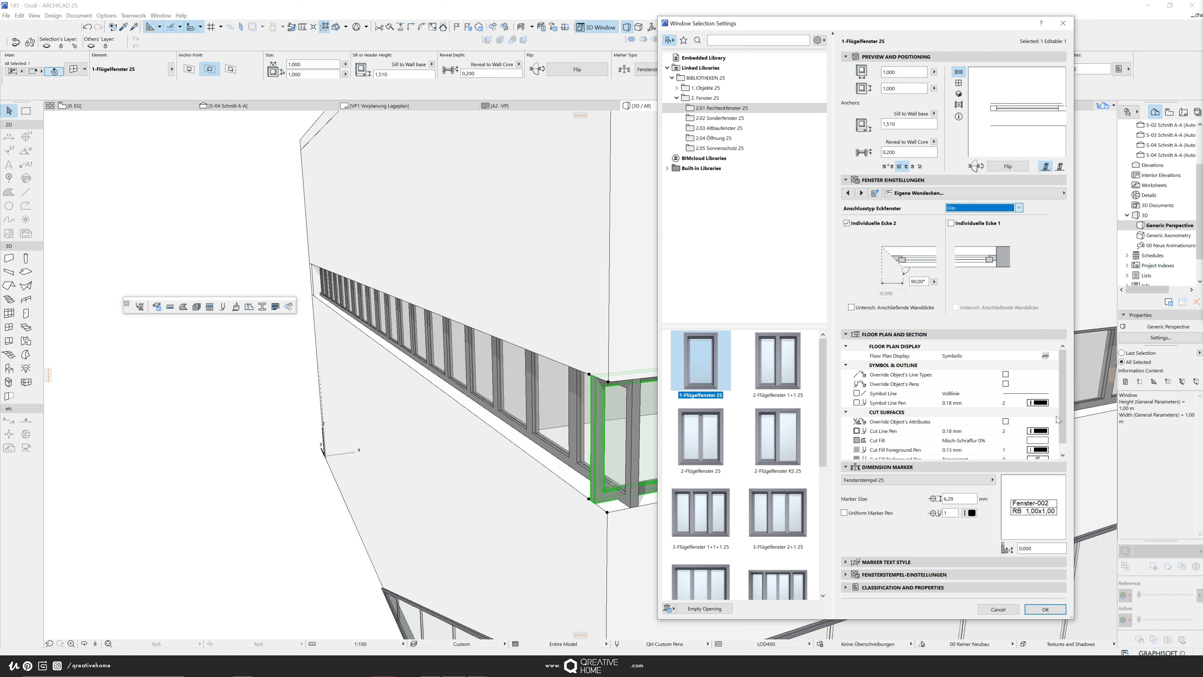
{"action": "left_click", "coordinate": [1044, 608]}
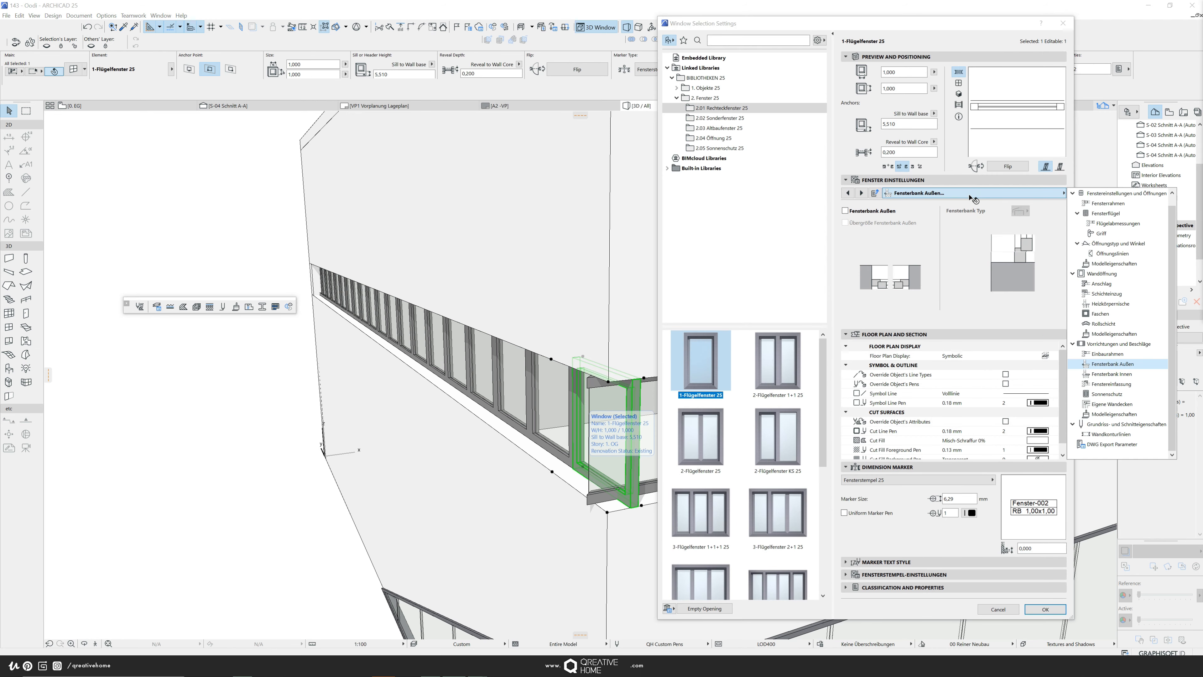
{"action": "left_click", "coordinate": [1114, 404]}
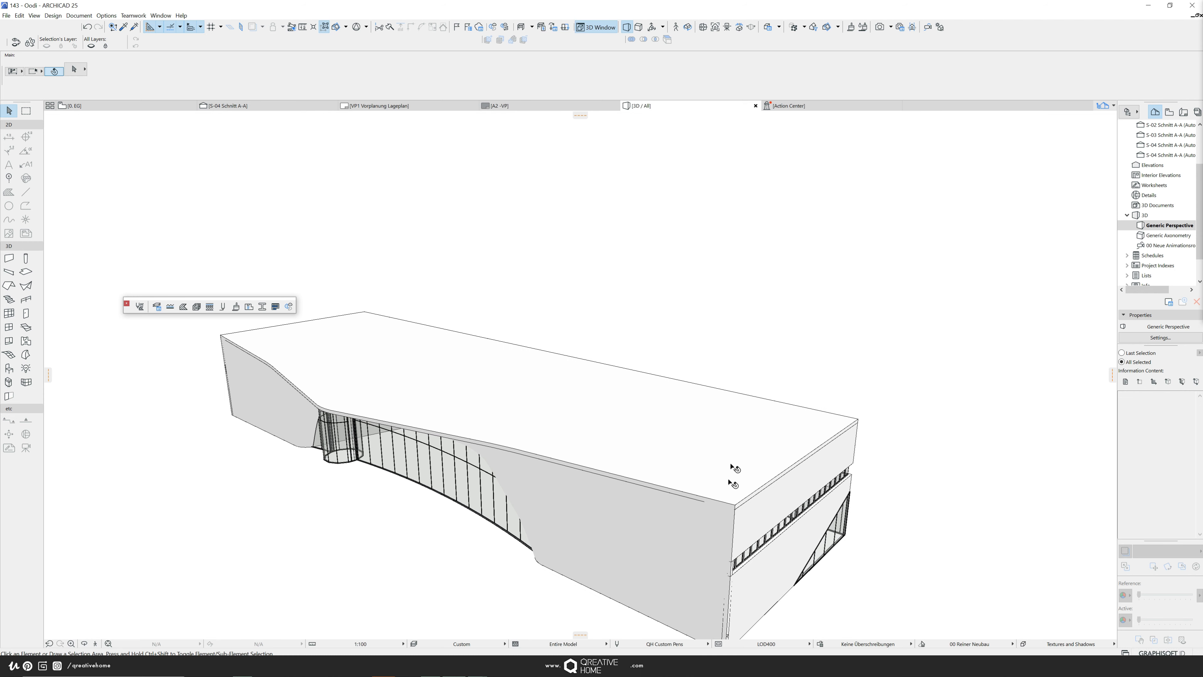
{"action": "mouse_move", "coordinate": [777, 335]}
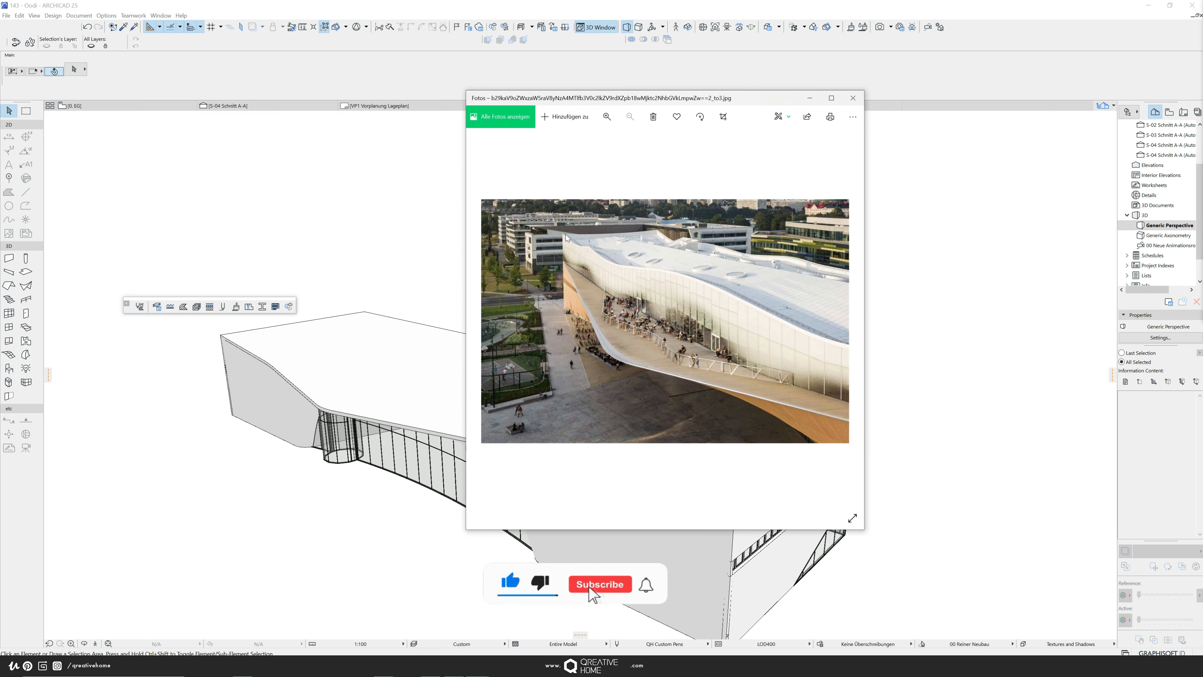
Study the Oodi reference photo of the wavy shell roof in Photos
{"action": "left_click", "coordinate": [598, 584]}
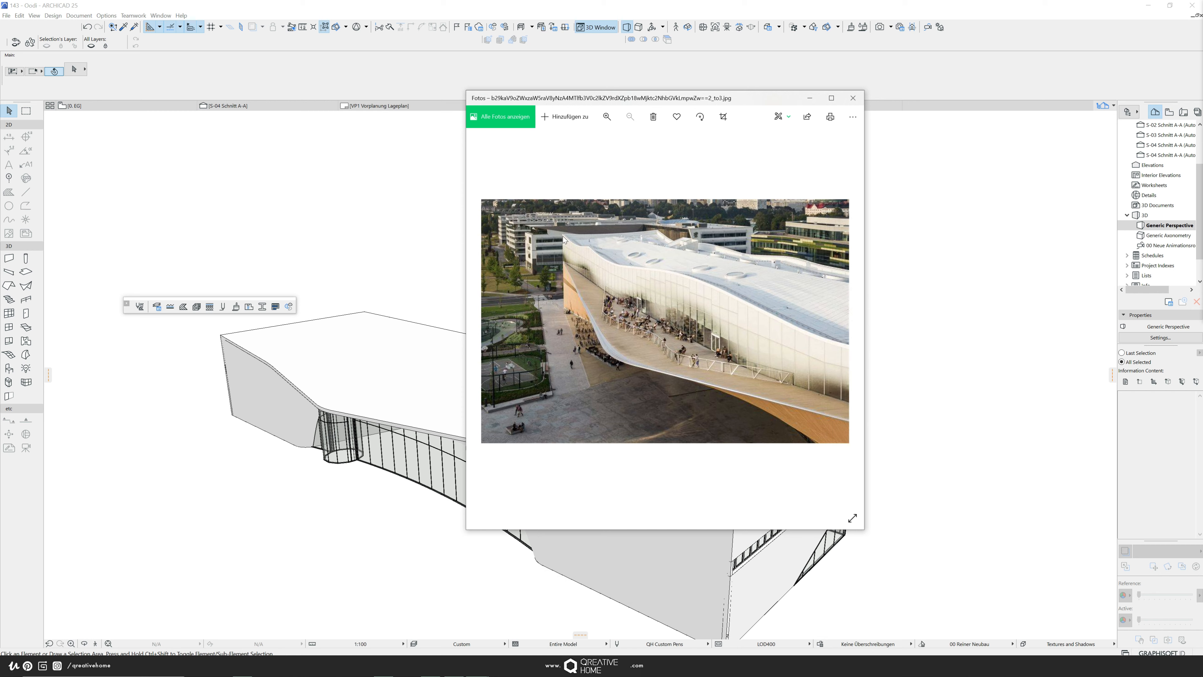
{"action": "mouse_move", "coordinate": [604, 260]}
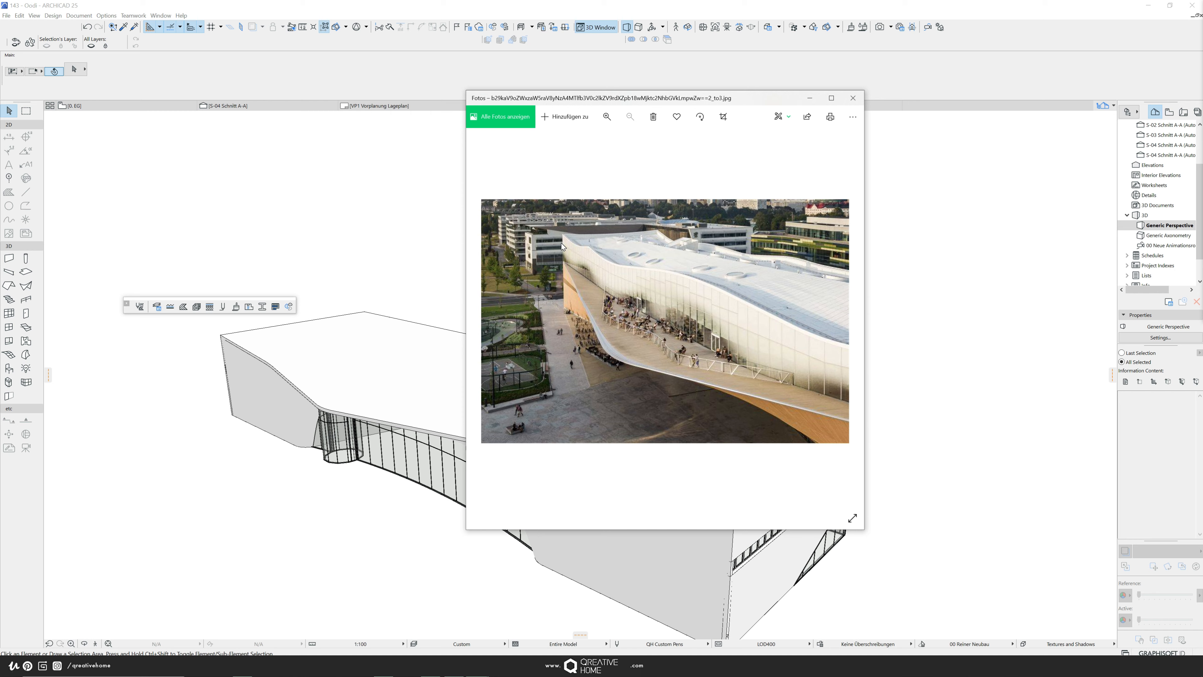
{"action": "mouse_move", "coordinate": [568, 249]}
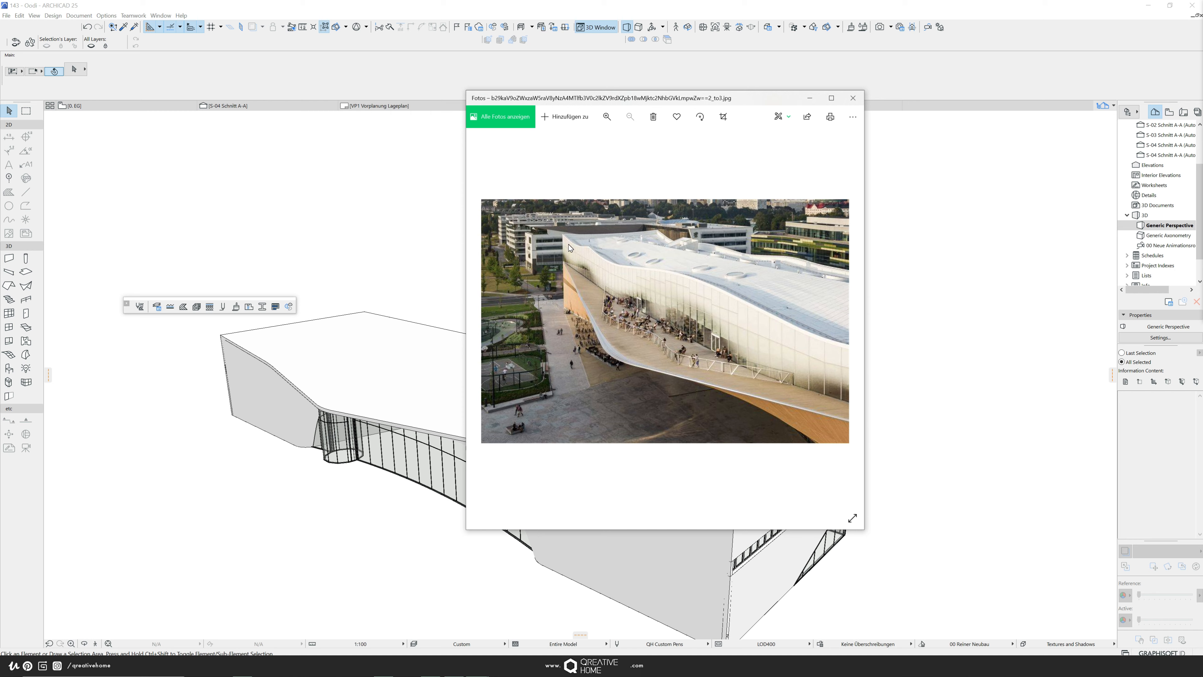
{"action": "mouse_move", "coordinate": [648, 252]}
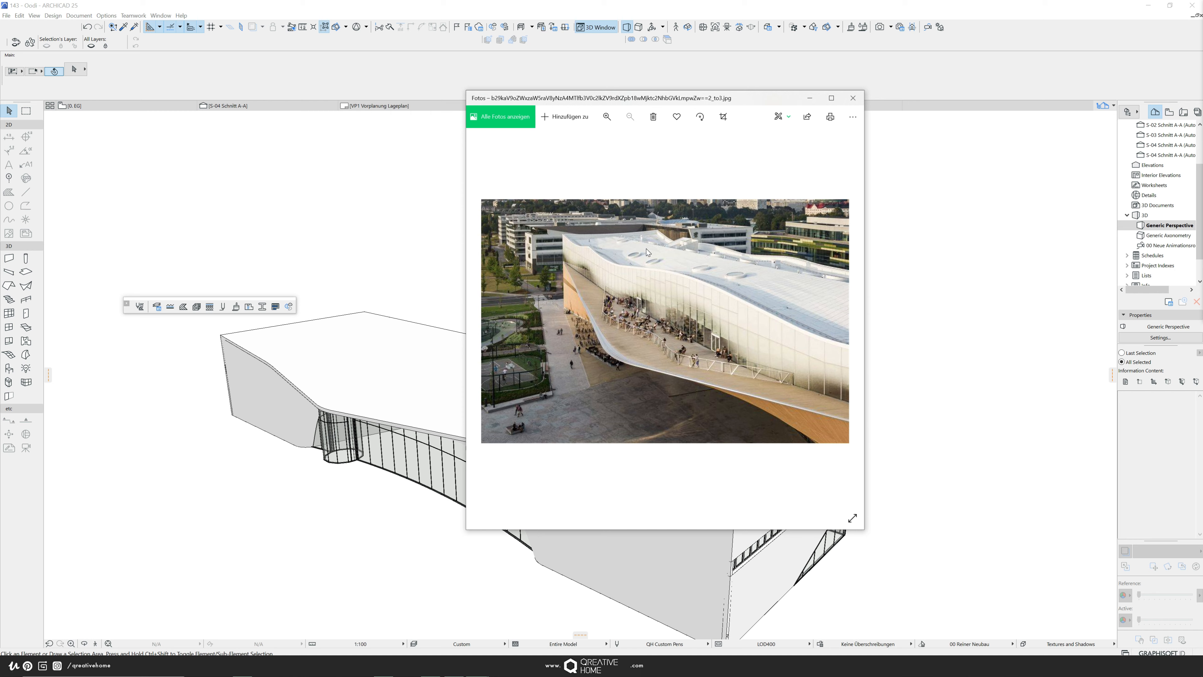
{"action": "mouse_move", "coordinate": [679, 253]}
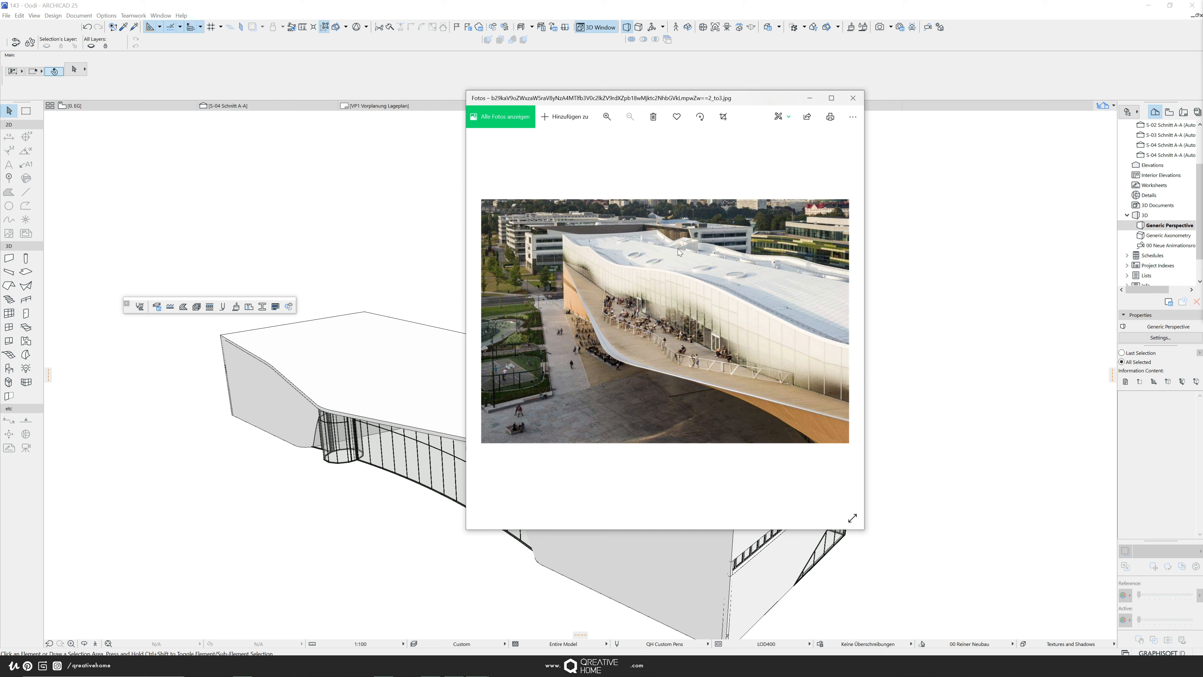
{"action": "mouse_move", "coordinate": [592, 246]}
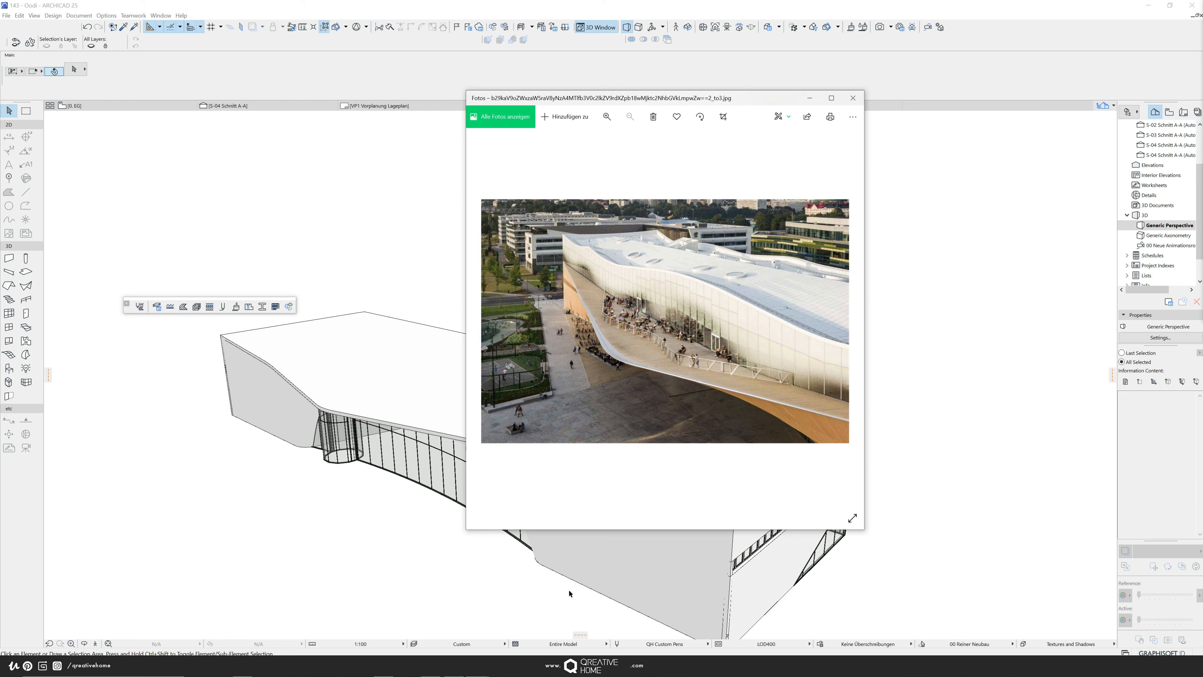
{"action": "mouse_move", "coordinate": [603, 566]}
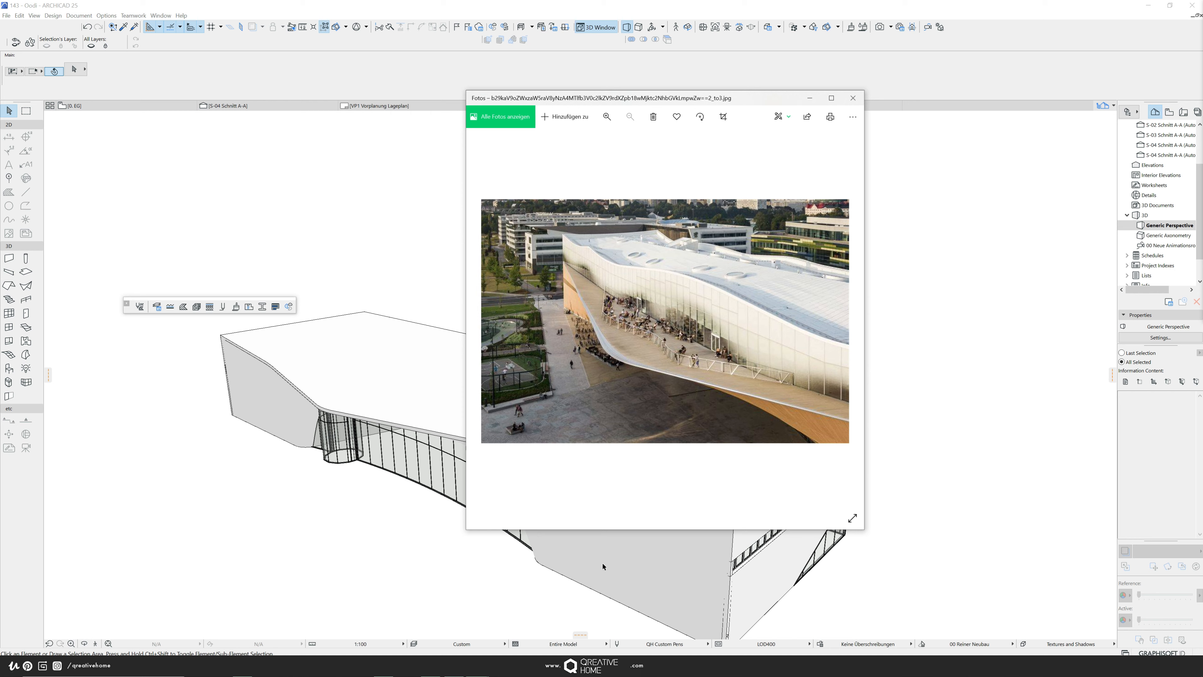
{"action": "mouse_move", "coordinate": [598, 275]}
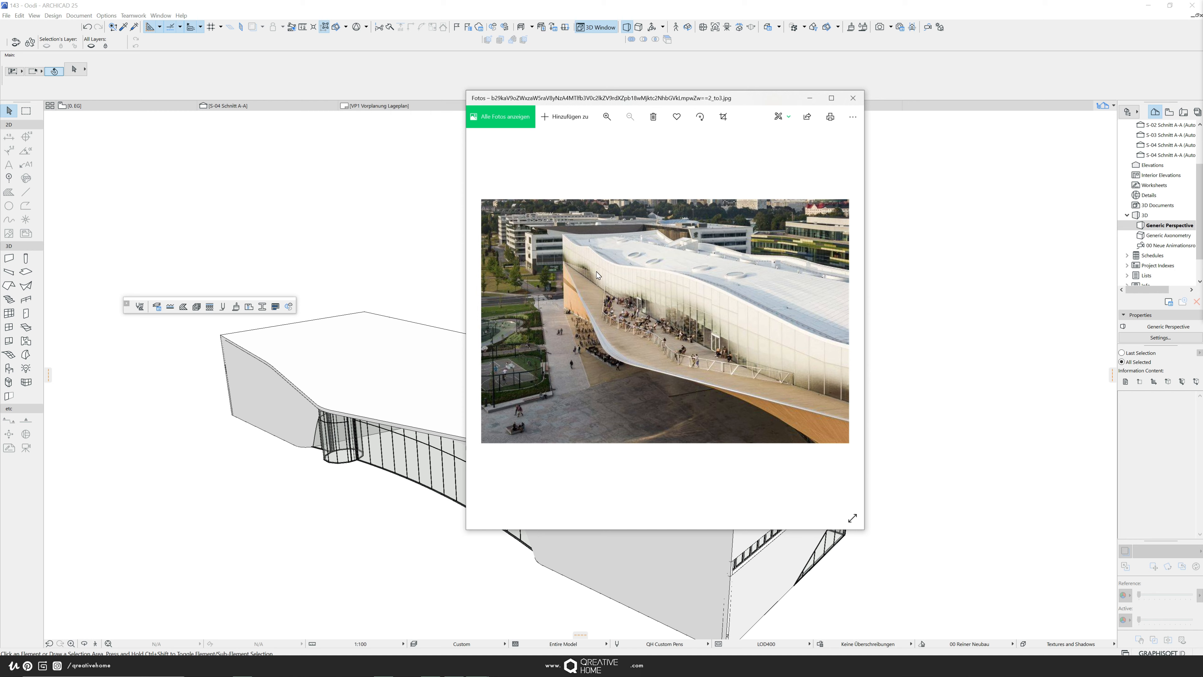
{"action": "mouse_move", "coordinate": [797, 361]}
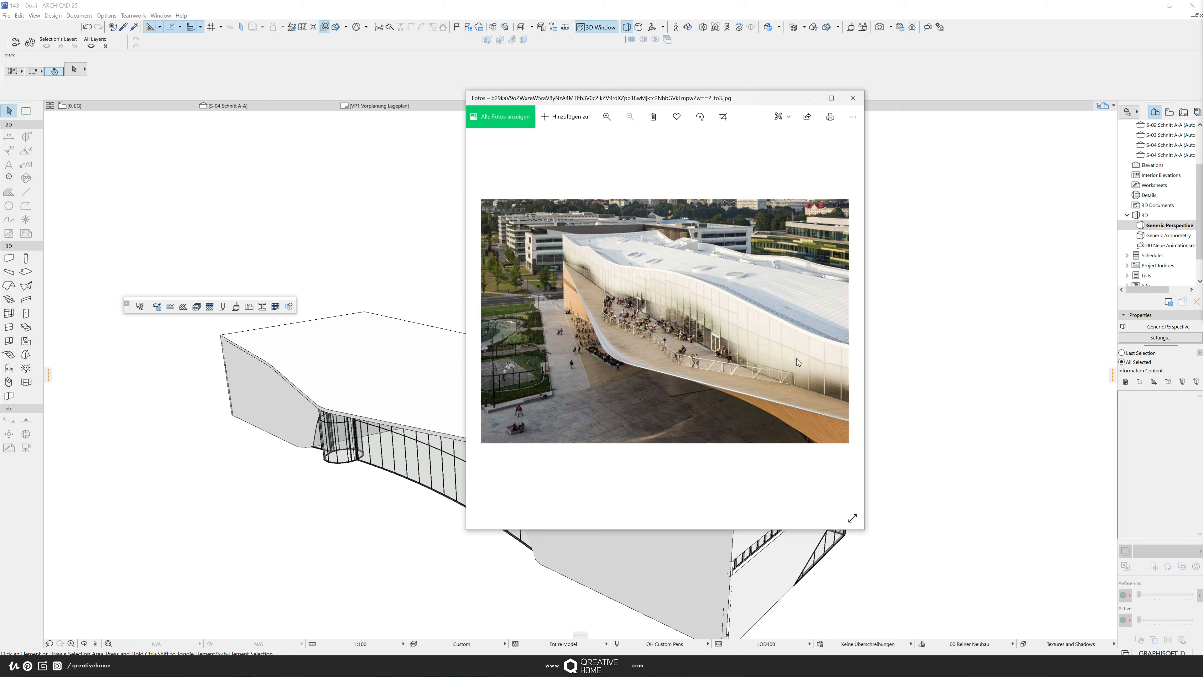
{"action": "mouse_move", "coordinate": [646, 271]}
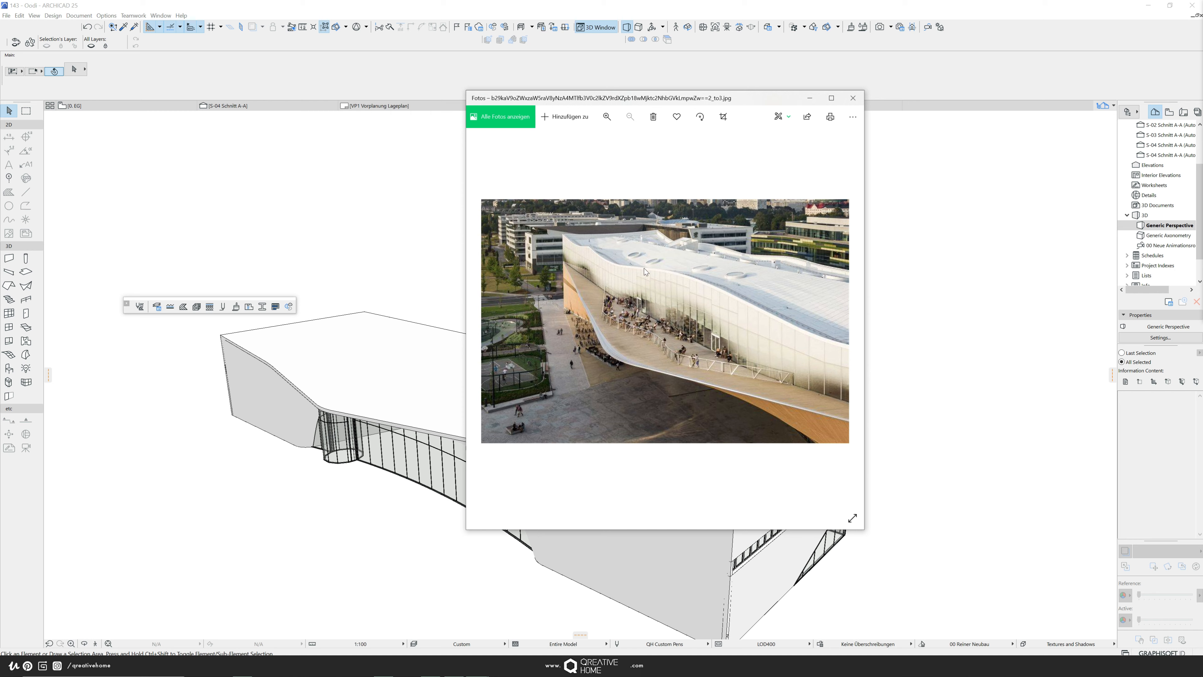
{"action": "mouse_move", "coordinate": [587, 234]}
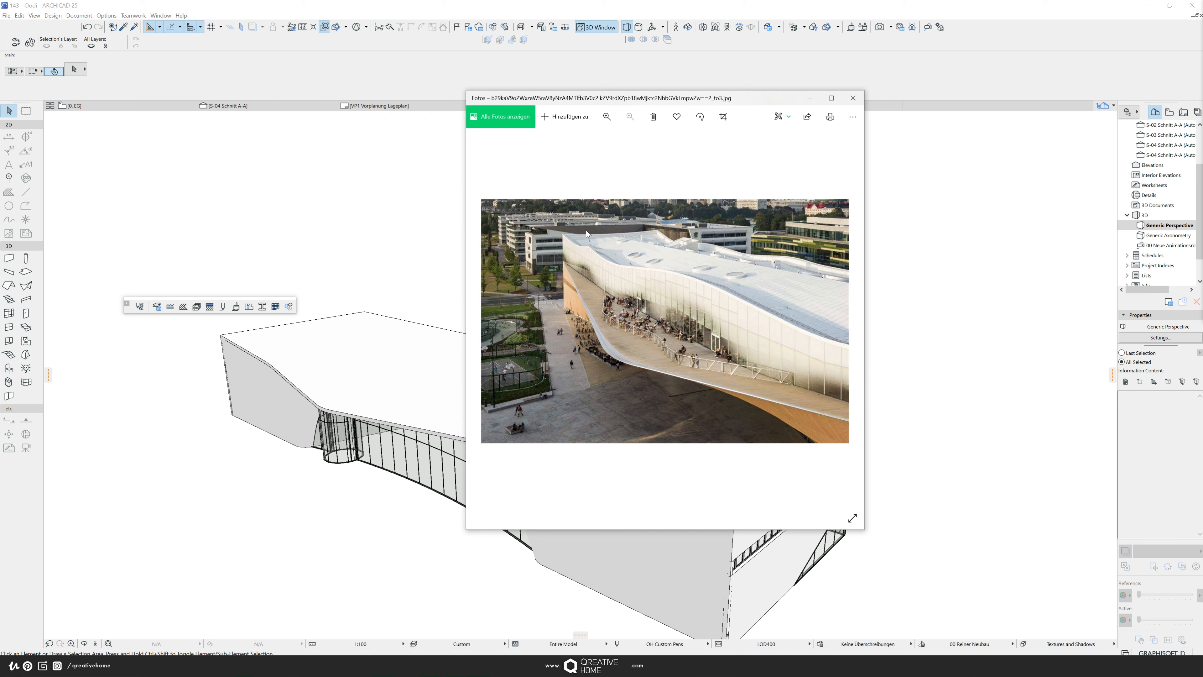
{"action": "mouse_move", "coordinate": [571, 238]}
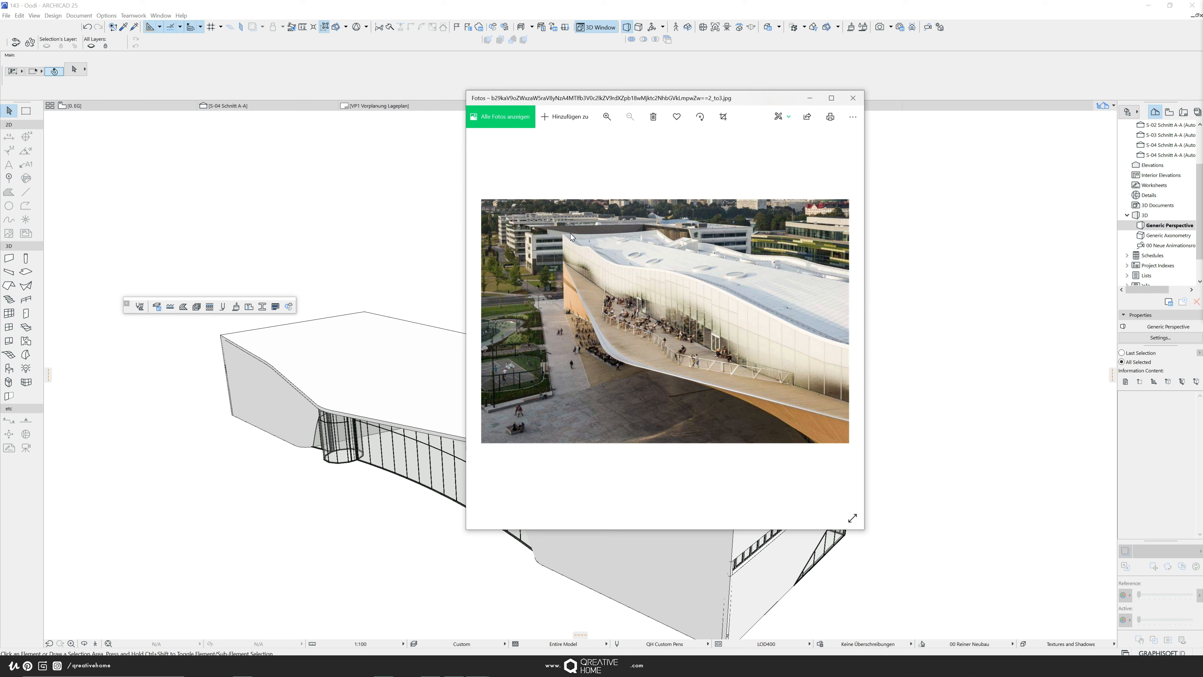
{"action": "mouse_move", "coordinate": [571, 238]}
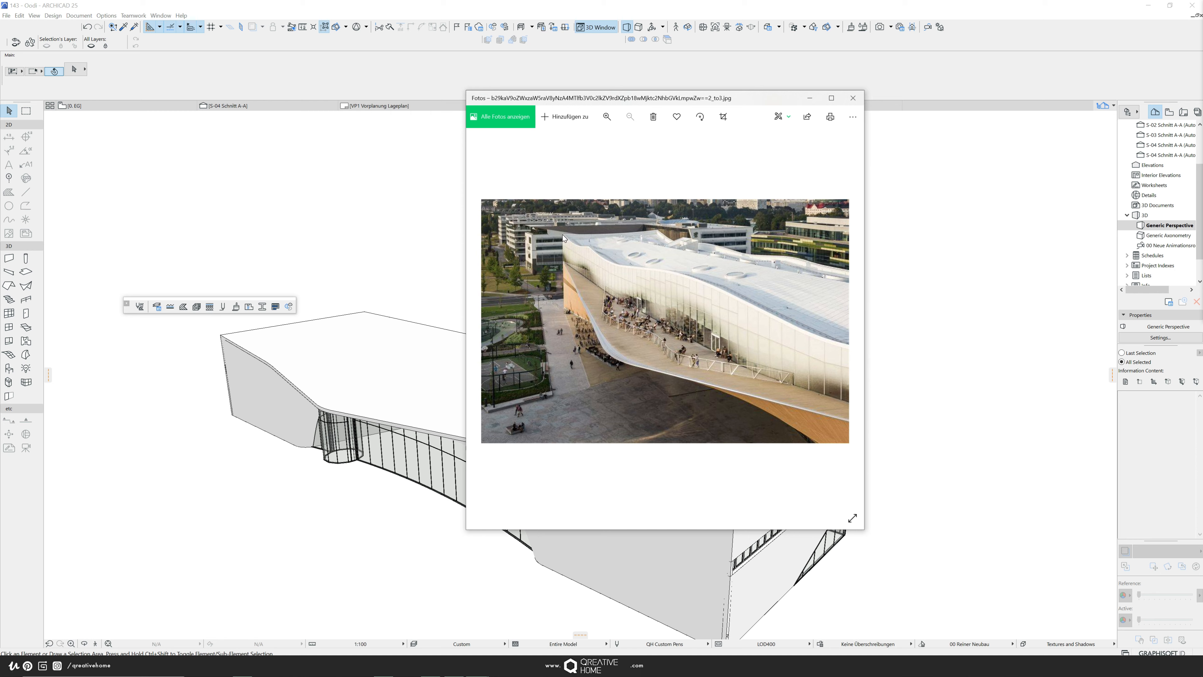
{"action": "mouse_move", "coordinate": [788, 328]}
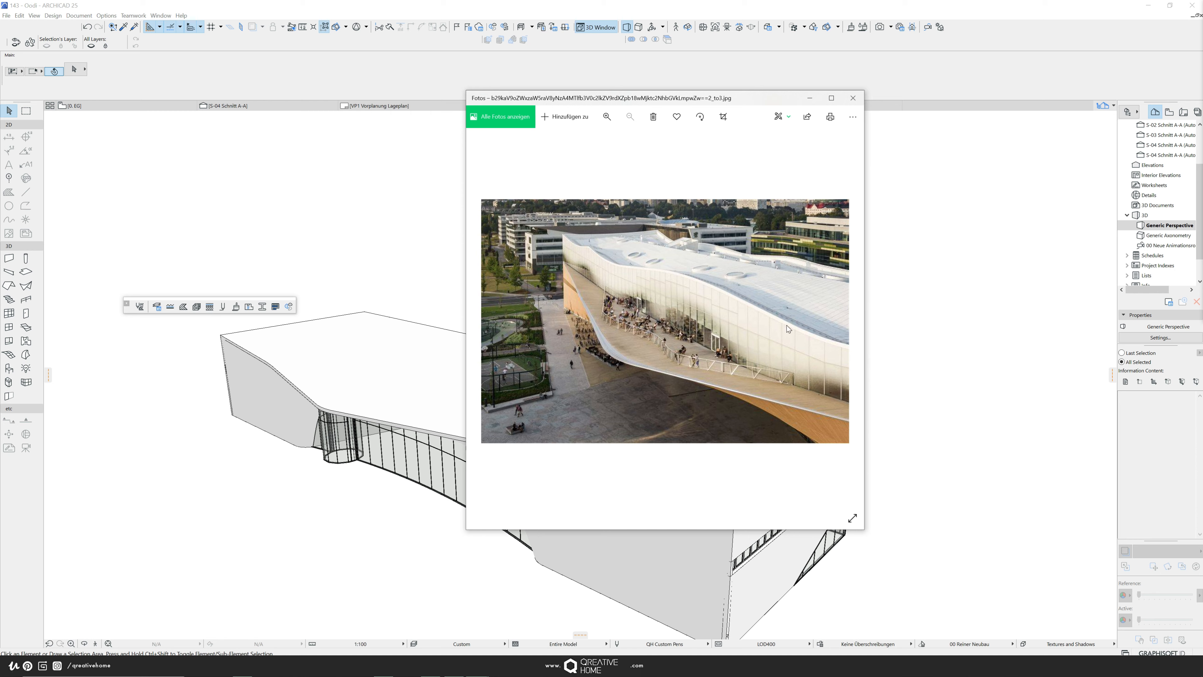
{"action": "mouse_move", "coordinate": [755, 278]}
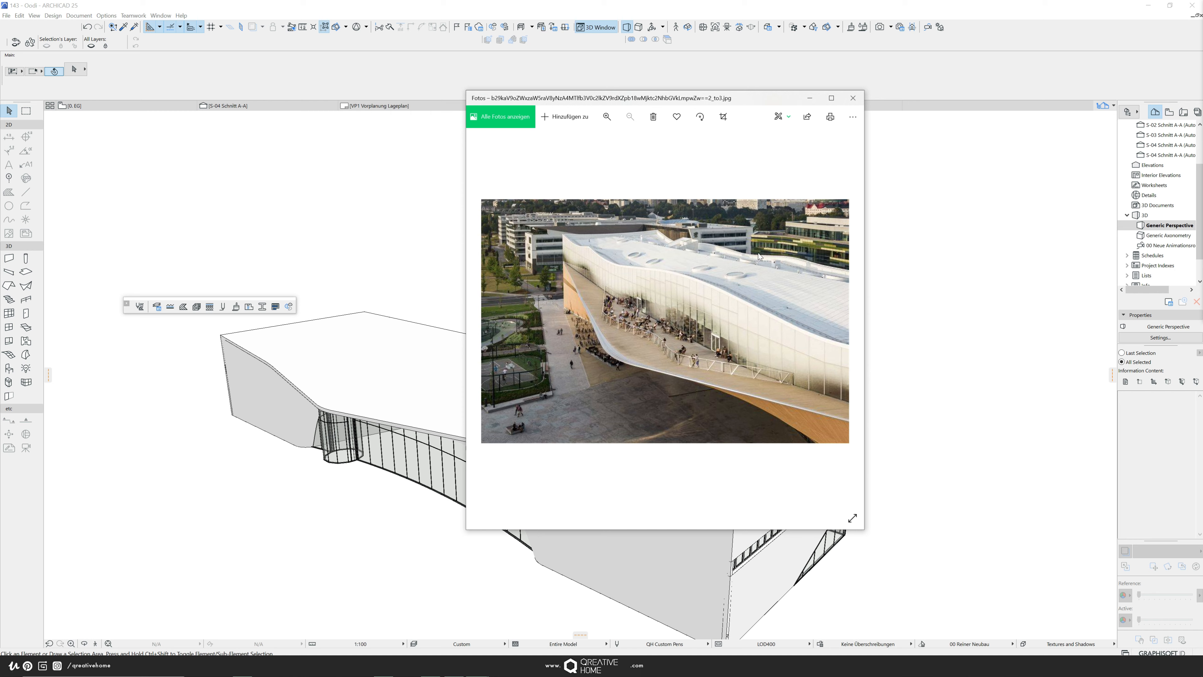
{"action": "mouse_move", "coordinate": [960, 331]}
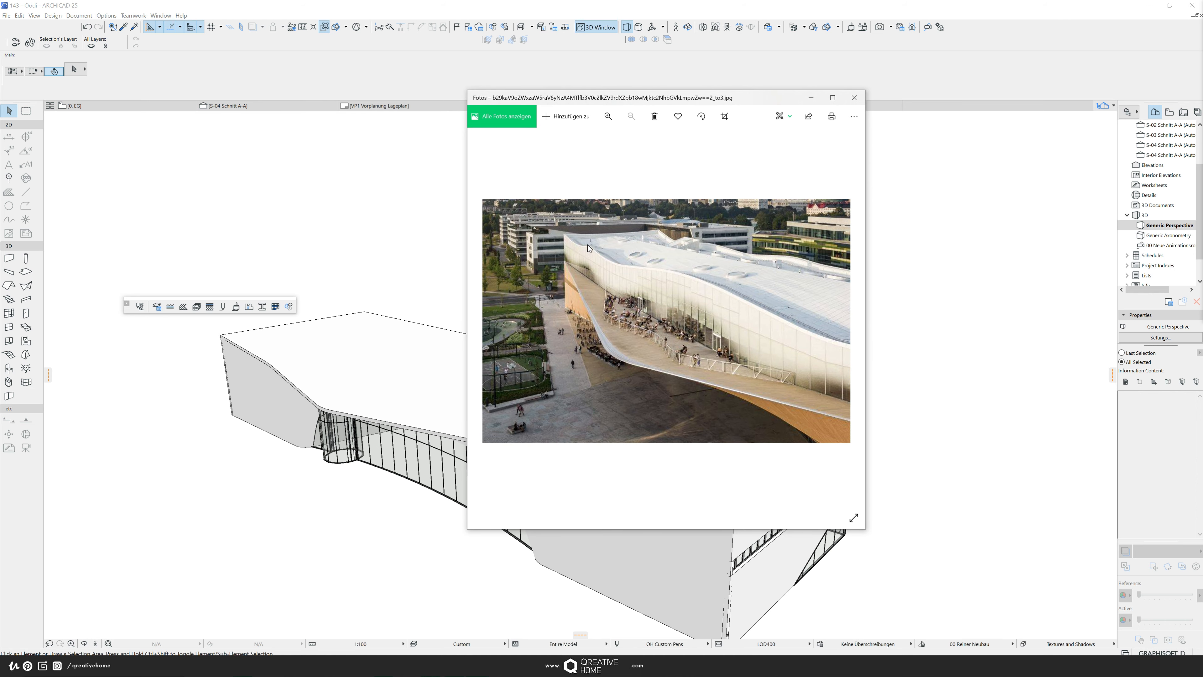
{"action": "mouse_move", "coordinate": [865, 342]}
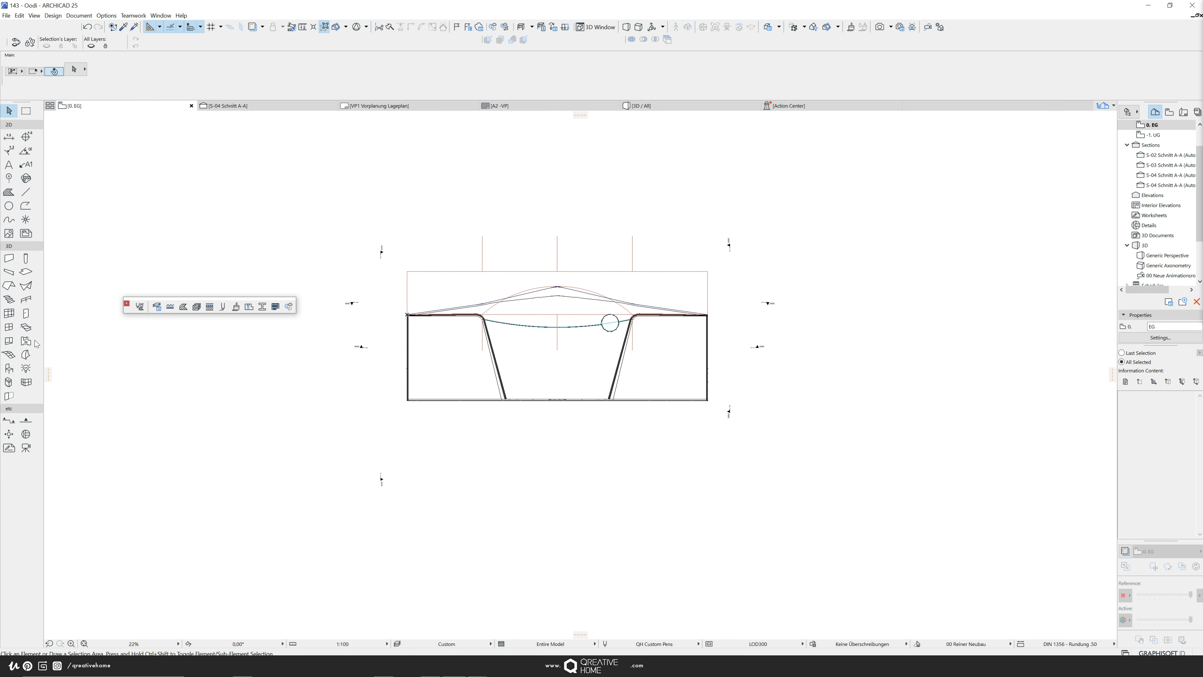
Show section S-03 Schnitt A-A and zoom out to fit the building profile
{"action": "left_click", "coordinate": [10, 419]}
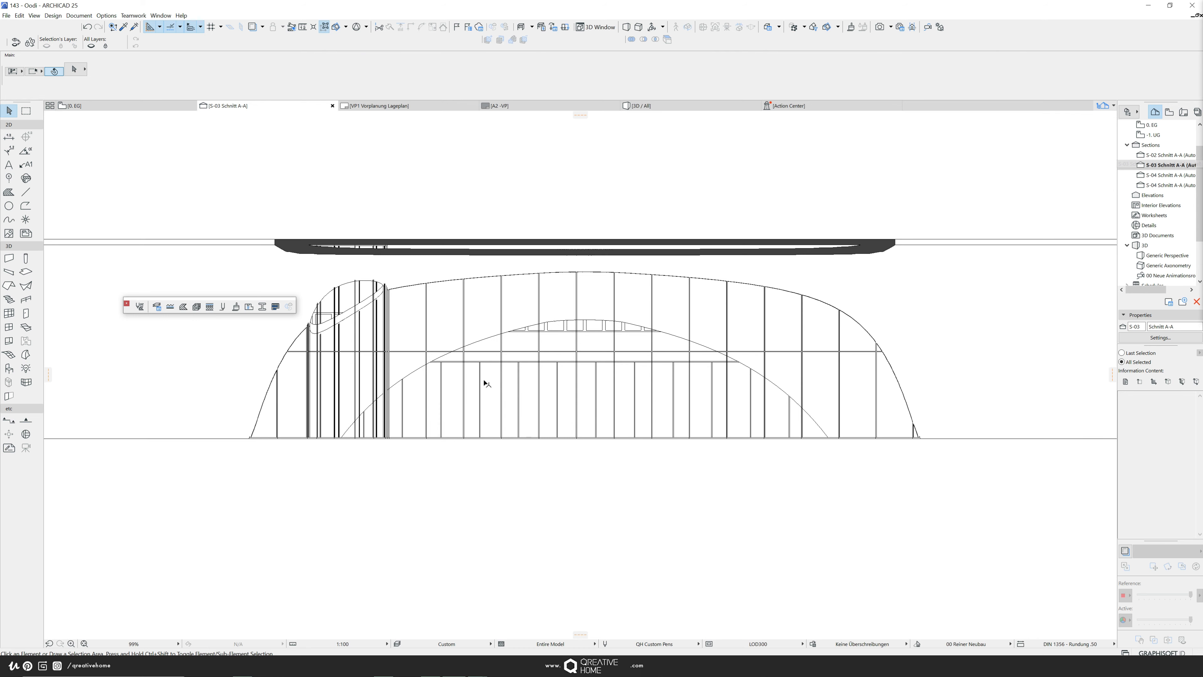
{"action": "scroll", "scroll_direction": "down", "scroll_amount": 3}
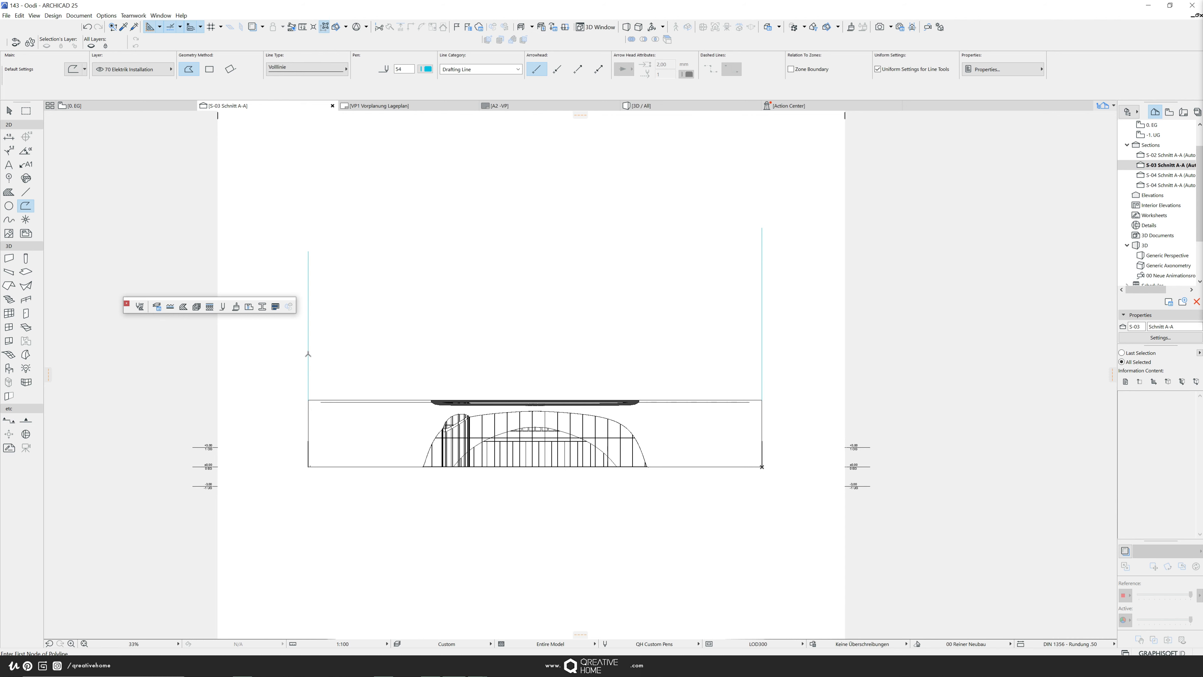
Draw a polyline above the building in the section and reshape it into a smooth wave
{"action": "left_click", "coordinate": [308, 354]}
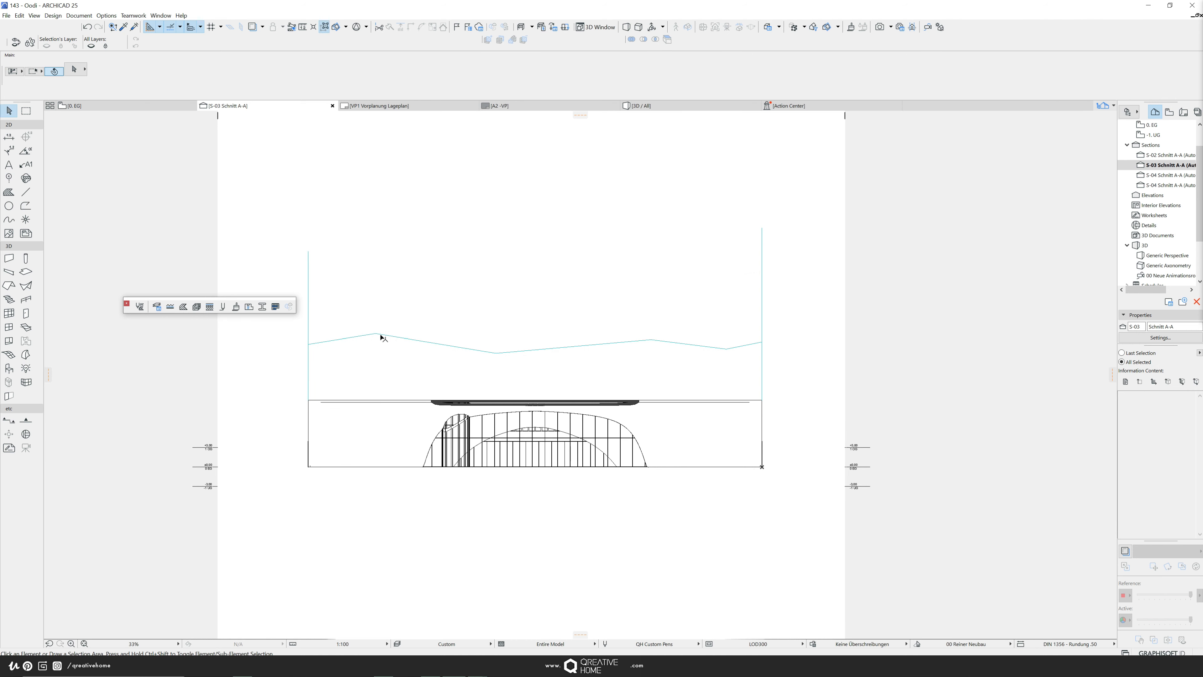
{"action": "mouse_move", "coordinate": [341, 342]}
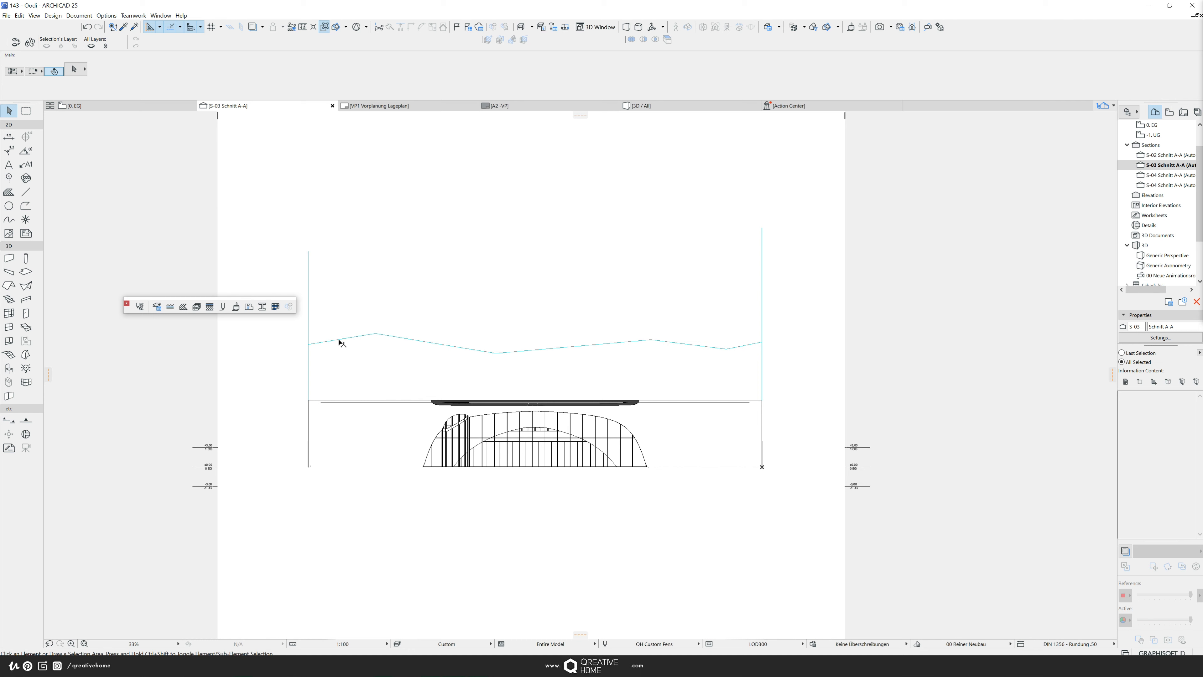
{"action": "left_click", "coordinate": [342, 341]}
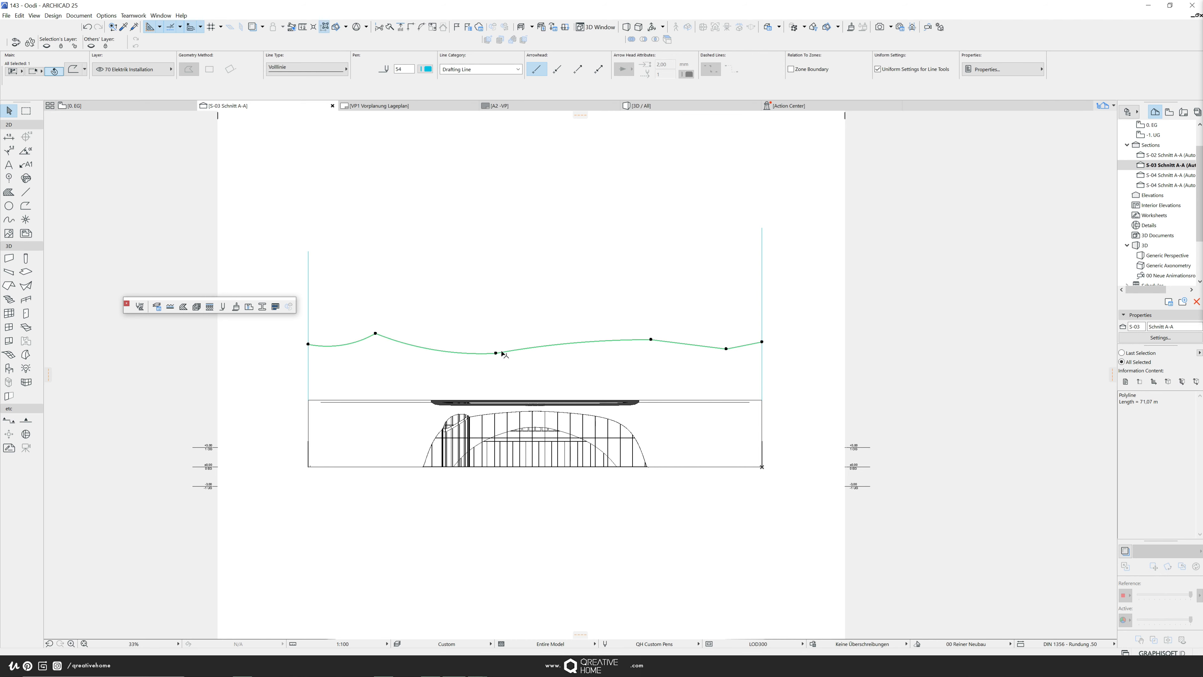
{"action": "mouse_move", "coordinate": [689, 346]}
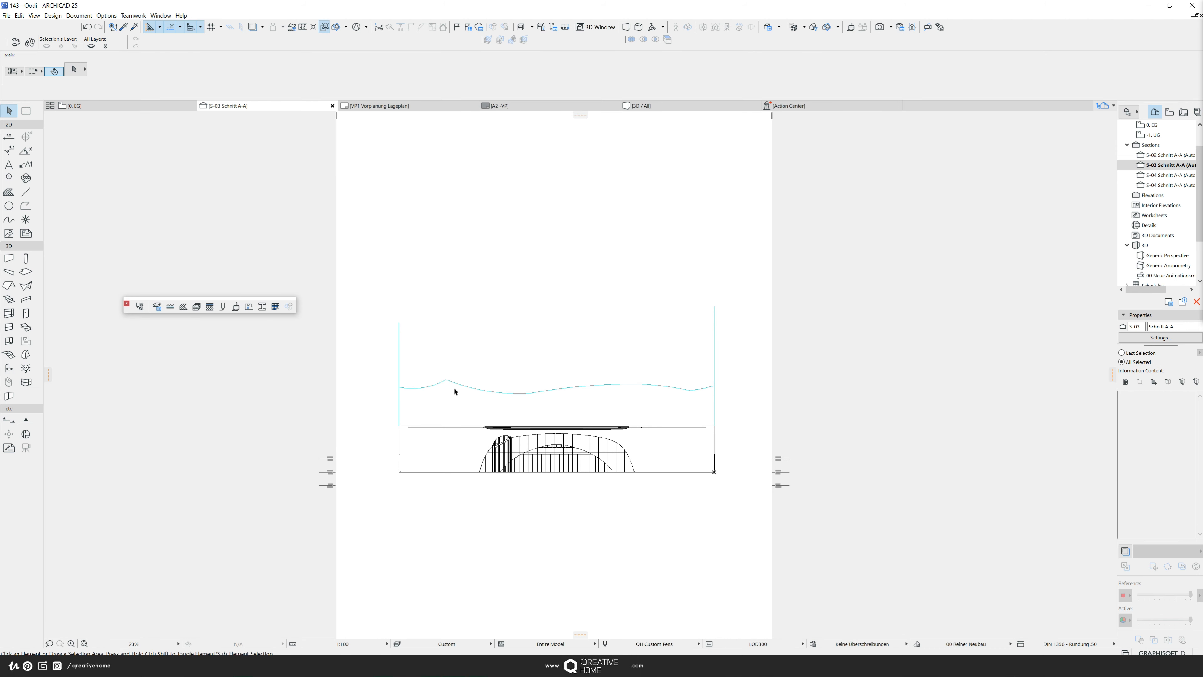
{"action": "mouse_move", "coordinate": [666, 389]}
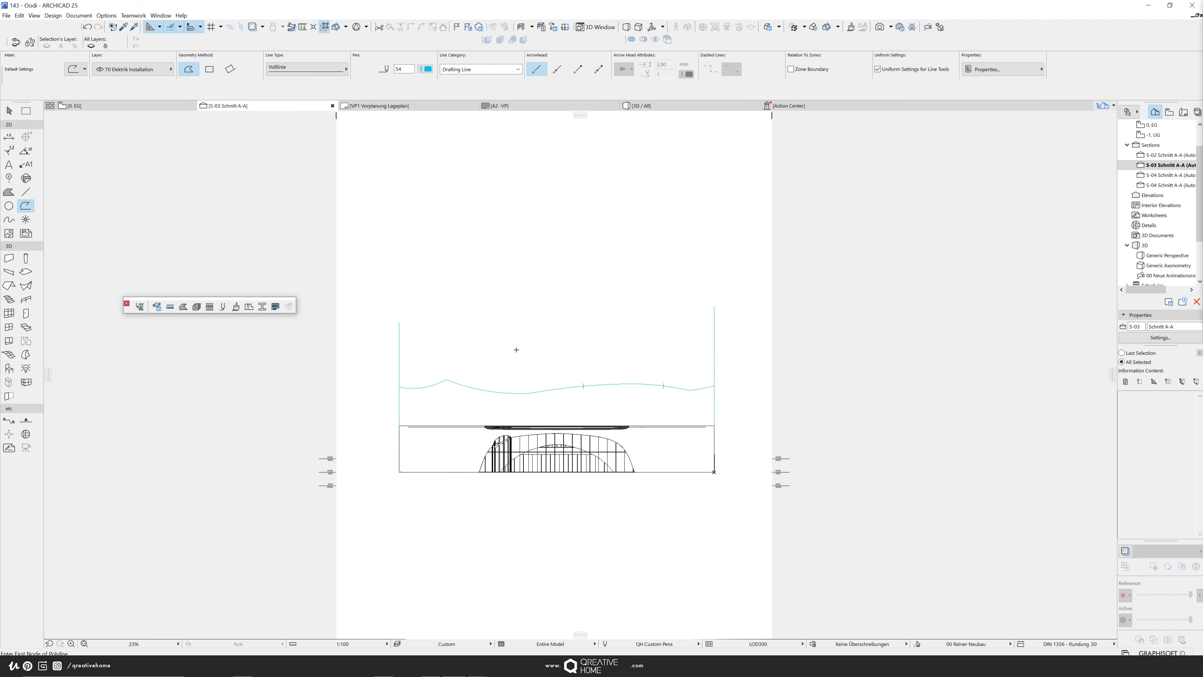
Draw a gently arched polyline above the wavy roof profile in the A-A section
{"action": "left_click", "coordinate": [427, 68]}
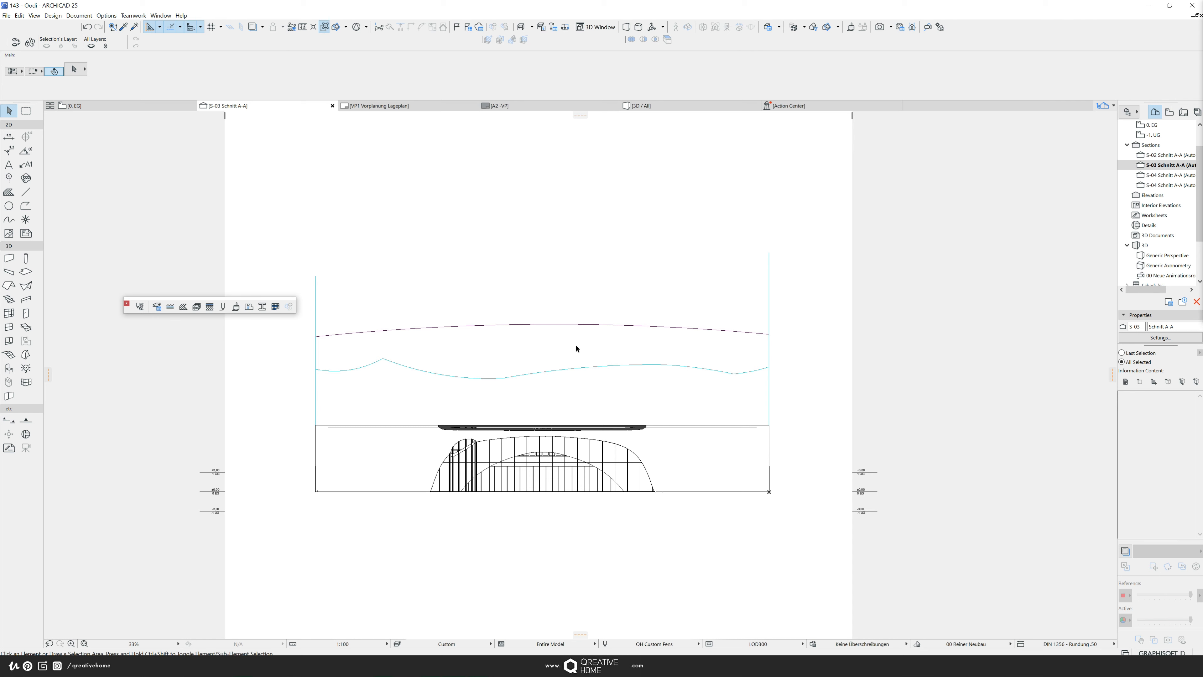
{"action": "mouse_move", "coordinate": [276, 165]}
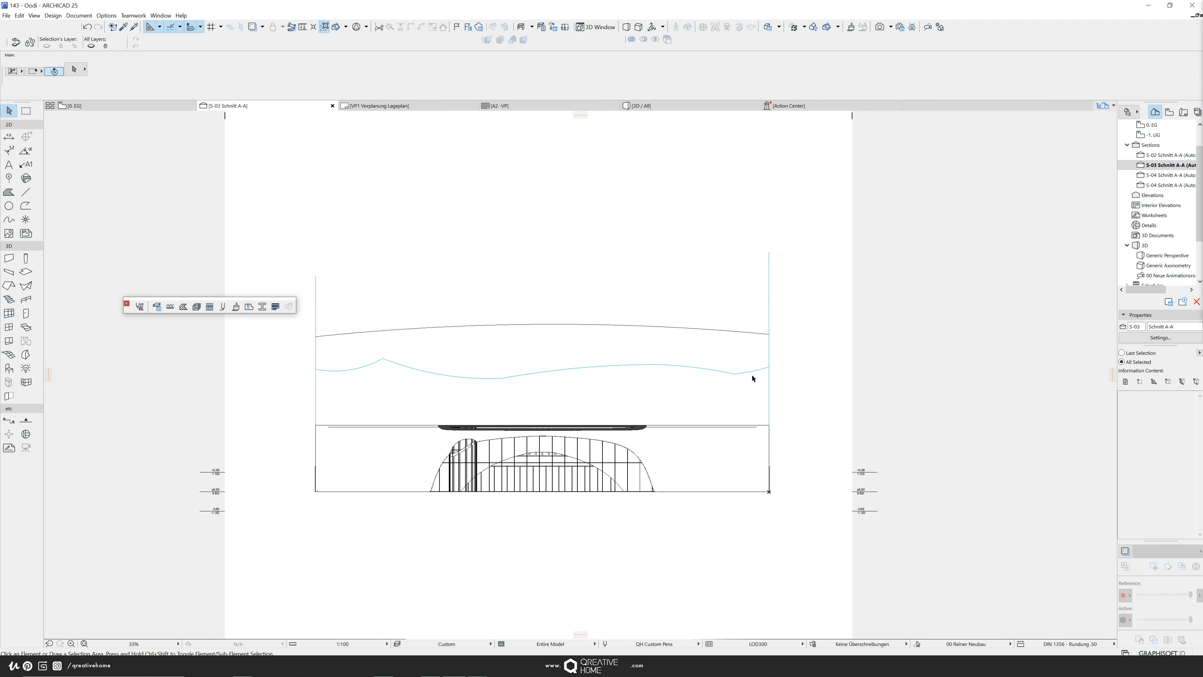
{"action": "mouse_move", "coordinate": [254, 321]}
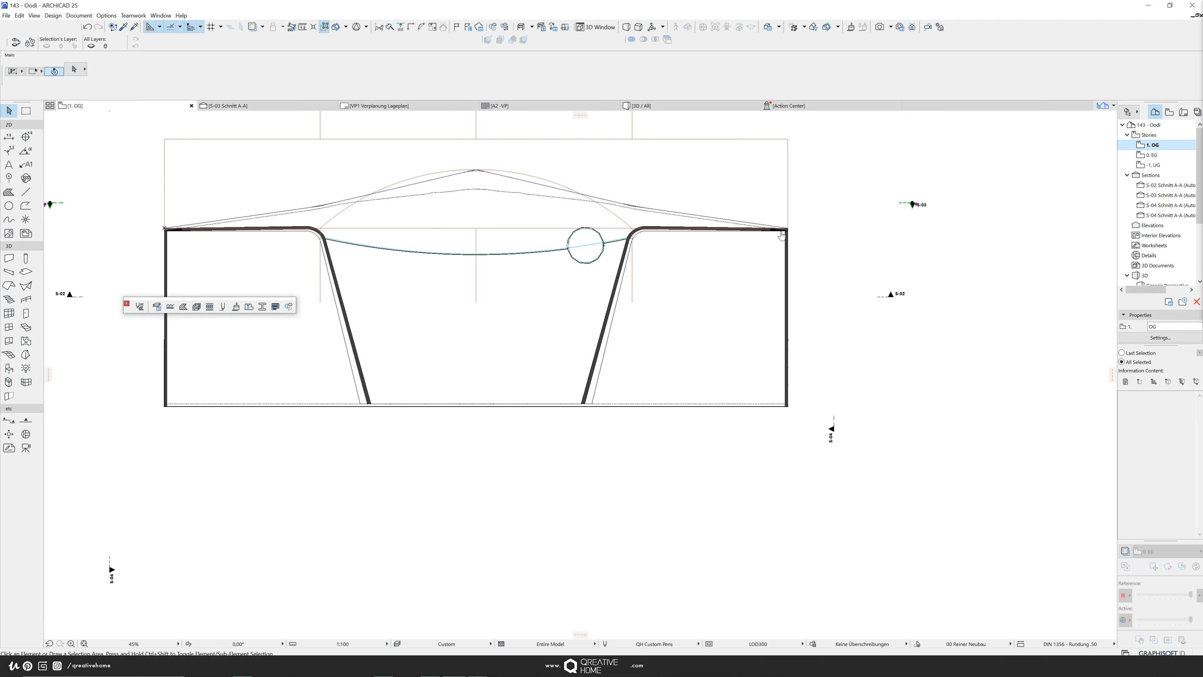
Trace a straight drafting line across the building outline on the 1. OG plan
{"action": "scroll", "scroll_direction": "down", "scroll_amount": 3}
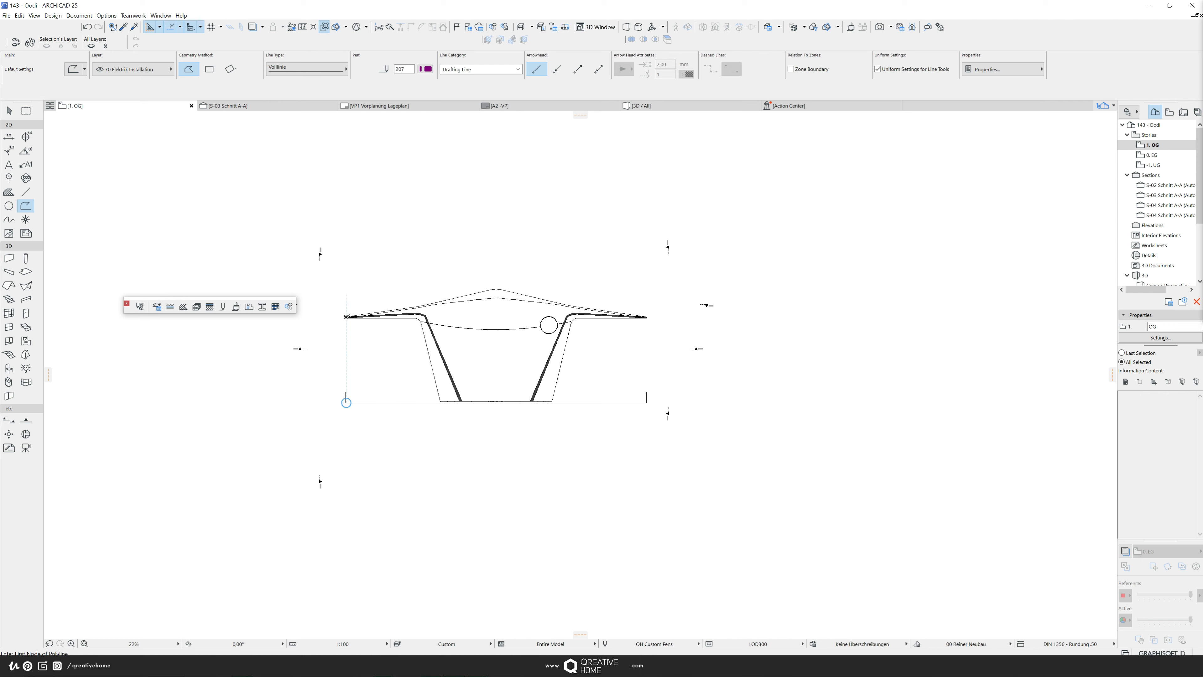
{"action": "left_click", "coordinate": [346, 315]}
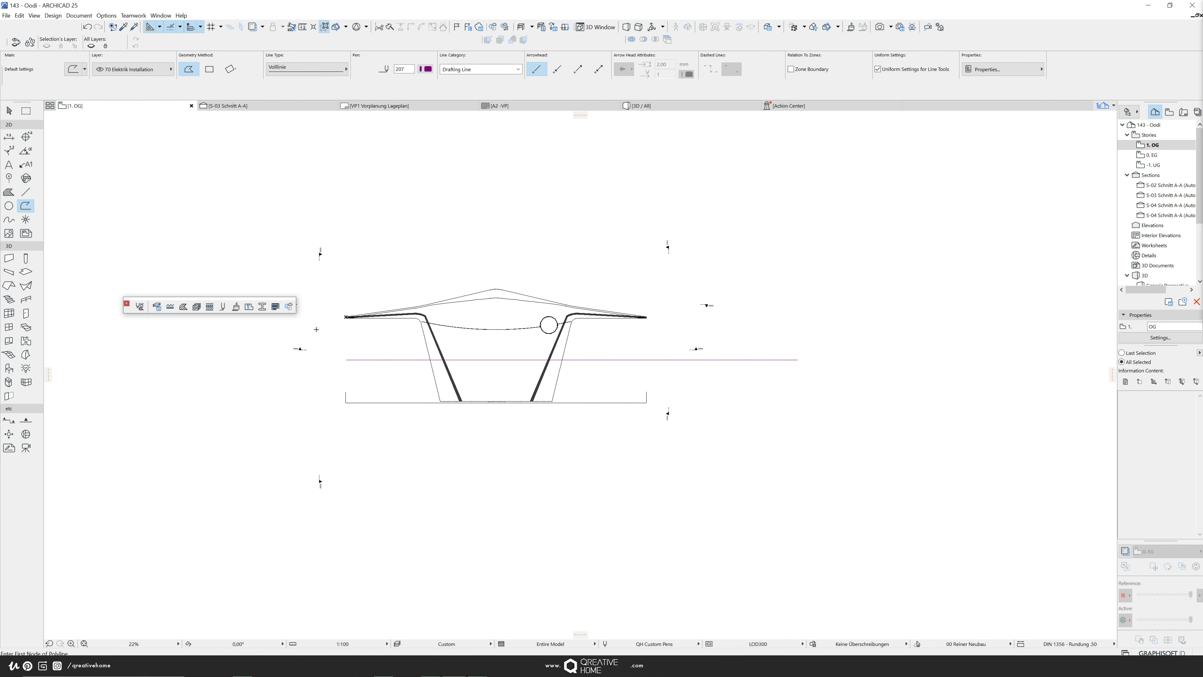
{"action": "mouse_move", "coordinate": [25, 354]}
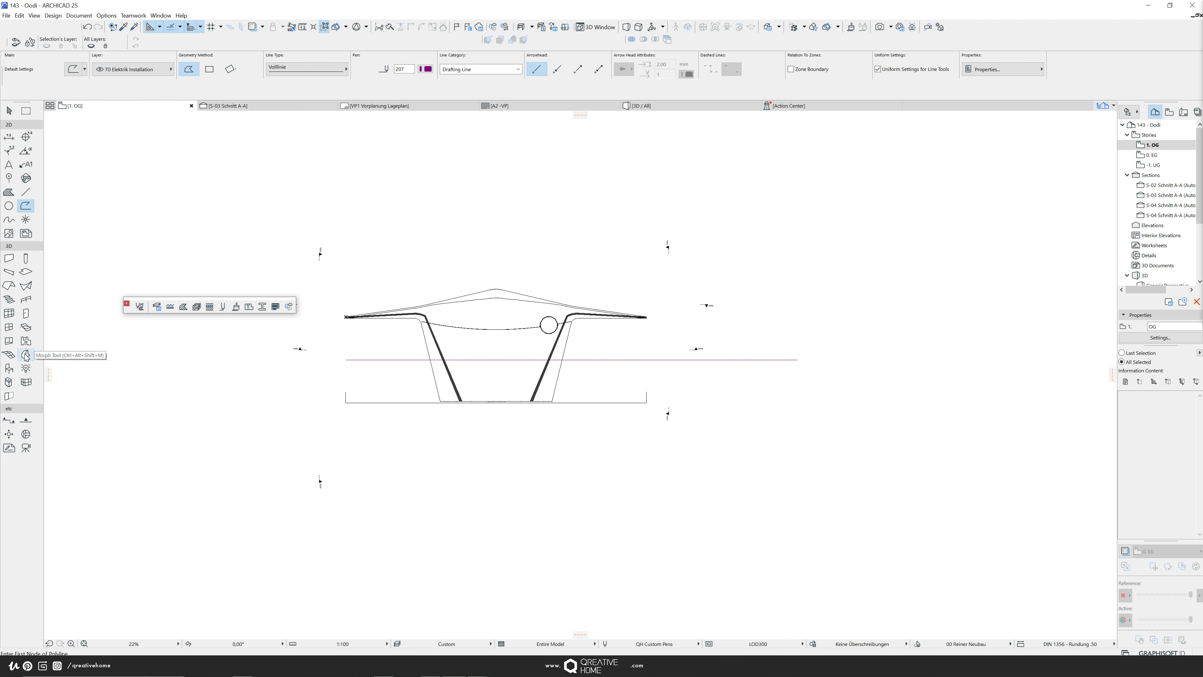
{"action": "mouse_move", "coordinate": [25, 272]}
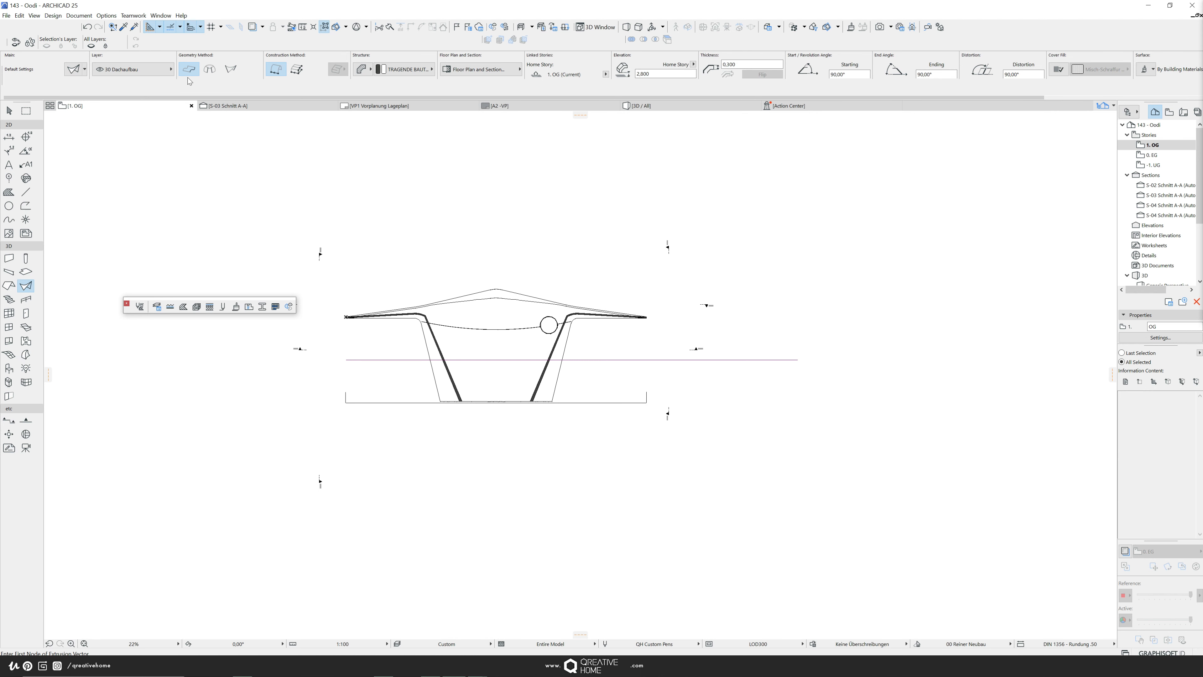
Create a revolved shell with the general building component material and show it in the 3D model
{"action": "left_click", "coordinate": [230, 69]}
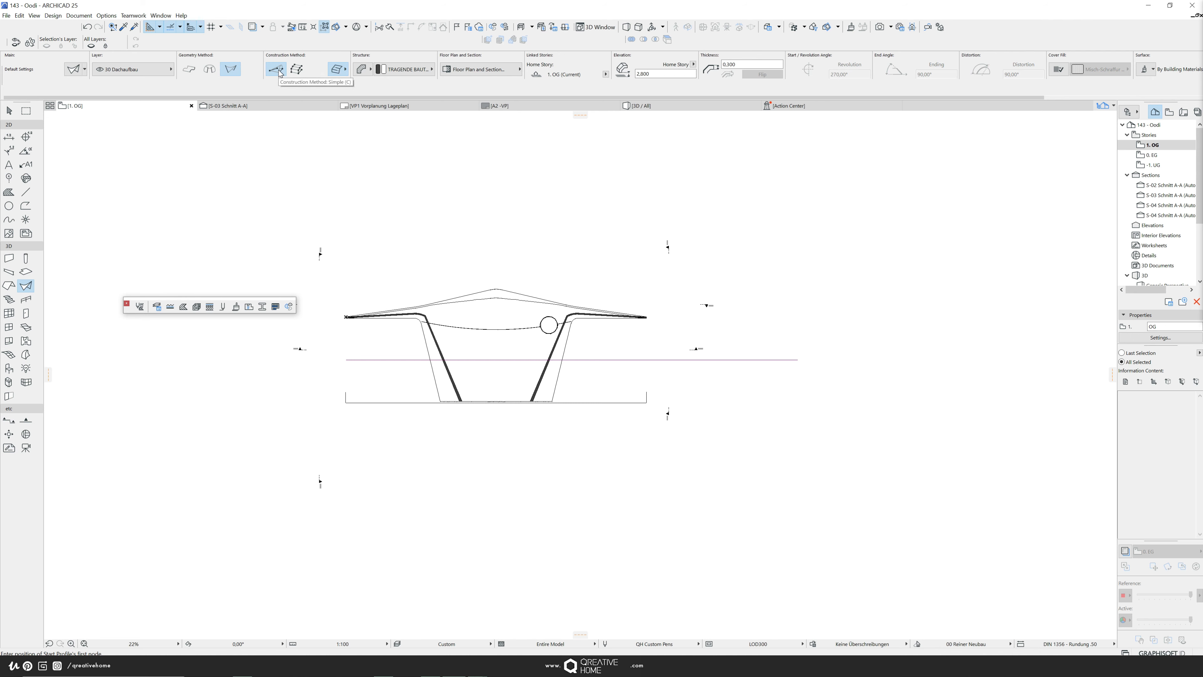
{"action": "left_click", "coordinate": [430, 69]}
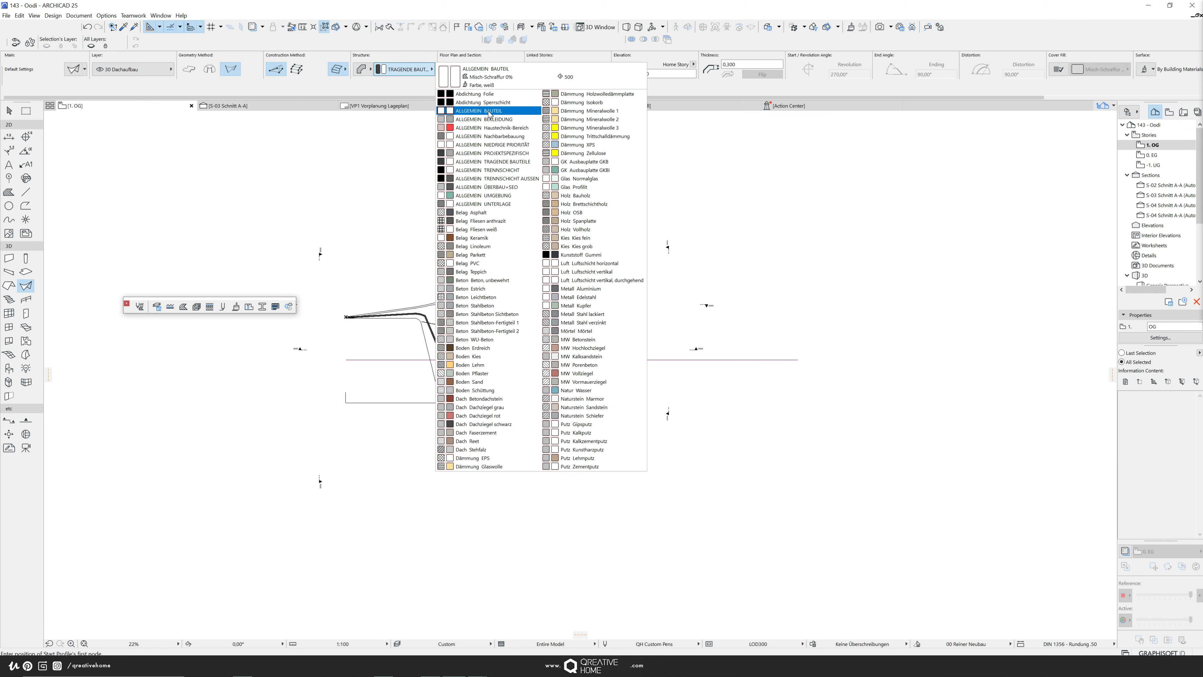
{"action": "left_click", "coordinate": [478, 109]}
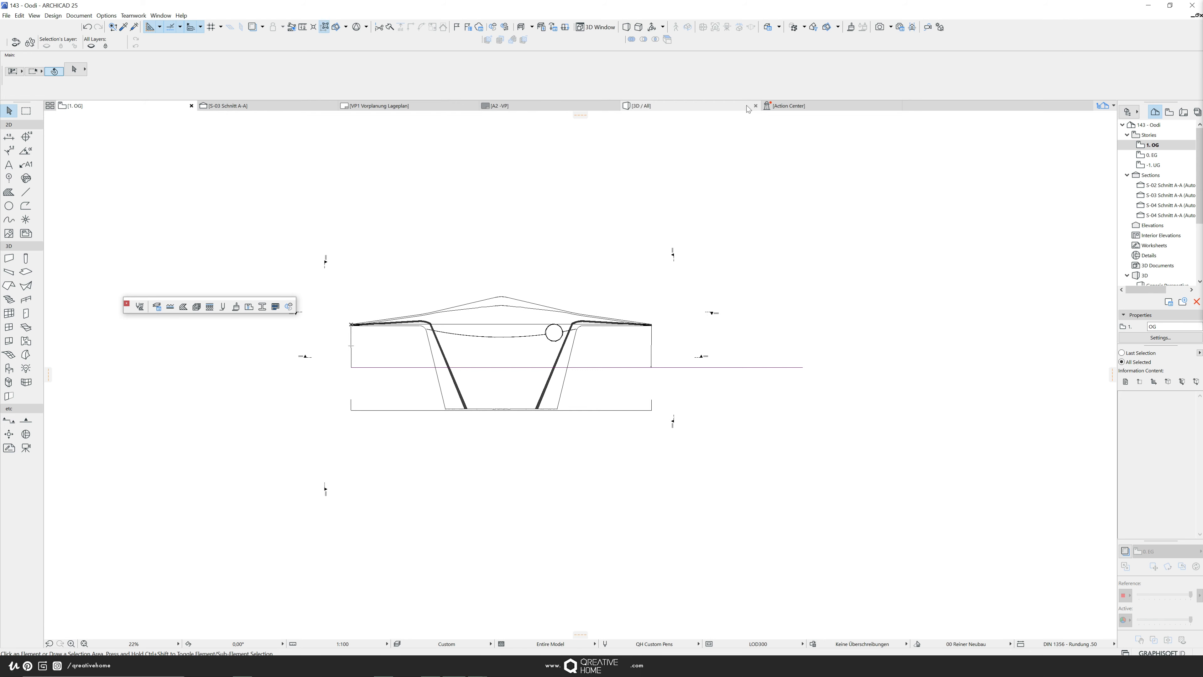
{"action": "left_click", "coordinate": [637, 105]}
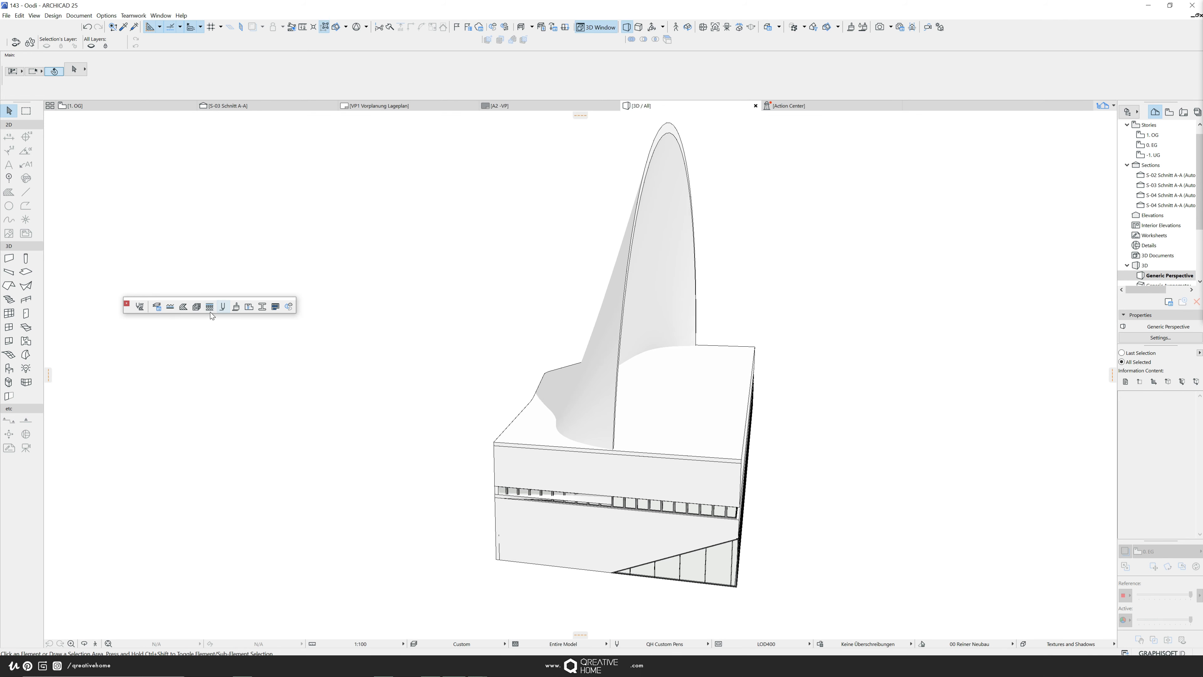
Remove the tall arched shell in the 3D window and go back to the 1. OG floor plan
{"action": "left_click", "coordinate": [636, 383]}
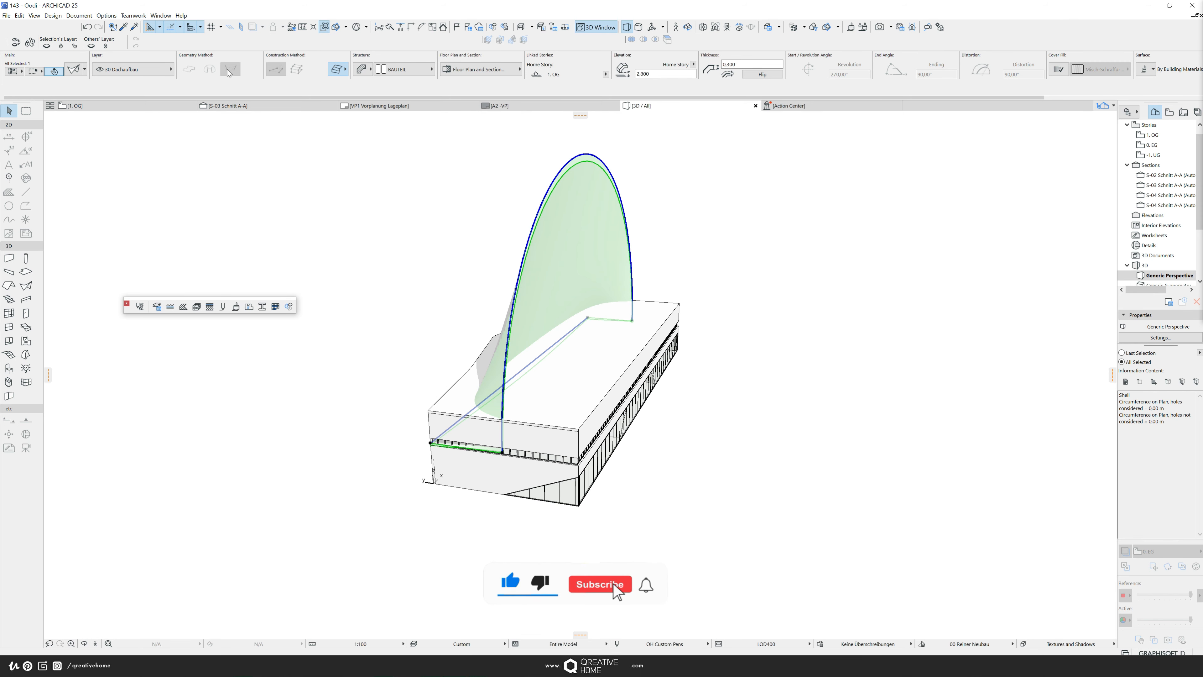
{"action": "left_click", "coordinate": [599, 583]}
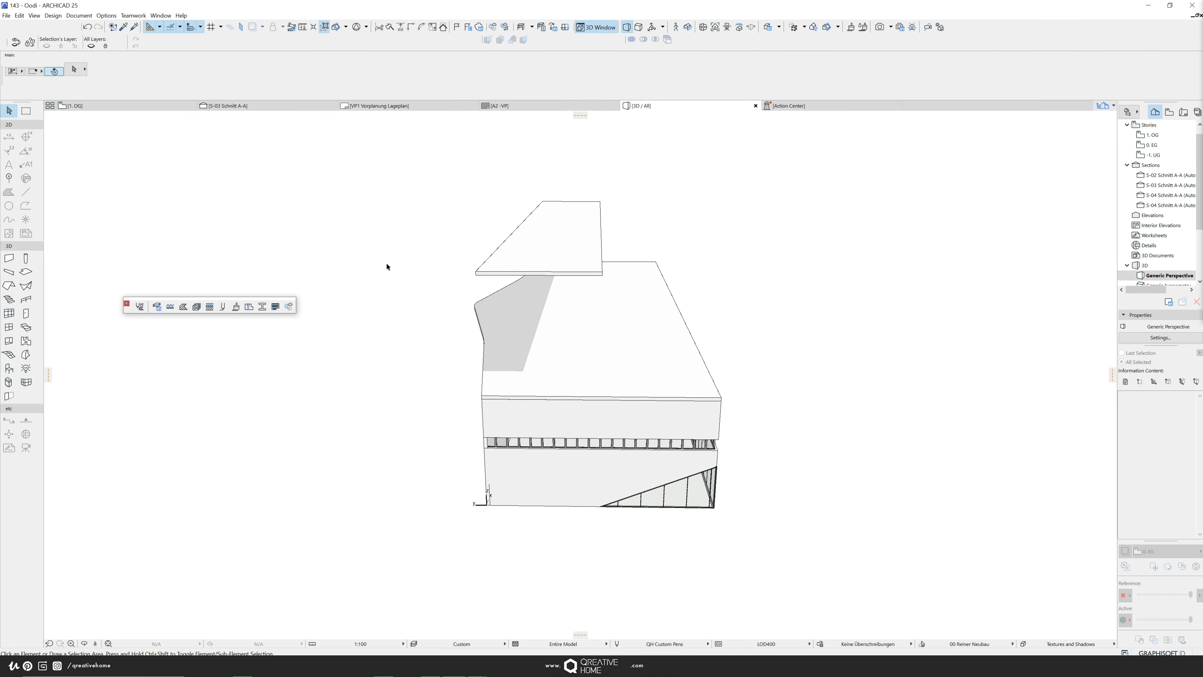
{"action": "left_click", "coordinate": [71, 105]}
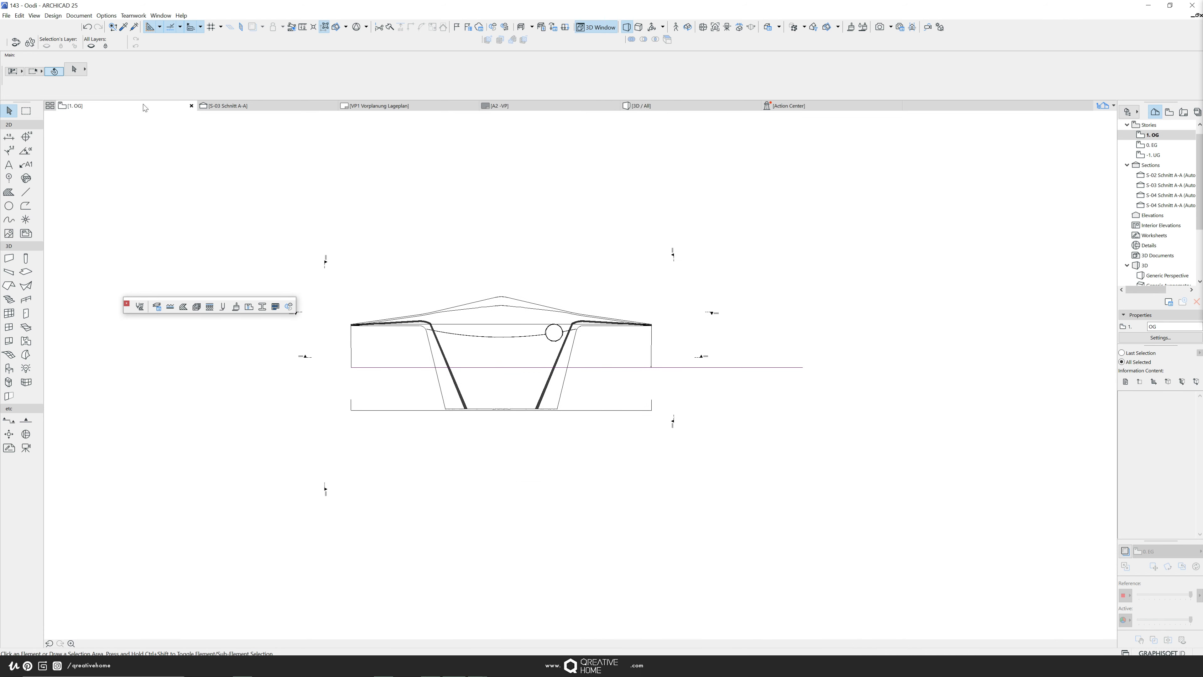
Open section S-03 Schnitt A-A from the Navigator to see the wavy roof profile
{"action": "left_click", "coordinate": [225, 105]}
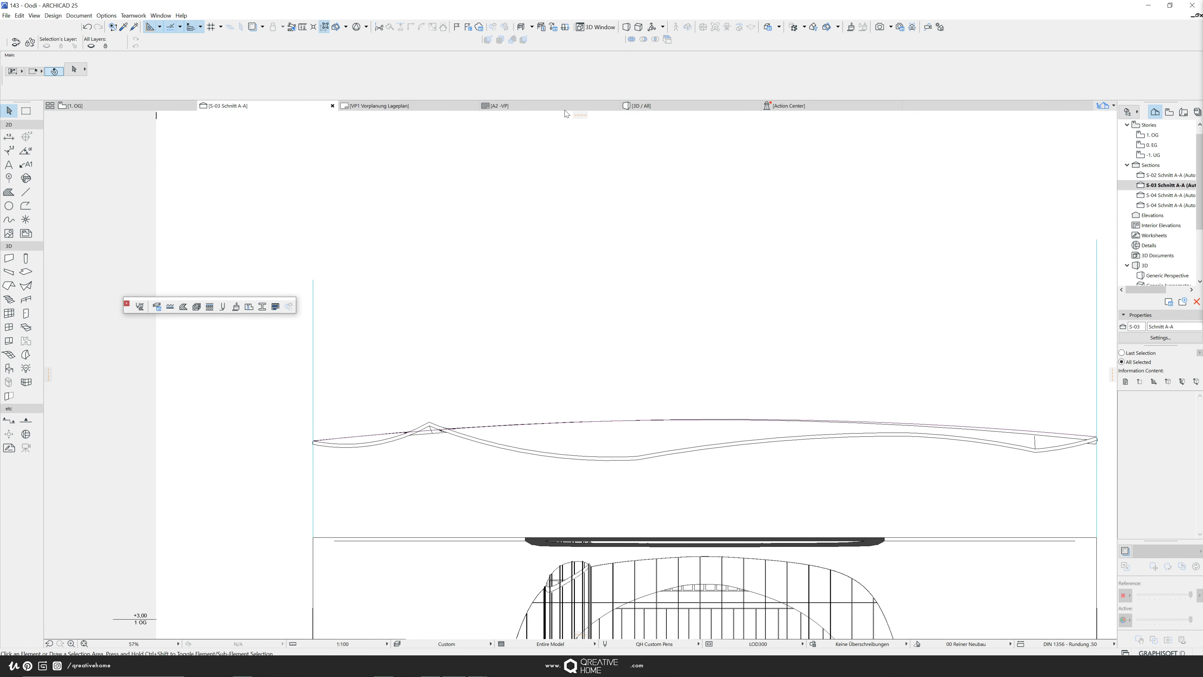
Switch to the 3D window showing the wavy shell roof over the building
{"action": "left_click", "coordinate": [636, 105]}
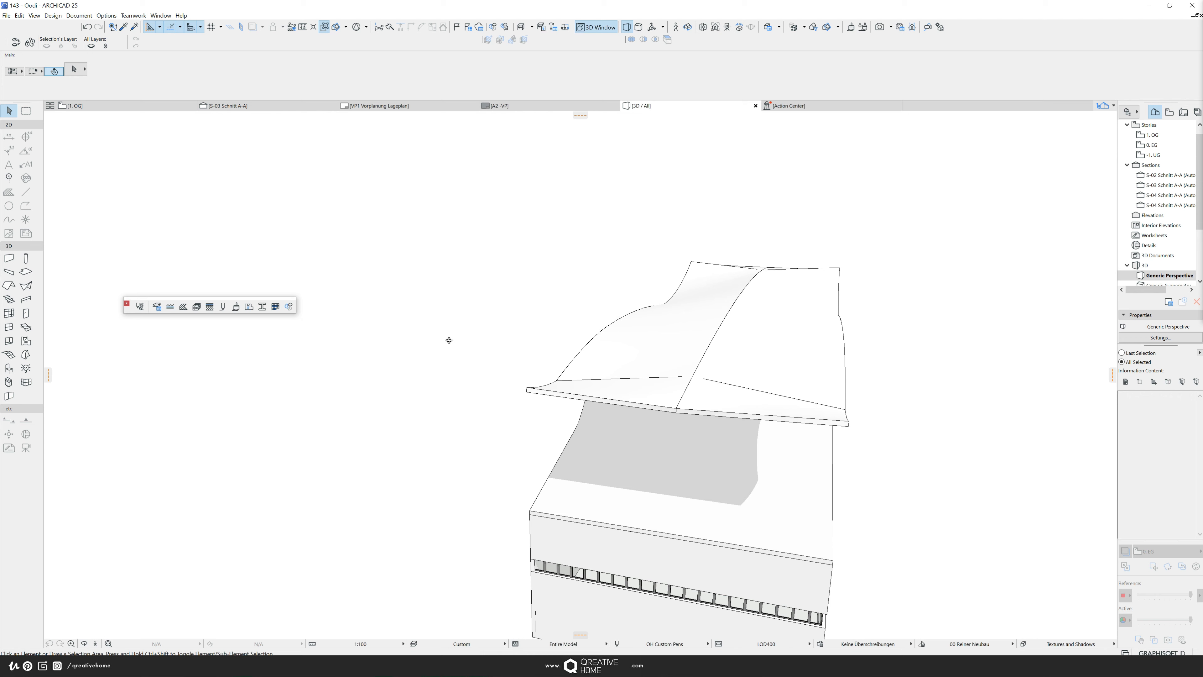
{"action": "left_click", "coordinate": [729, 346]}
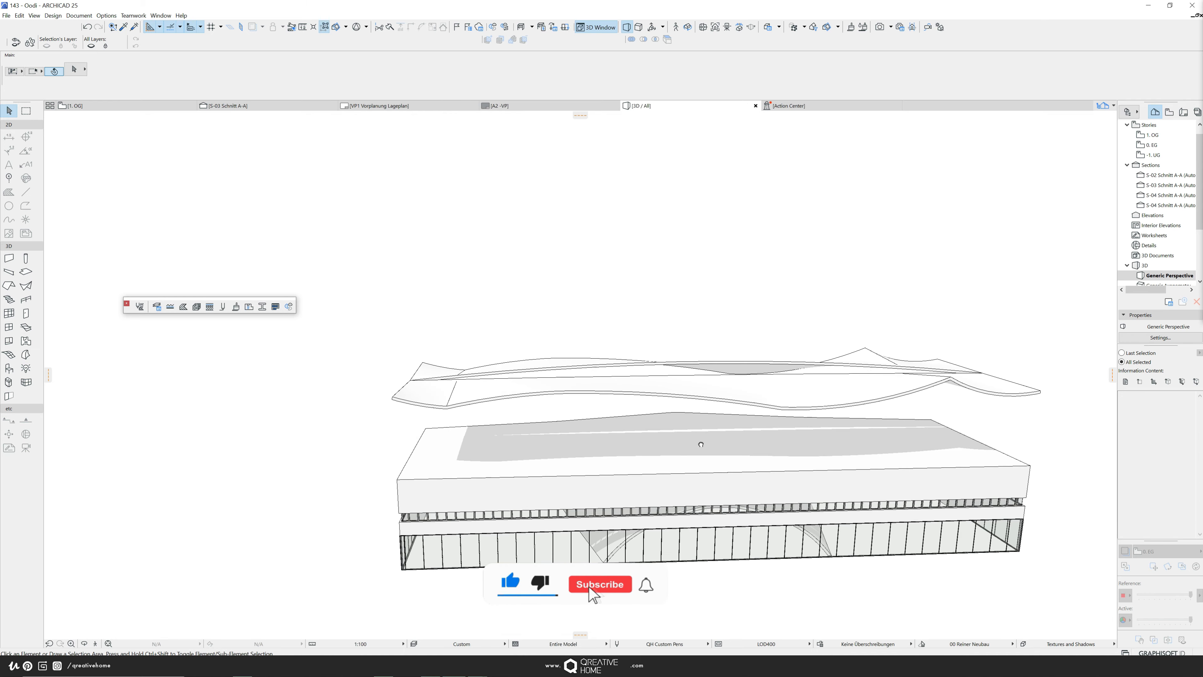
{"action": "left_click", "coordinate": [599, 584]}
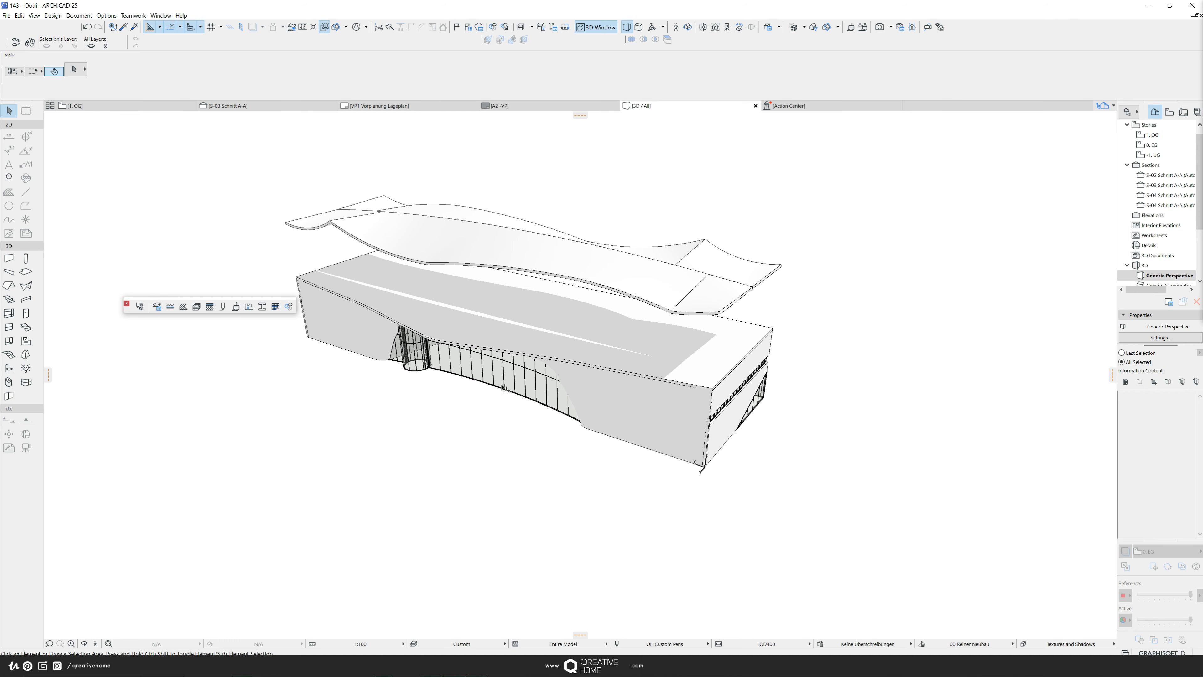
{"action": "mouse_move", "coordinate": [535, 429]}
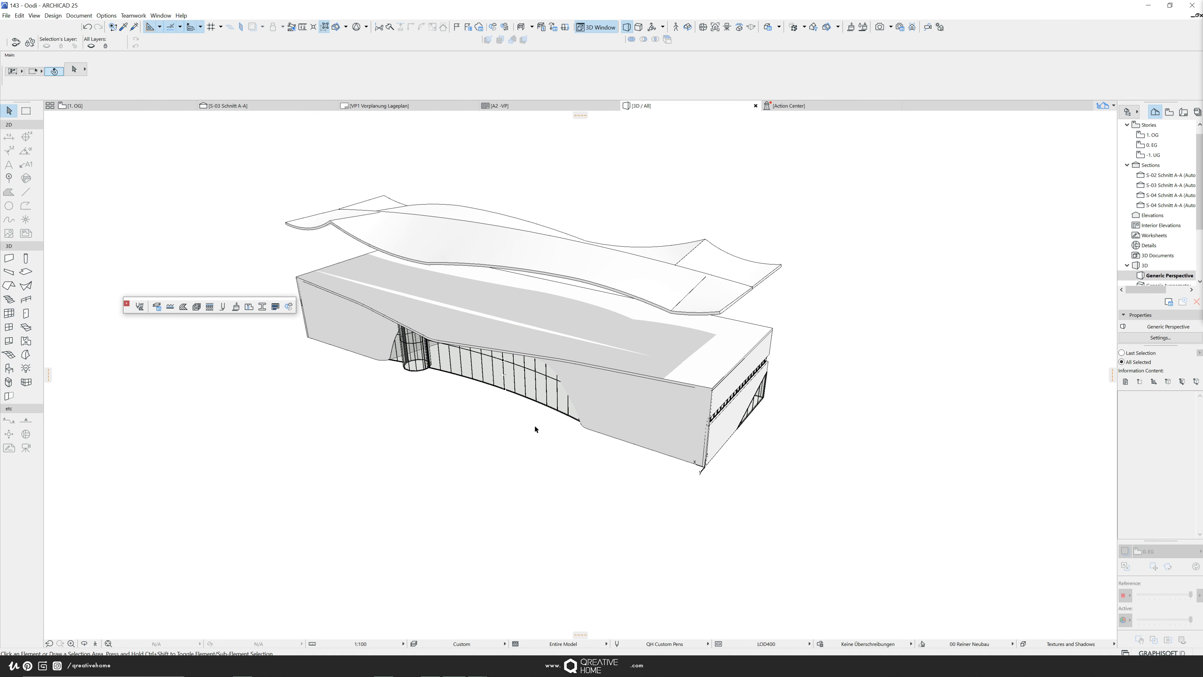
{"action": "left_click", "coordinate": [69, 106]}
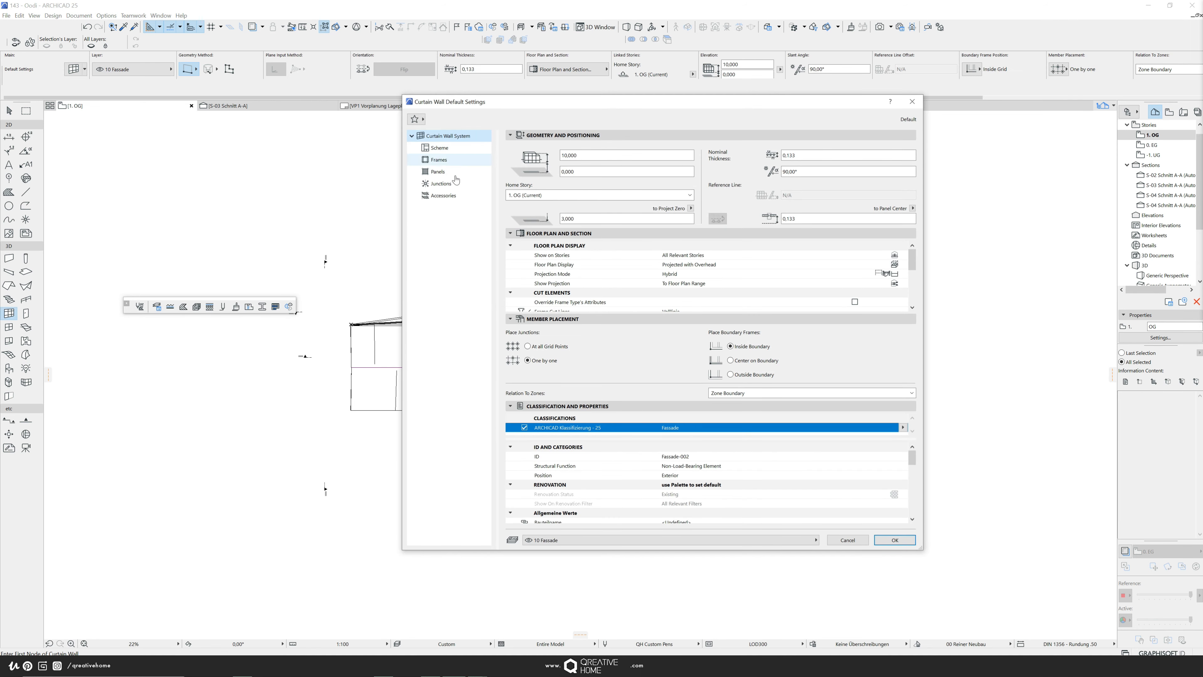
Set the curtain wall default panel material to Glas Profilit and confirm
{"action": "left_click", "coordinate": [438, 171]}
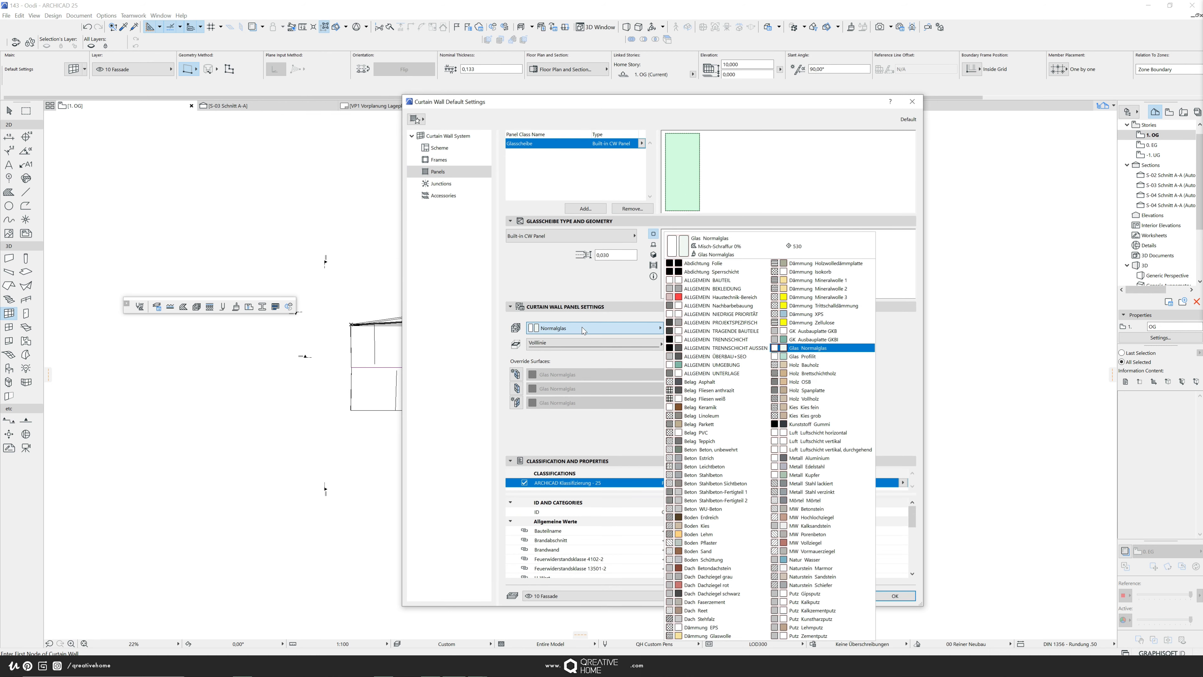
{"action": "left_click", "coordinate": [813, 356]}
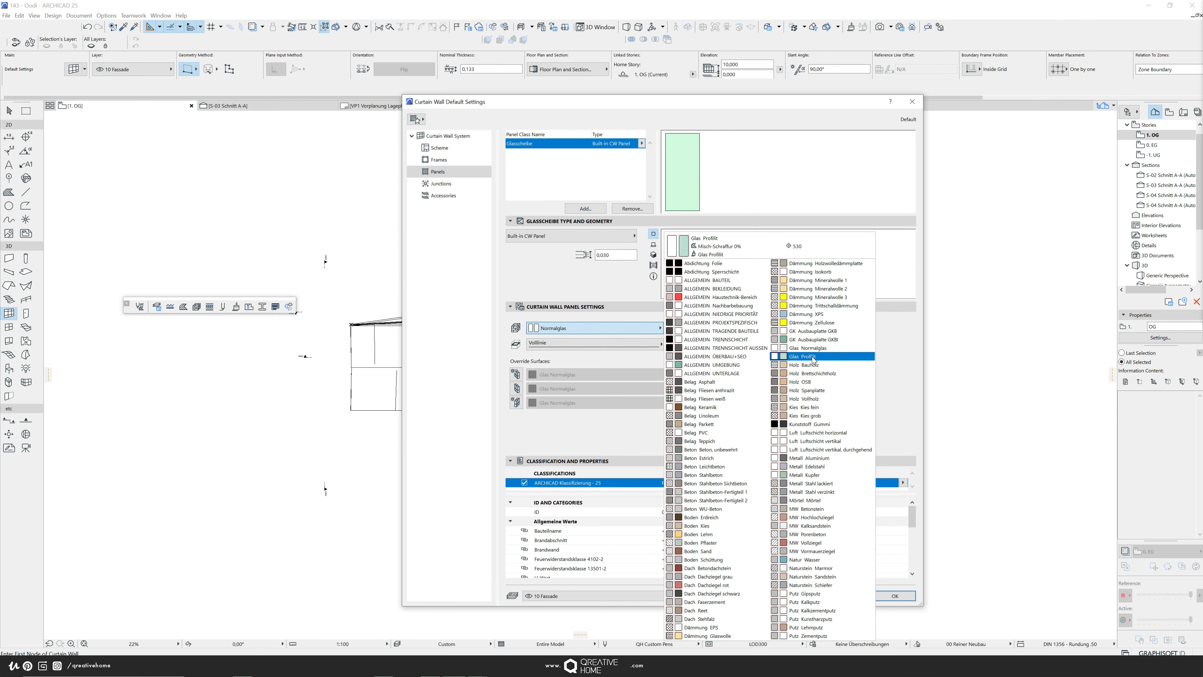
{"action": "left_click", "coordinate": [806, 356]}
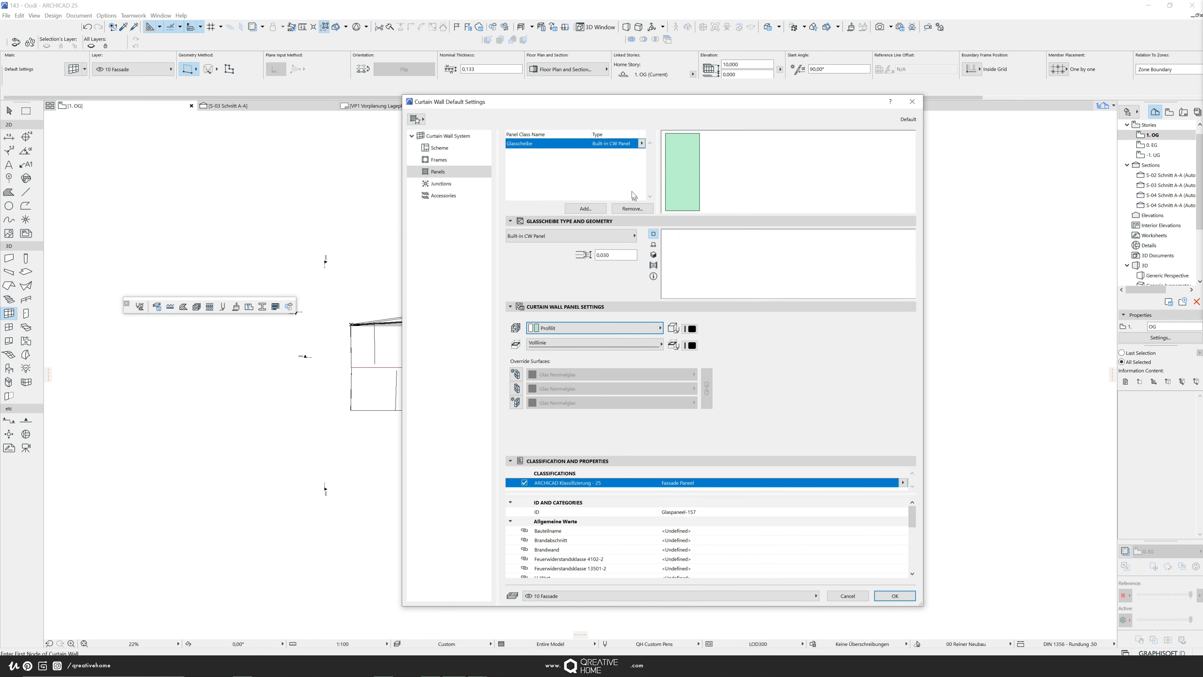
{"action": "left_click", "coordinate": [894, 595]}
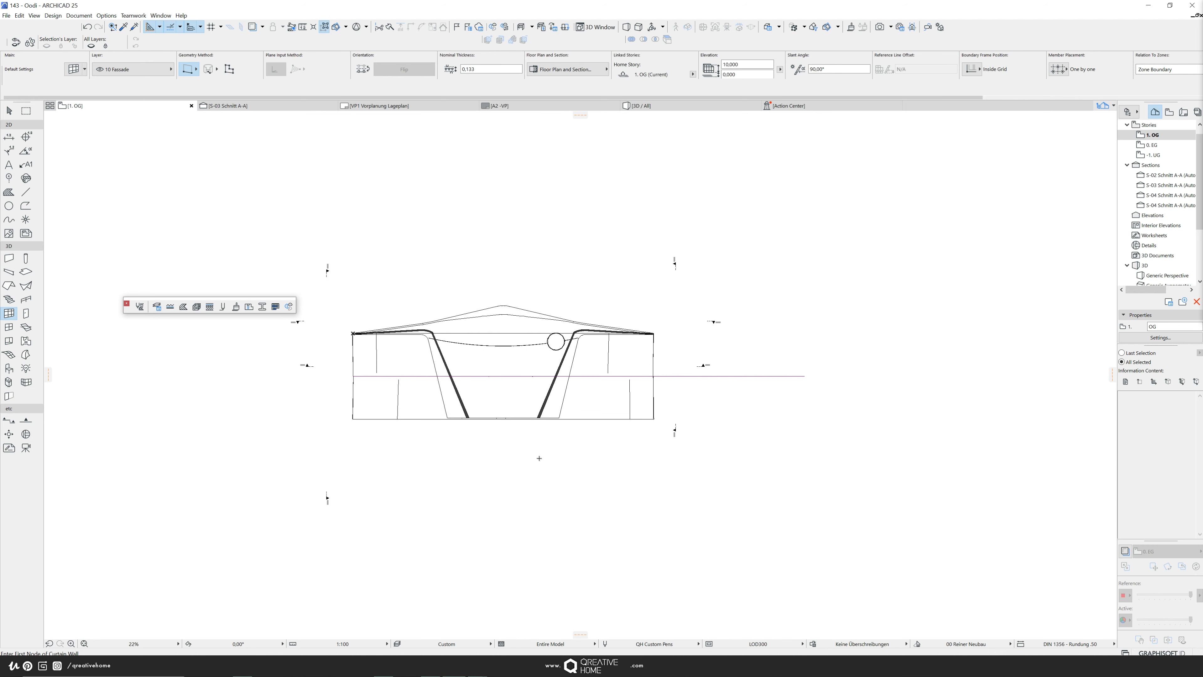
{"action": "mouse_move", "coordinate": [545, 483]}
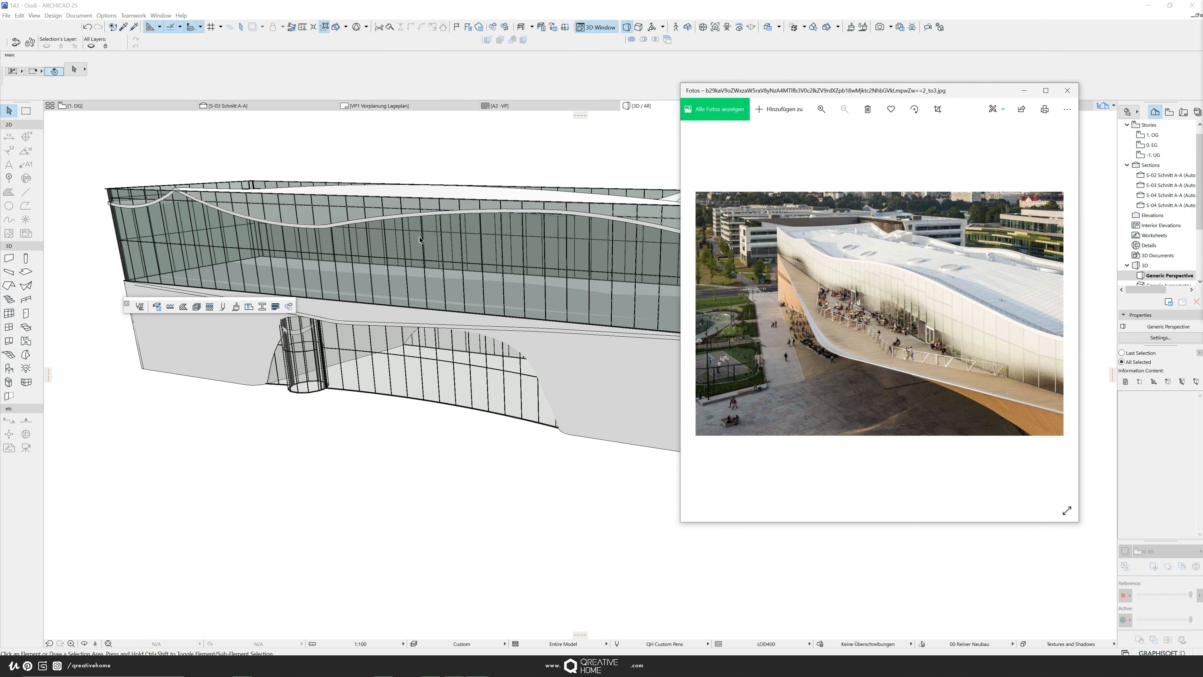
{"action": "mouse_move", "coordinate": [943, 306]}
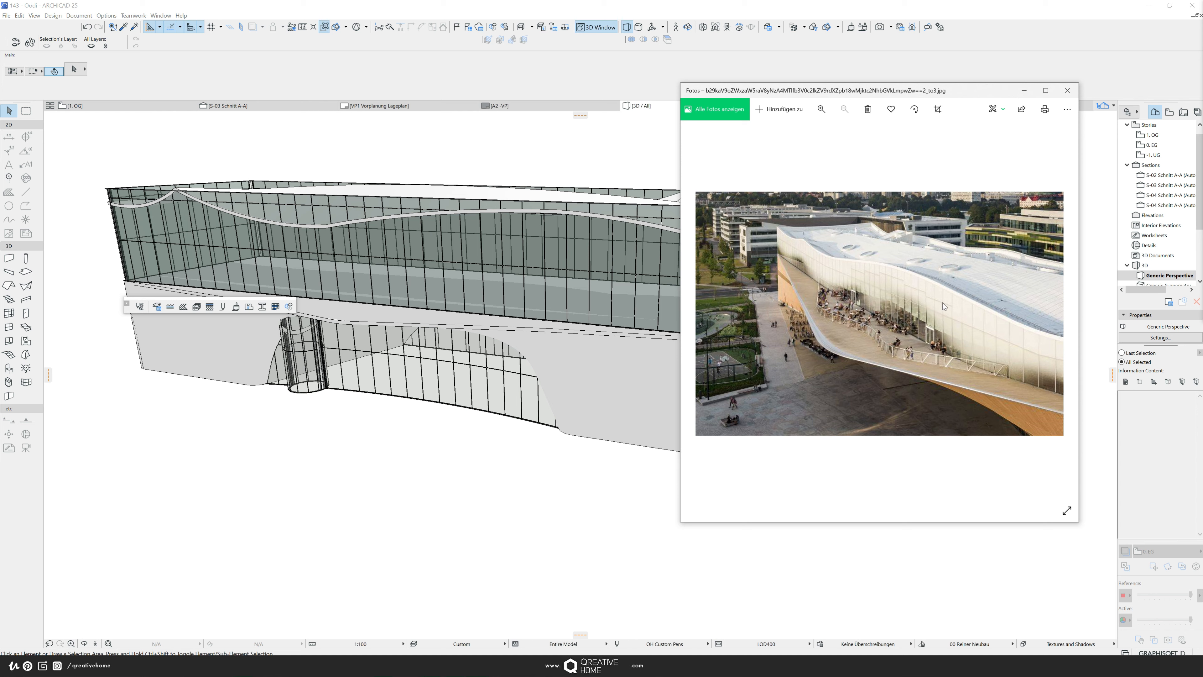
{"action": "mouse_move", "coordinate": [930, 291]}
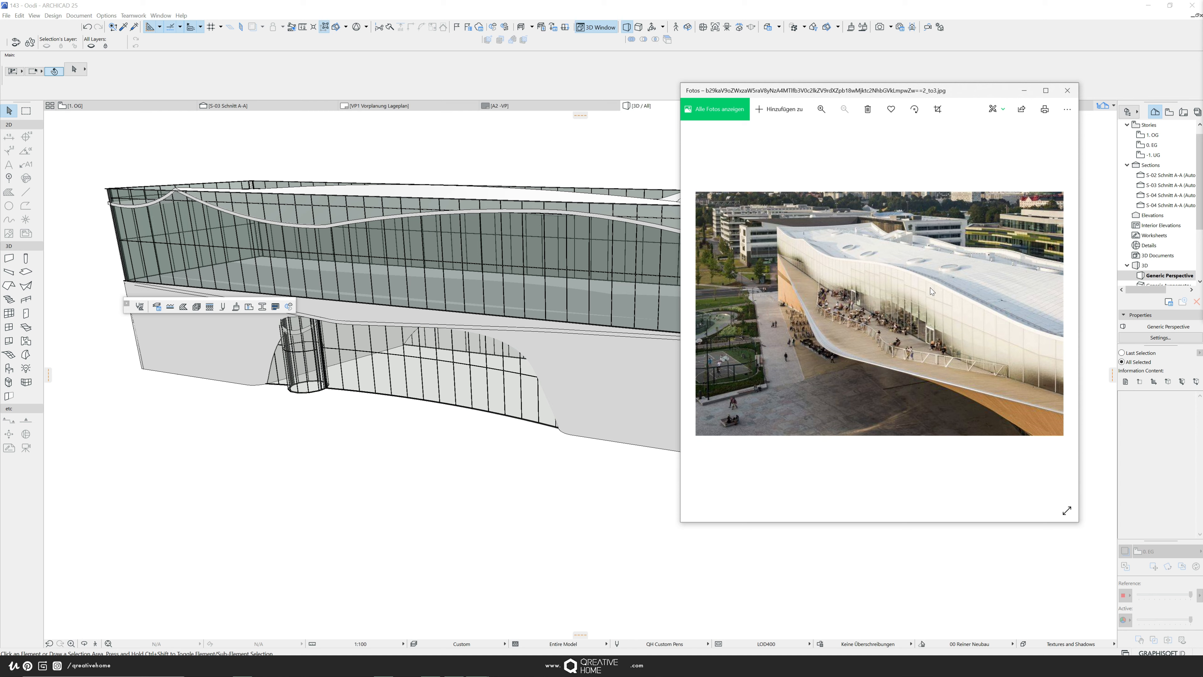
{"action": "mouse_move", "coordinate": [830, 238]}
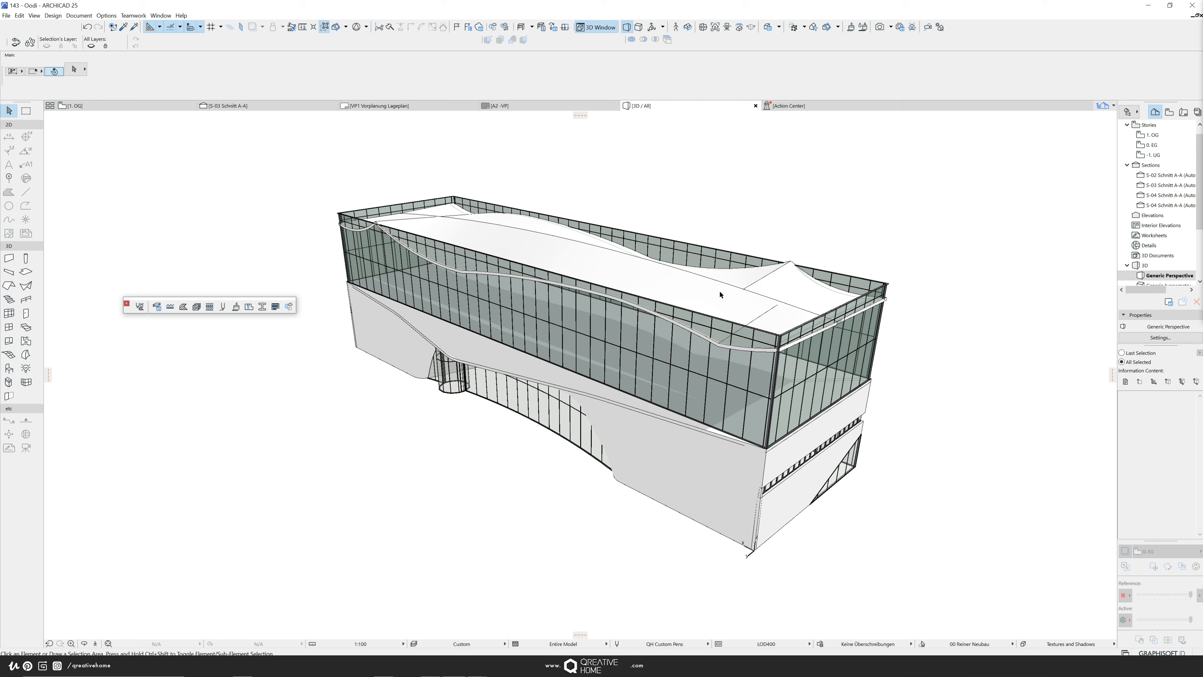
{"action": "mouse_move", "coordinate": [498, 233]}
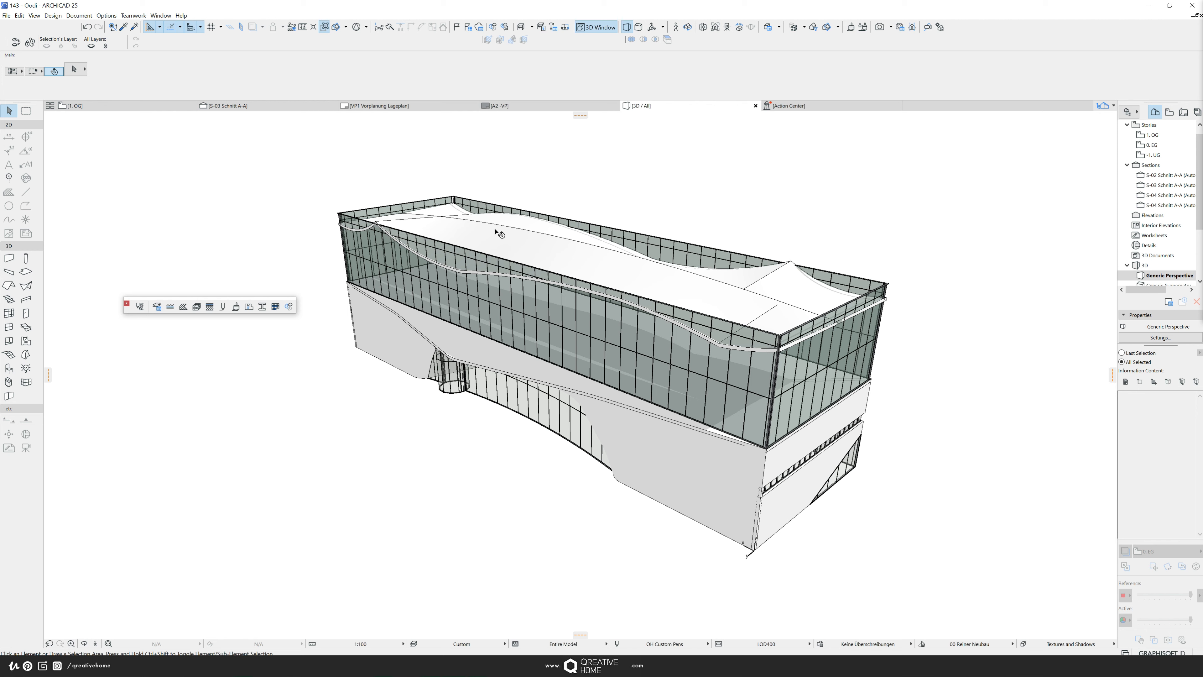
{"action": "mouse_move", "coordinate": [803, 372]}
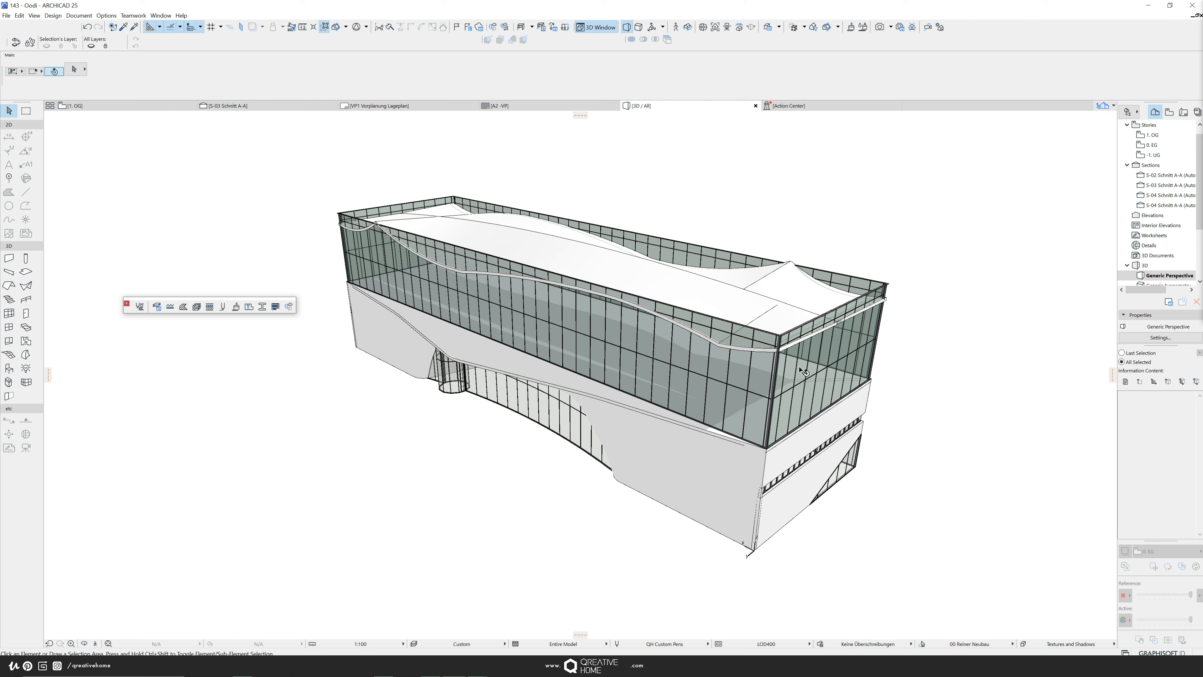
Select the upper glass curtain wall in the 3D view
{"action": "left_click", "coordinate": [797, 370]}
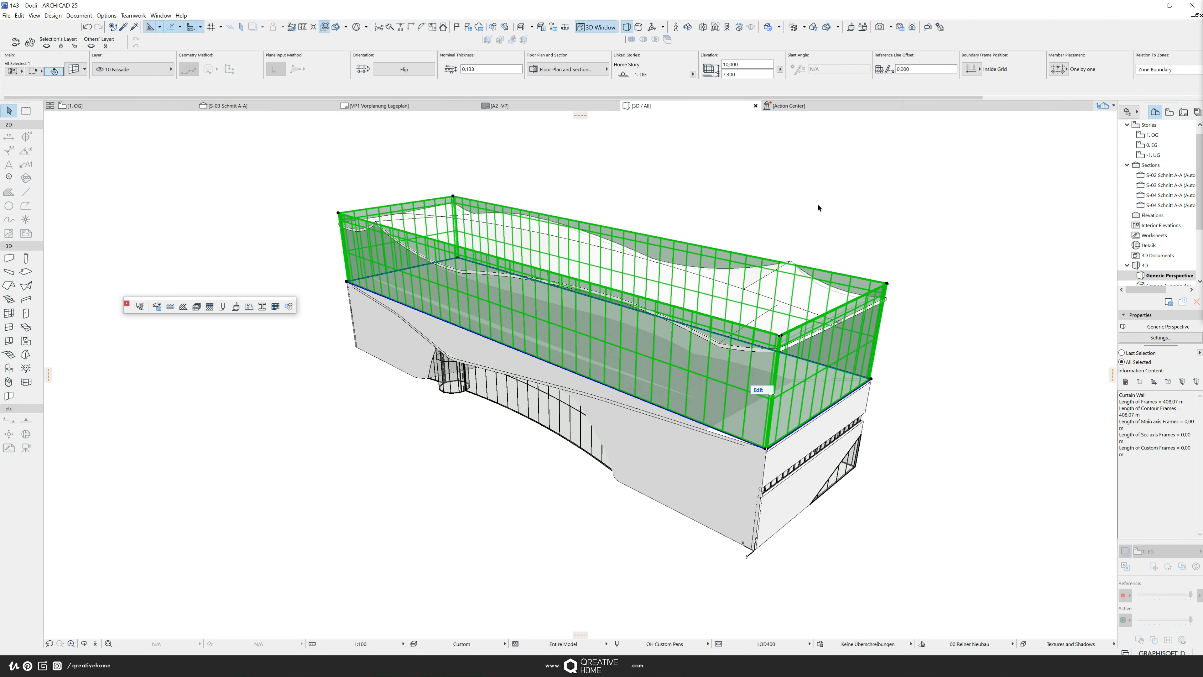
{"action": "mouse_move", "coordinate": [808, 213]}
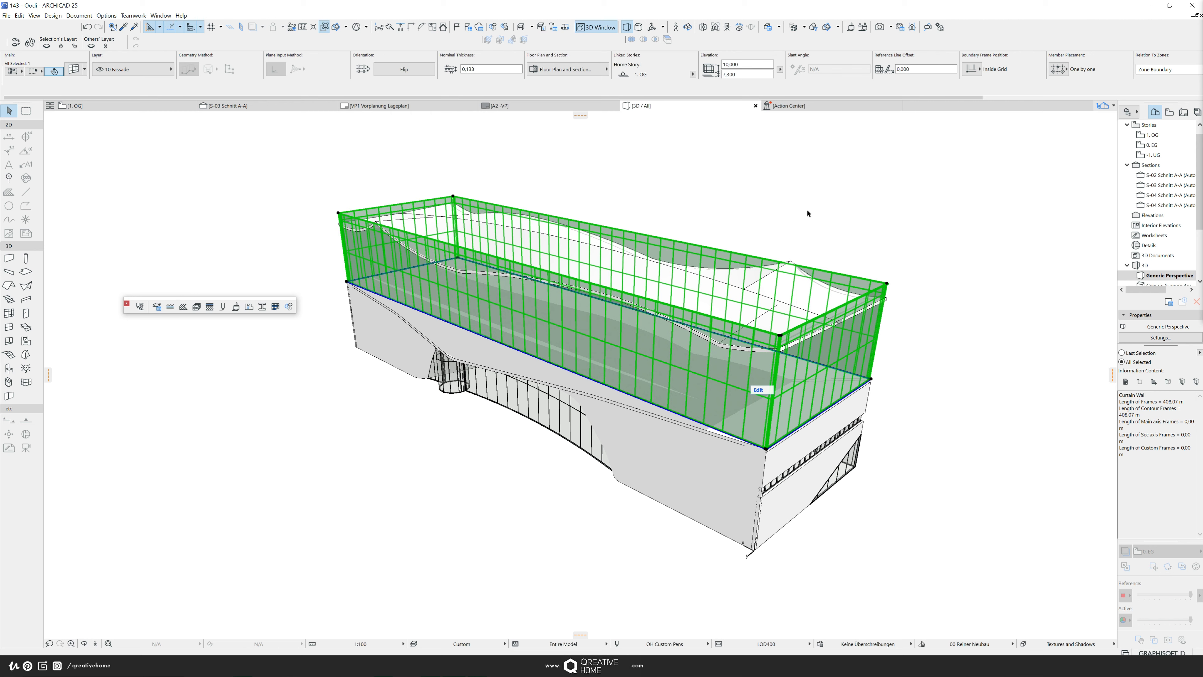
{"action": "mouse_move", "coordinate": [242, 40]}
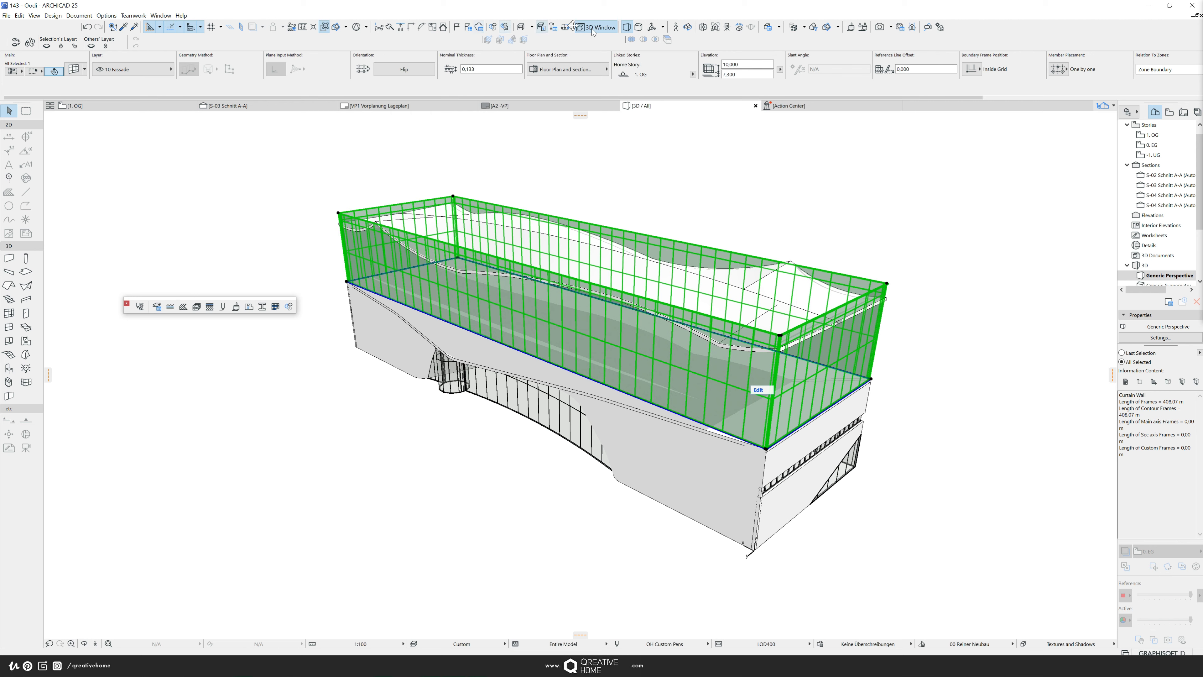
{"action": "mouse_move", "coordinate": [713, 165]}
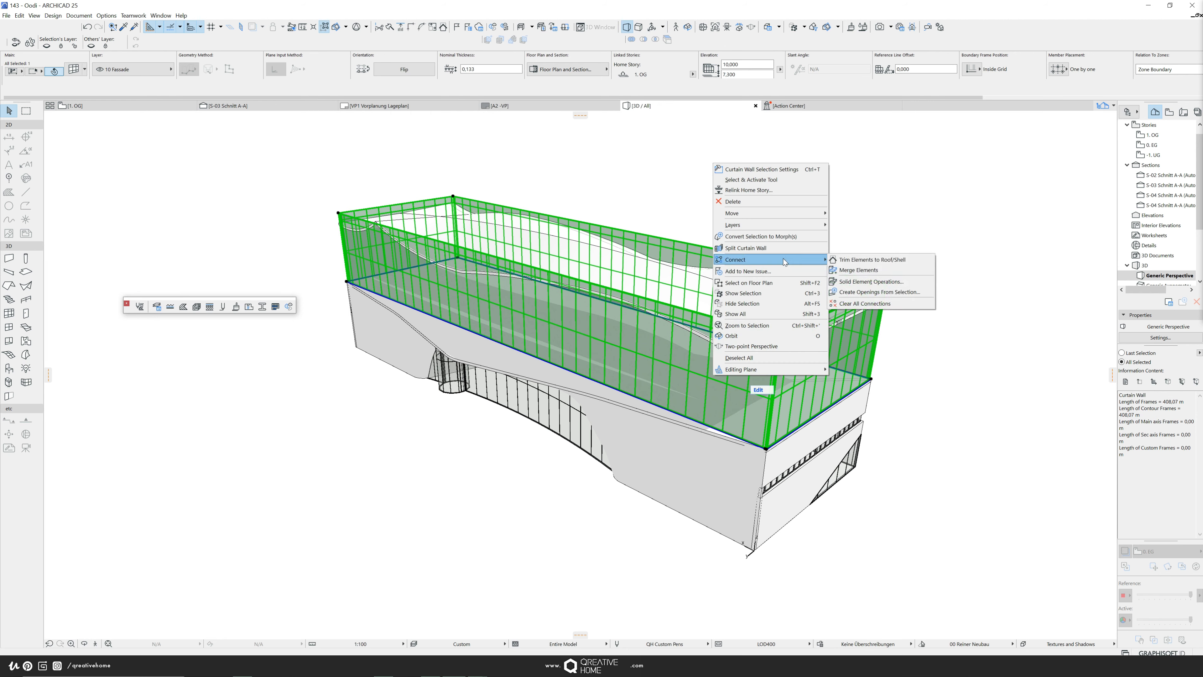
{"action": "mouse_move", "coordinate": [862, 264]}
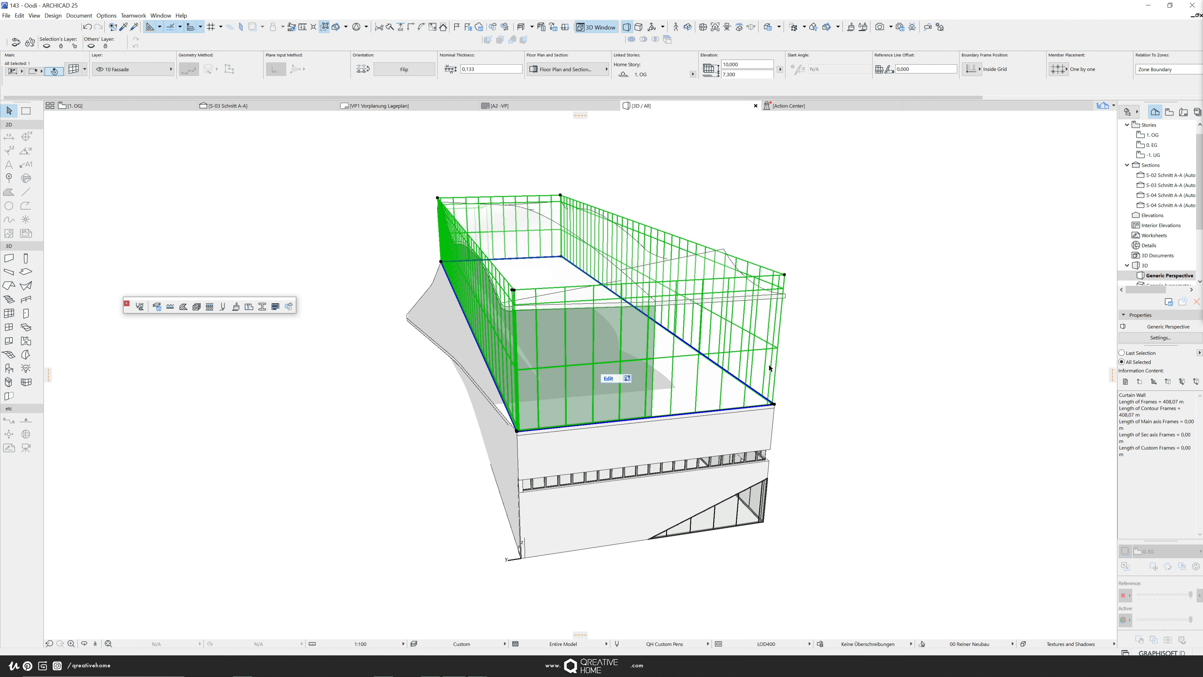
{"action": "mouse_move", "coordinate": [771, 379]}
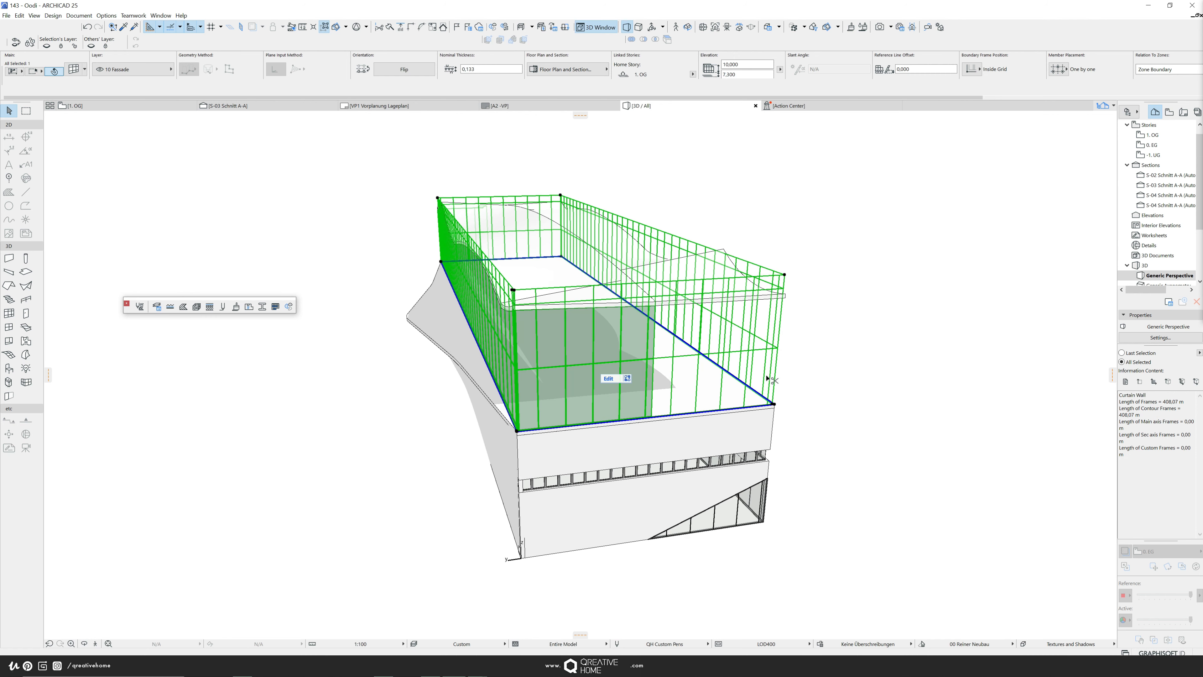
Undo the last action with Ctrl+Z before setting up the solid element operation
{"action": "key", "text": "ctrl+z"}
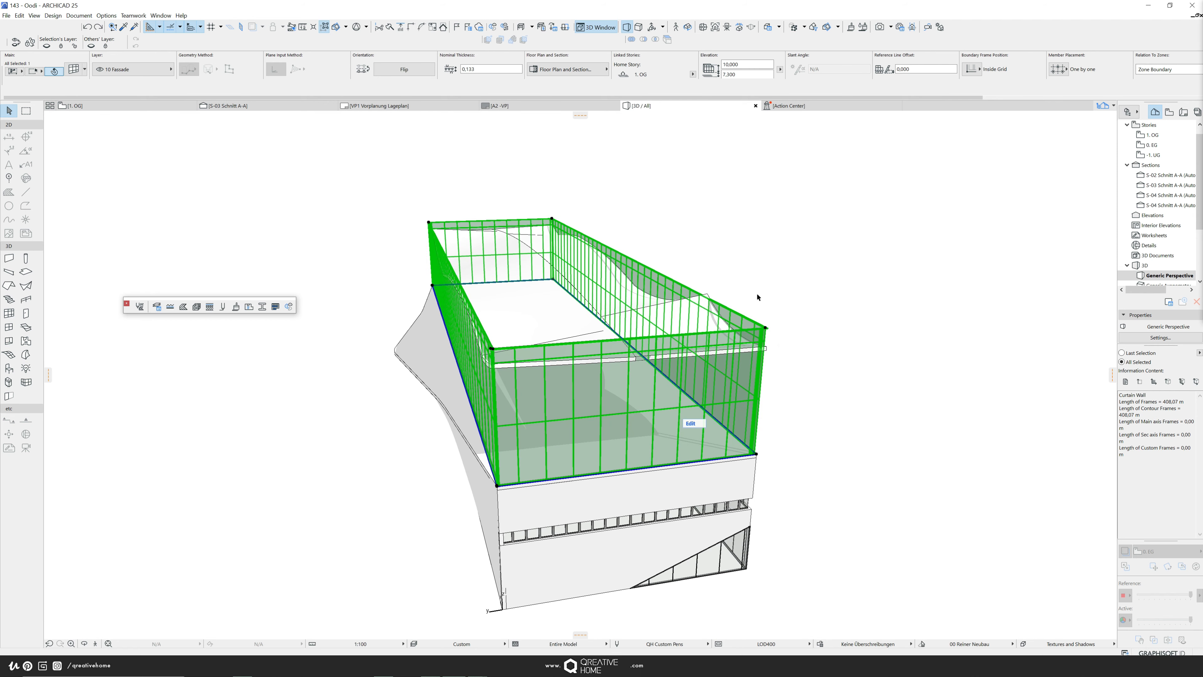
{"action": "mouse_move", "coordinate": [815, 323]}
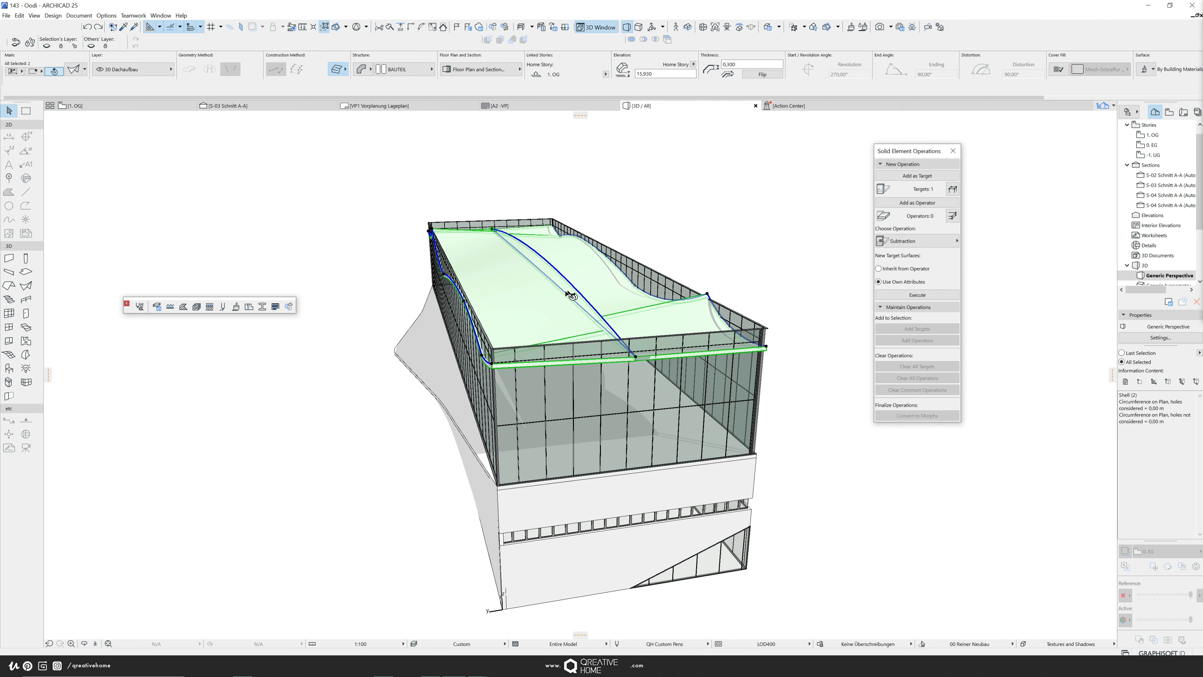
Run a Subtraction with upward extrusion on the shell roof using the curtain walls
{"action": "left_click", "coordinate": [915, 240]}
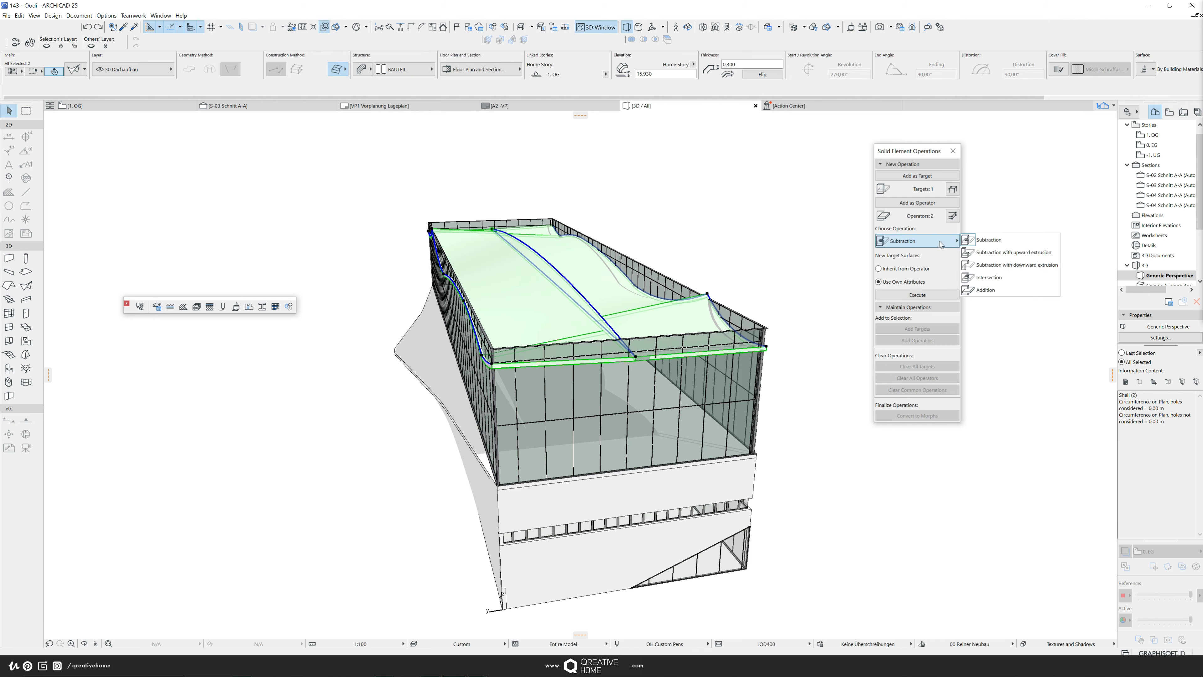
{"action": "mouse_move", "coordinate": [1016, 264]}
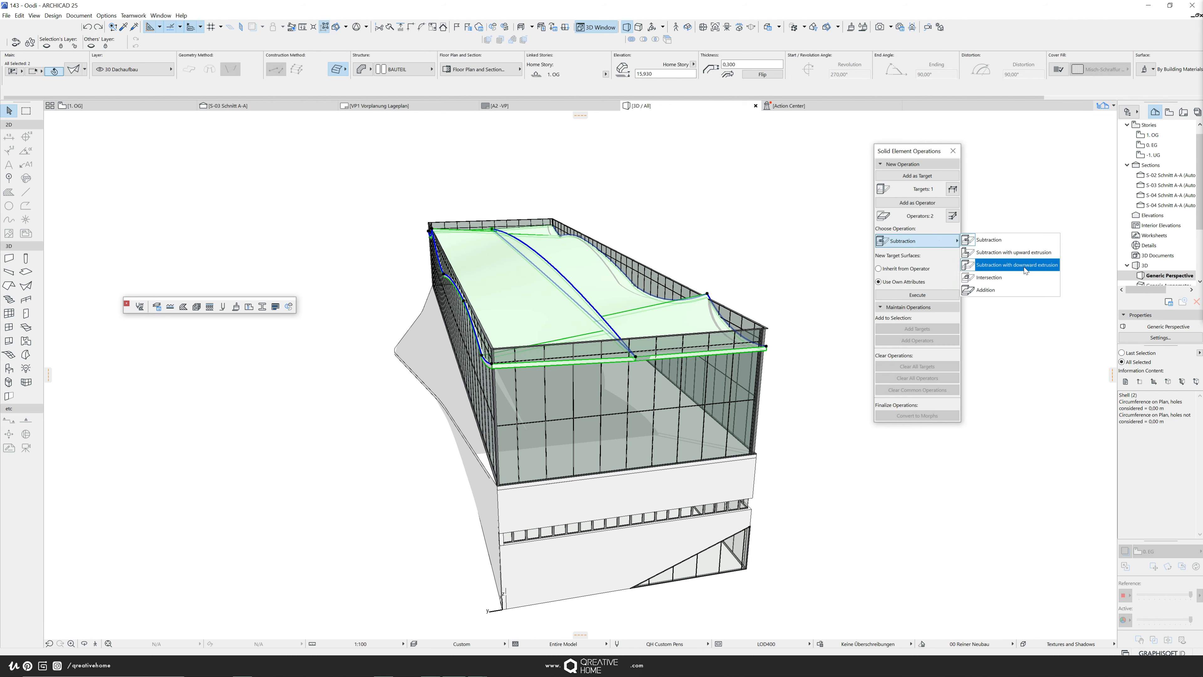
{"action": "left_click", "coordinate": [1008, 252]}
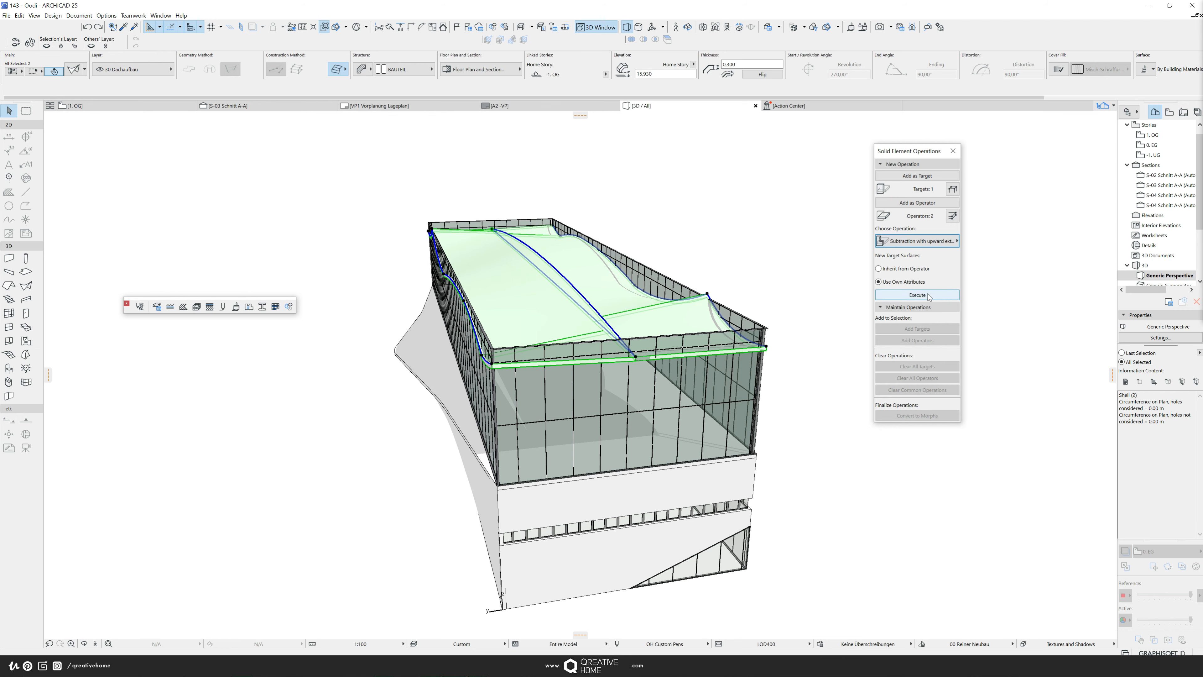
{"action": "left_click", "coordinate": [916, 294]}
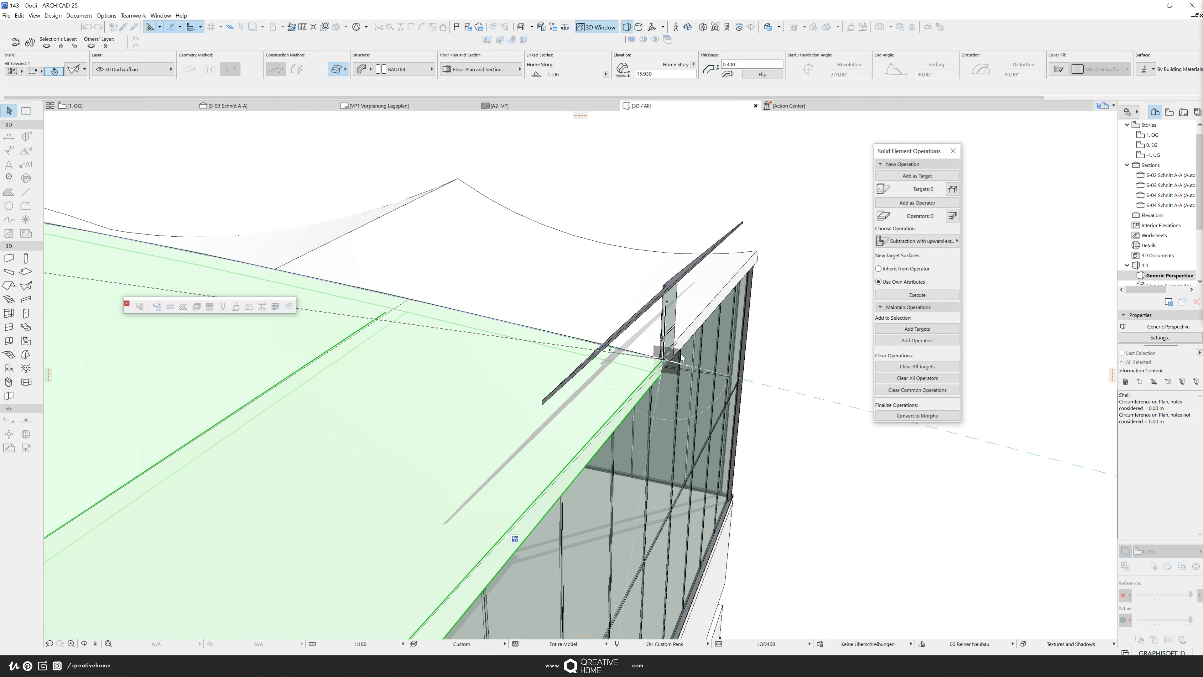
Check a shell roof corner node without moving it, then leave it in place
{"action": "left_click", "coordinate": [663, 361]}
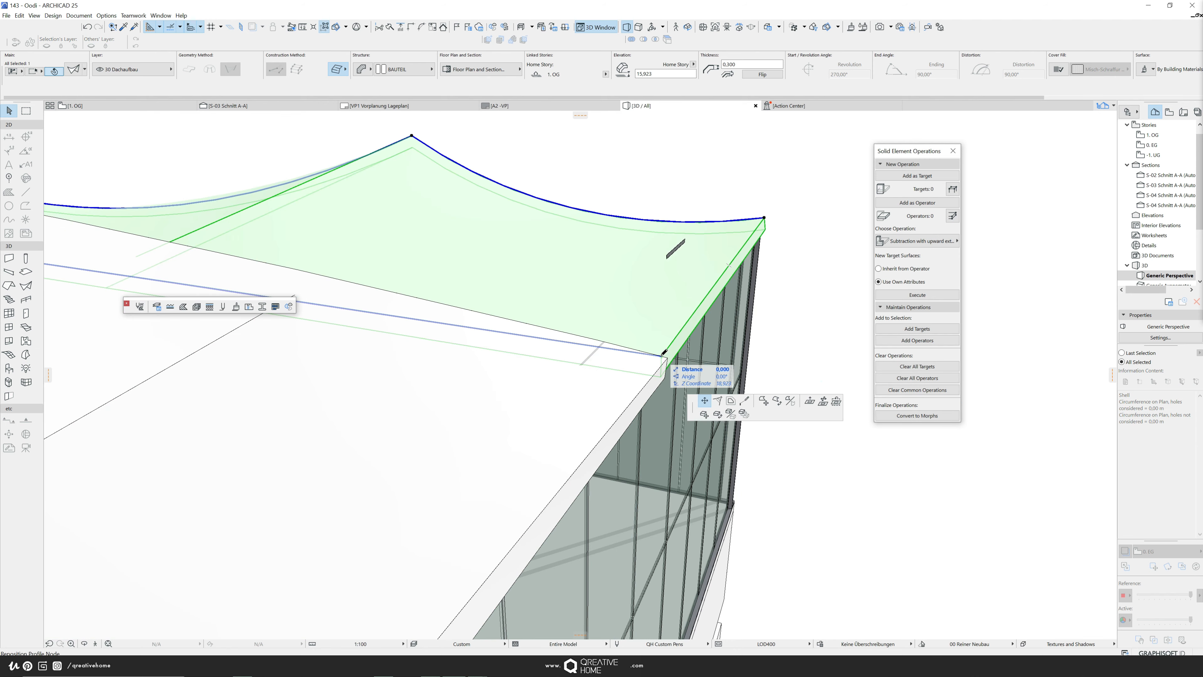
{"action": "left_click", "coordinate": [427, 443]}
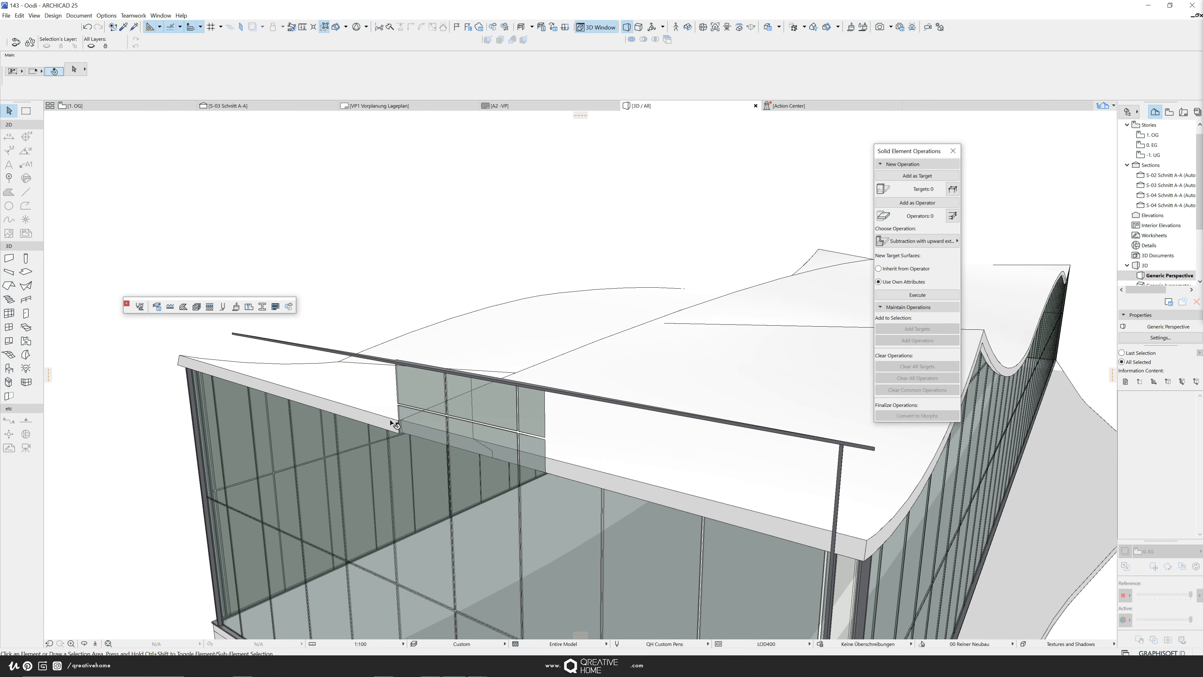
{"action": "left_click", "coordinate": [396, 426]}
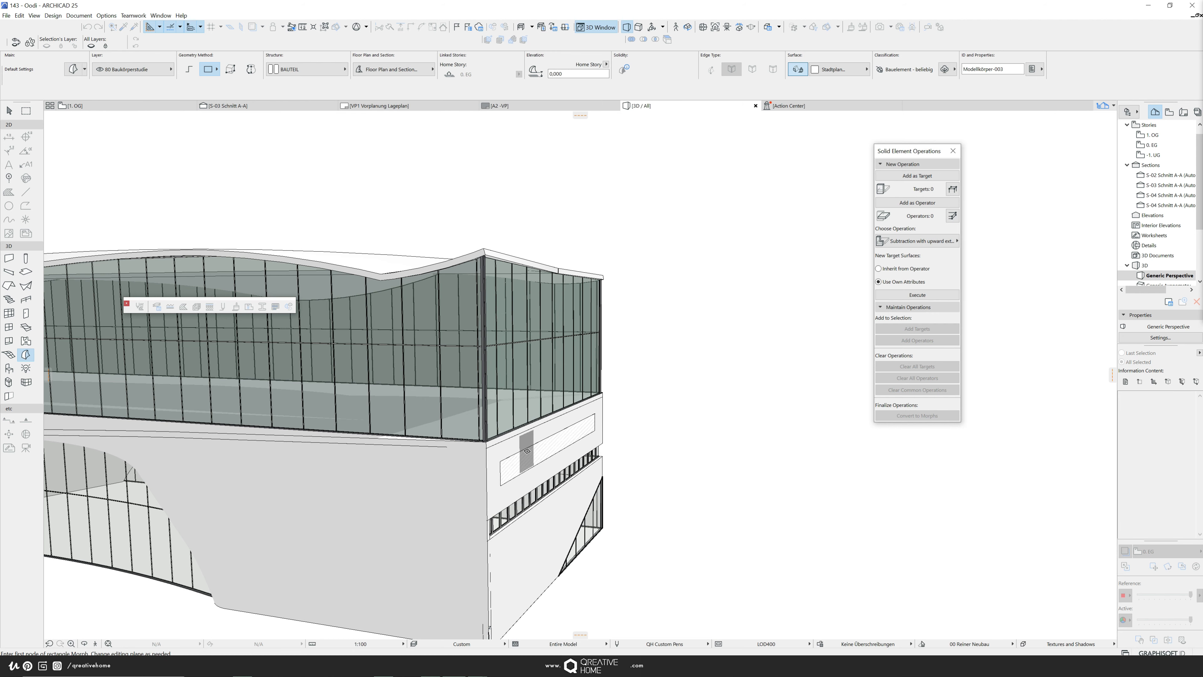
Draw a box morph at the building end over the roof edge
{"action": "left_click", "coordinate": [526, 449]}
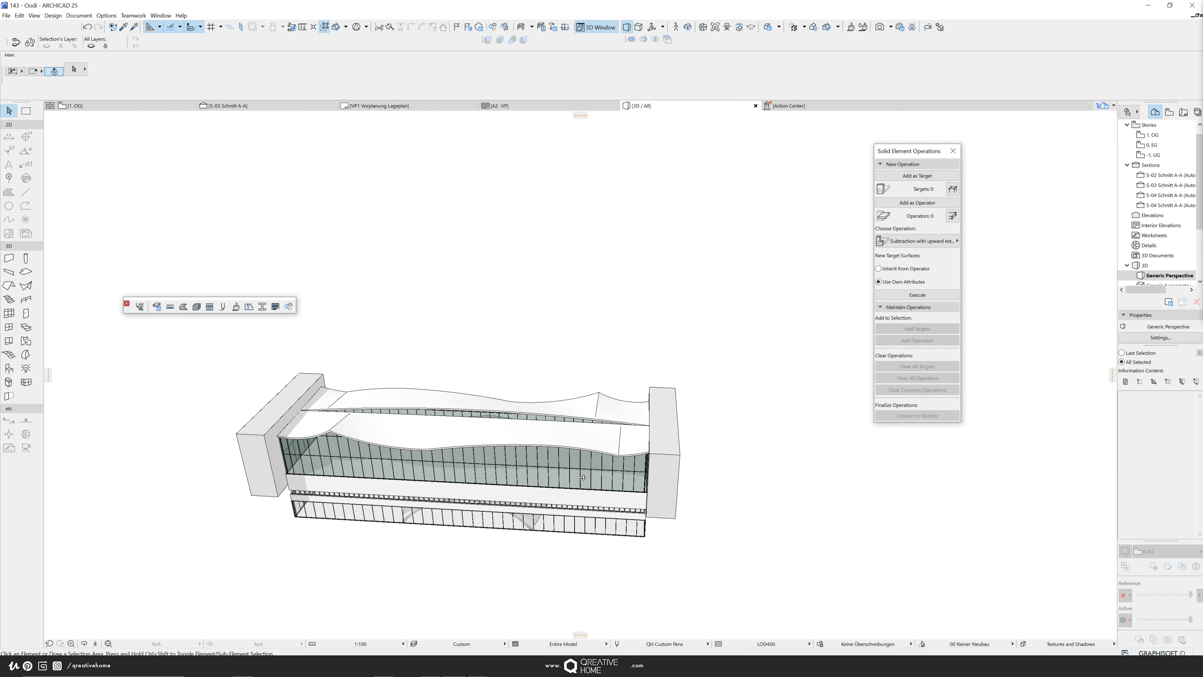
Add the two end morphs as operators and choose plain Subtraction from the roof
{"action": "left_click", "coordinate": [269, 452]}
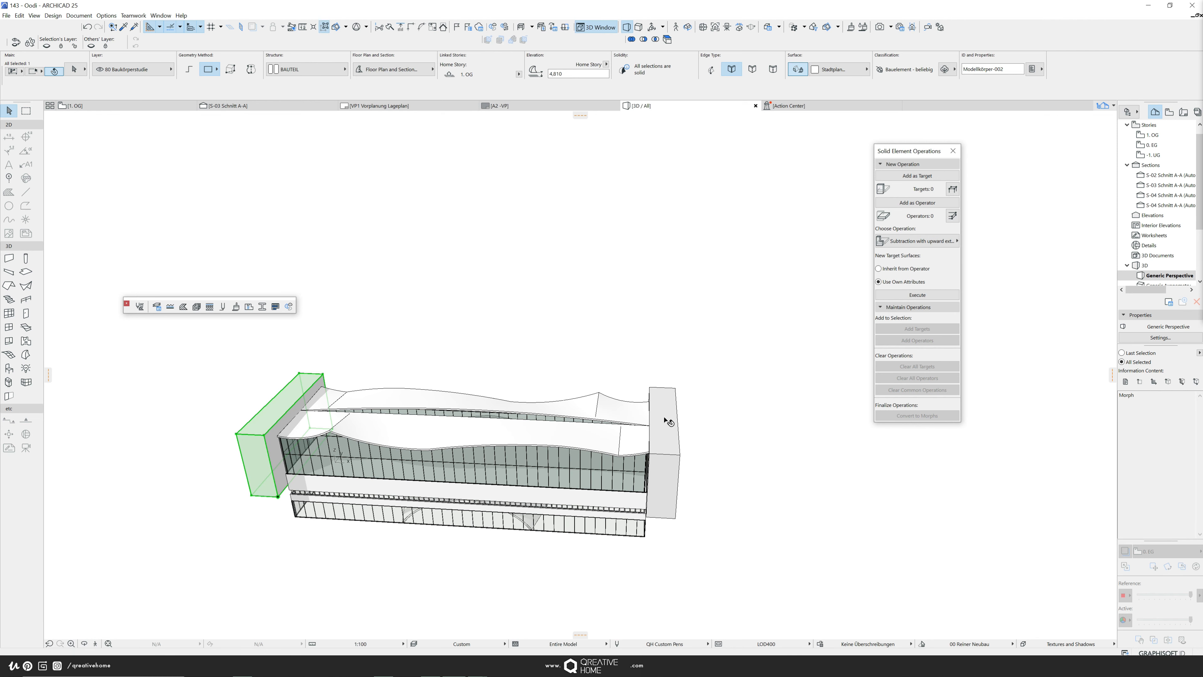
{"action": "left_click", "coordinate": [665, 422]}
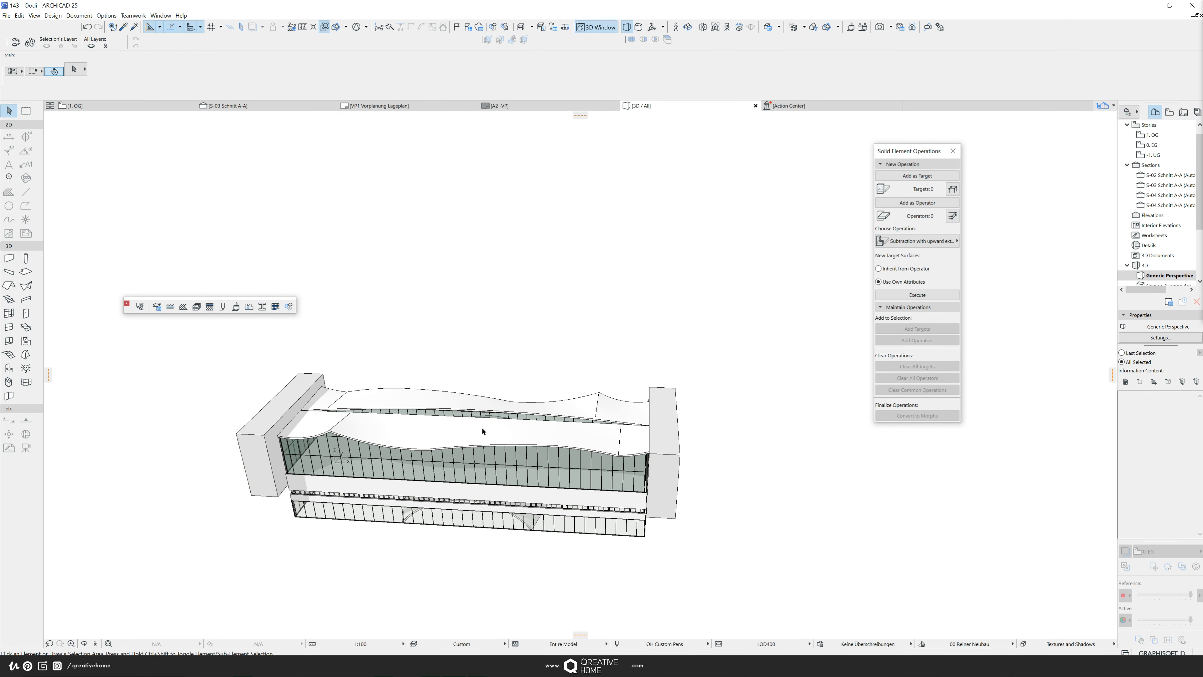
{"action": "left_click", "coordinate": [482, 431]}
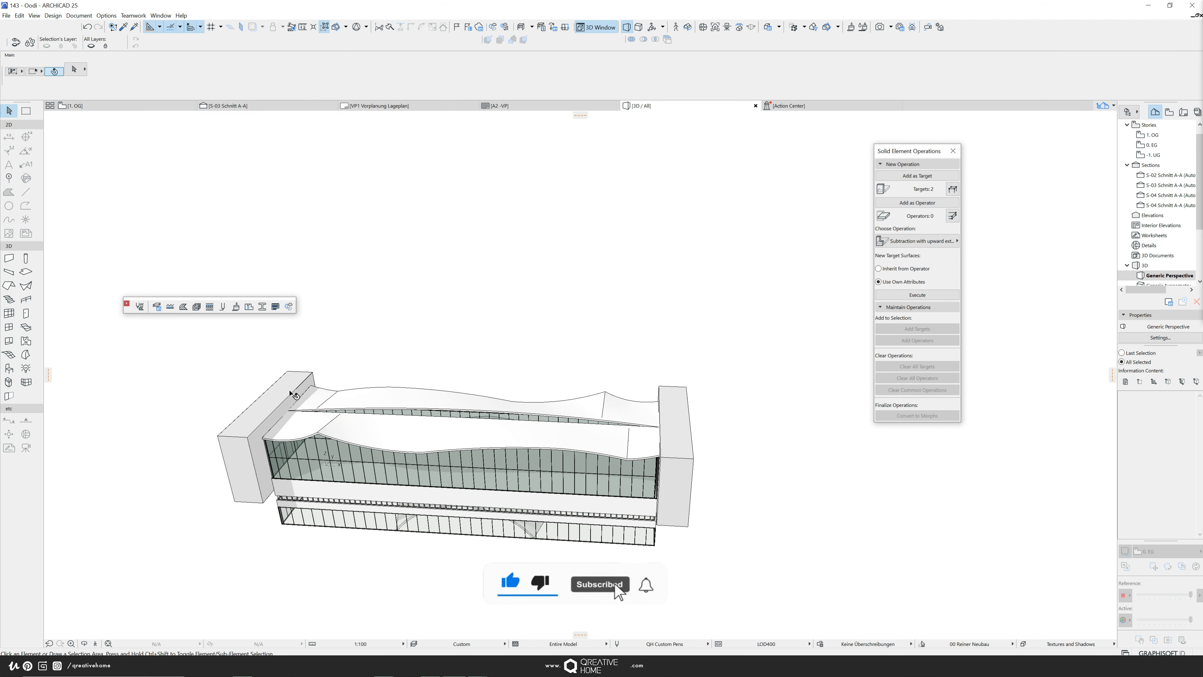
{"action": "left_click", "coordinate": [916, 202]}
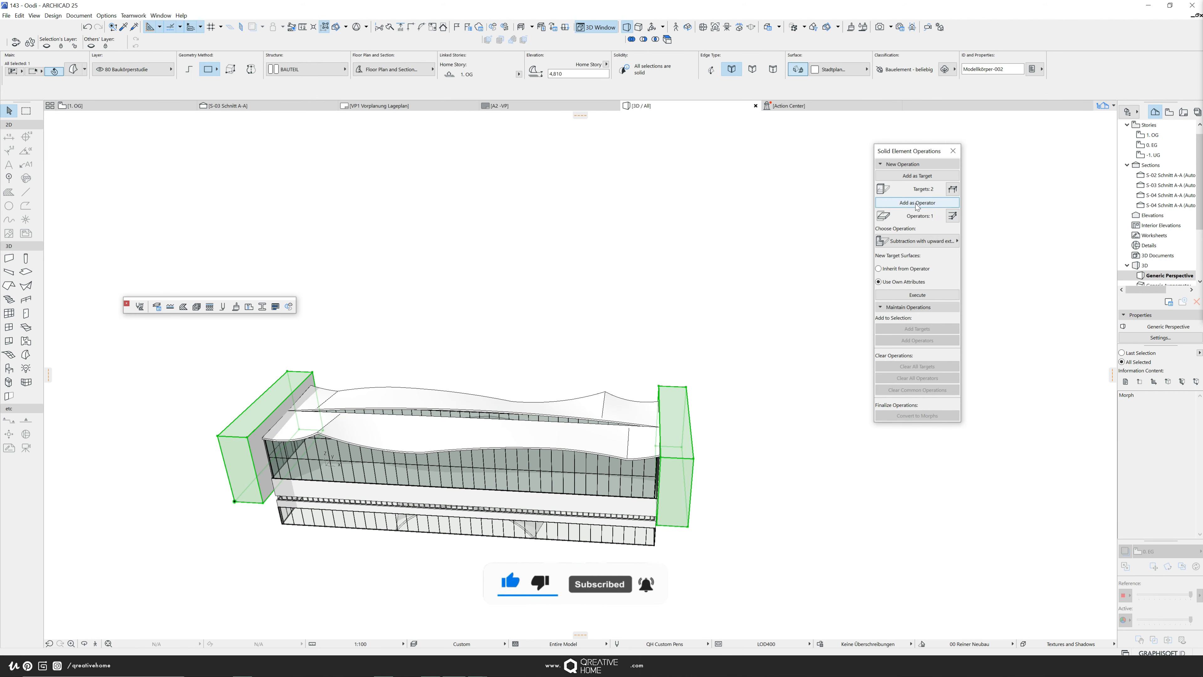
{"action": "left_click", "coordinate": [915, 240]}
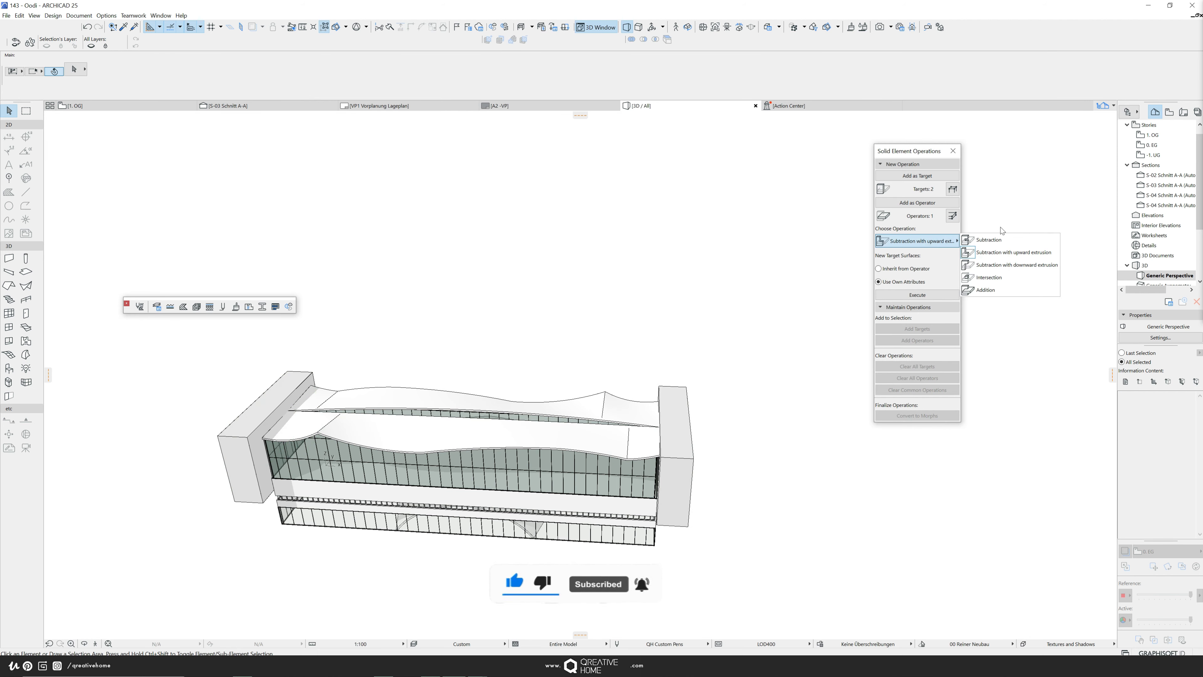
{"action": "left_click", "coordinate": [988, 239]}
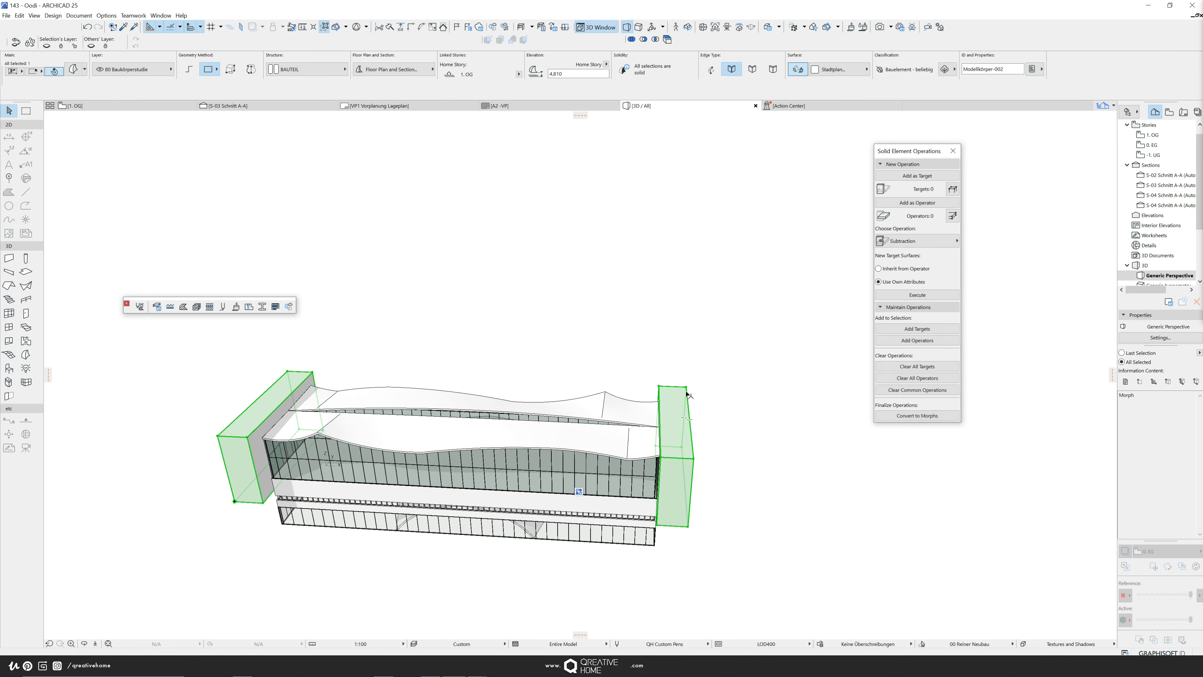
Move the morphs to the 00 Solid Element Operator layer
{"action": "left_click", "coordinate": [171, 68]}
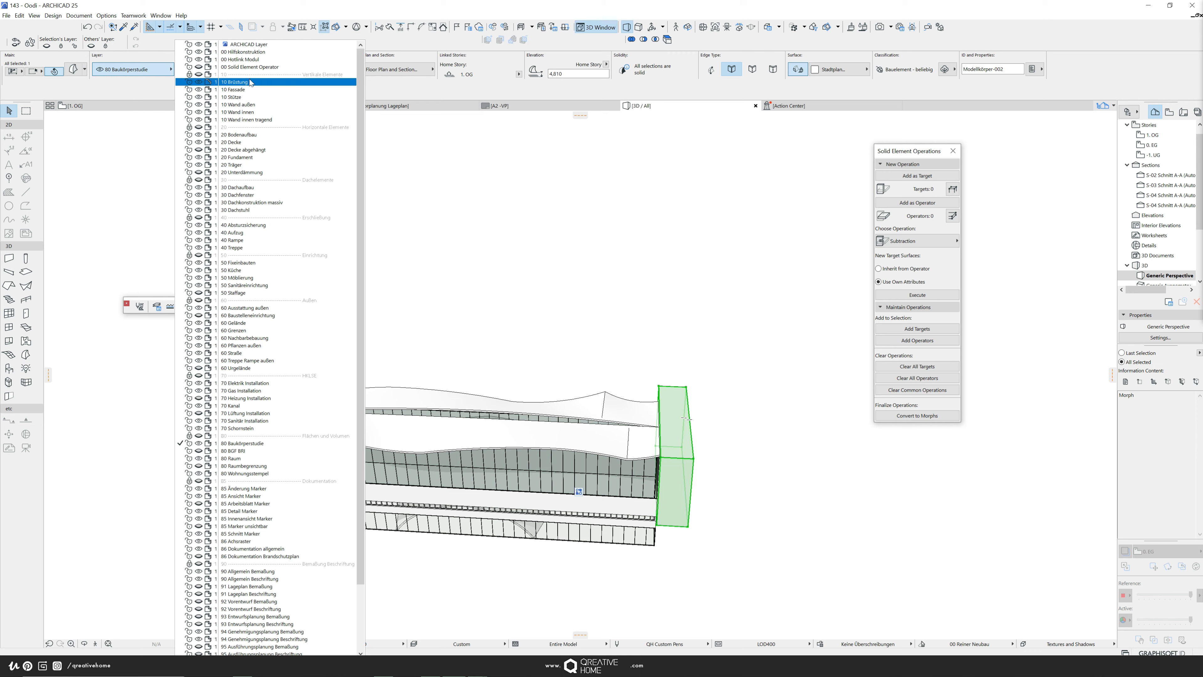
{"action": "left_click", "coordinate": [249, 67]}
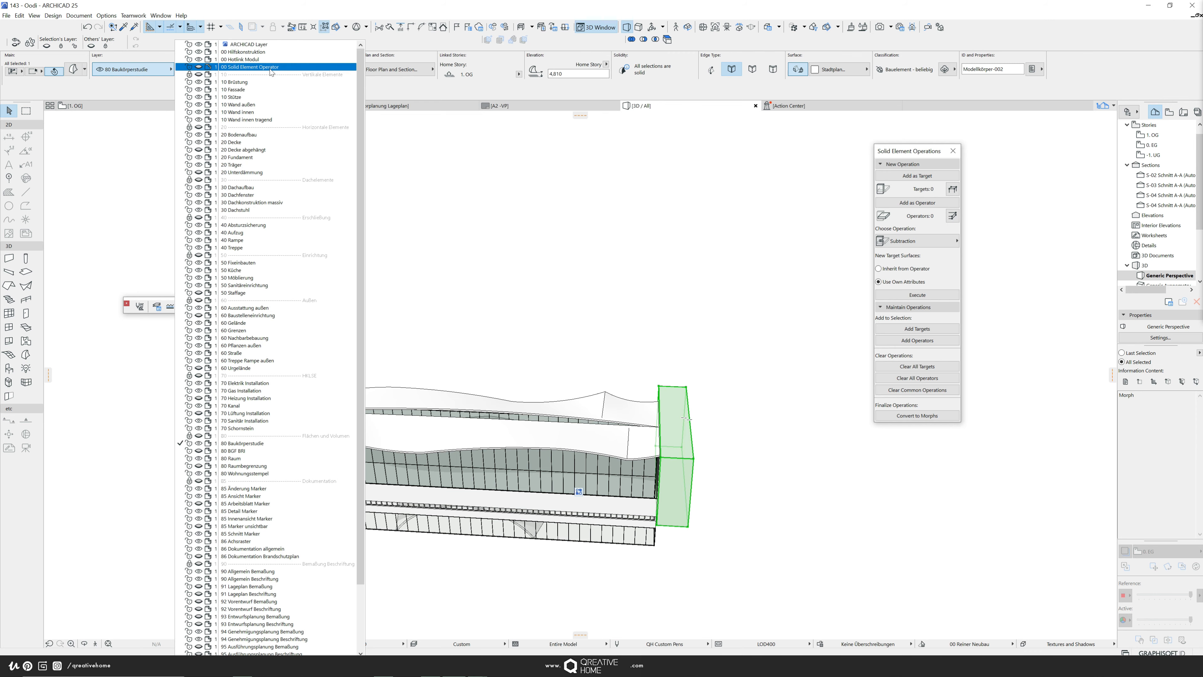